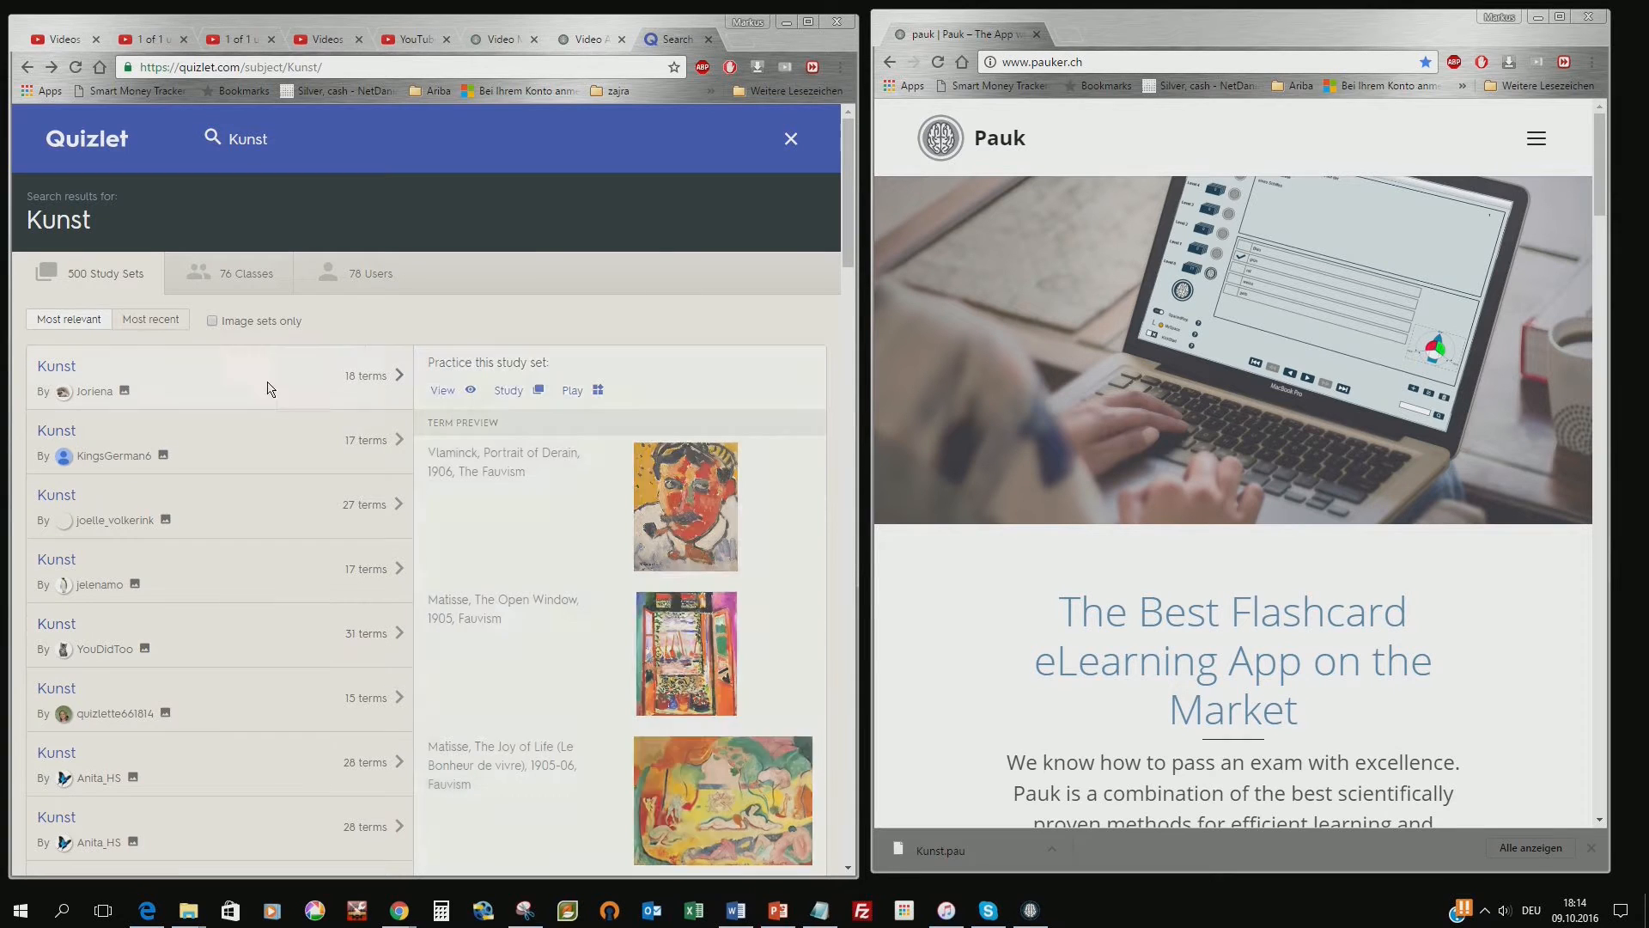
{"action": "mouse_move", "coordinate": [682, 195]}
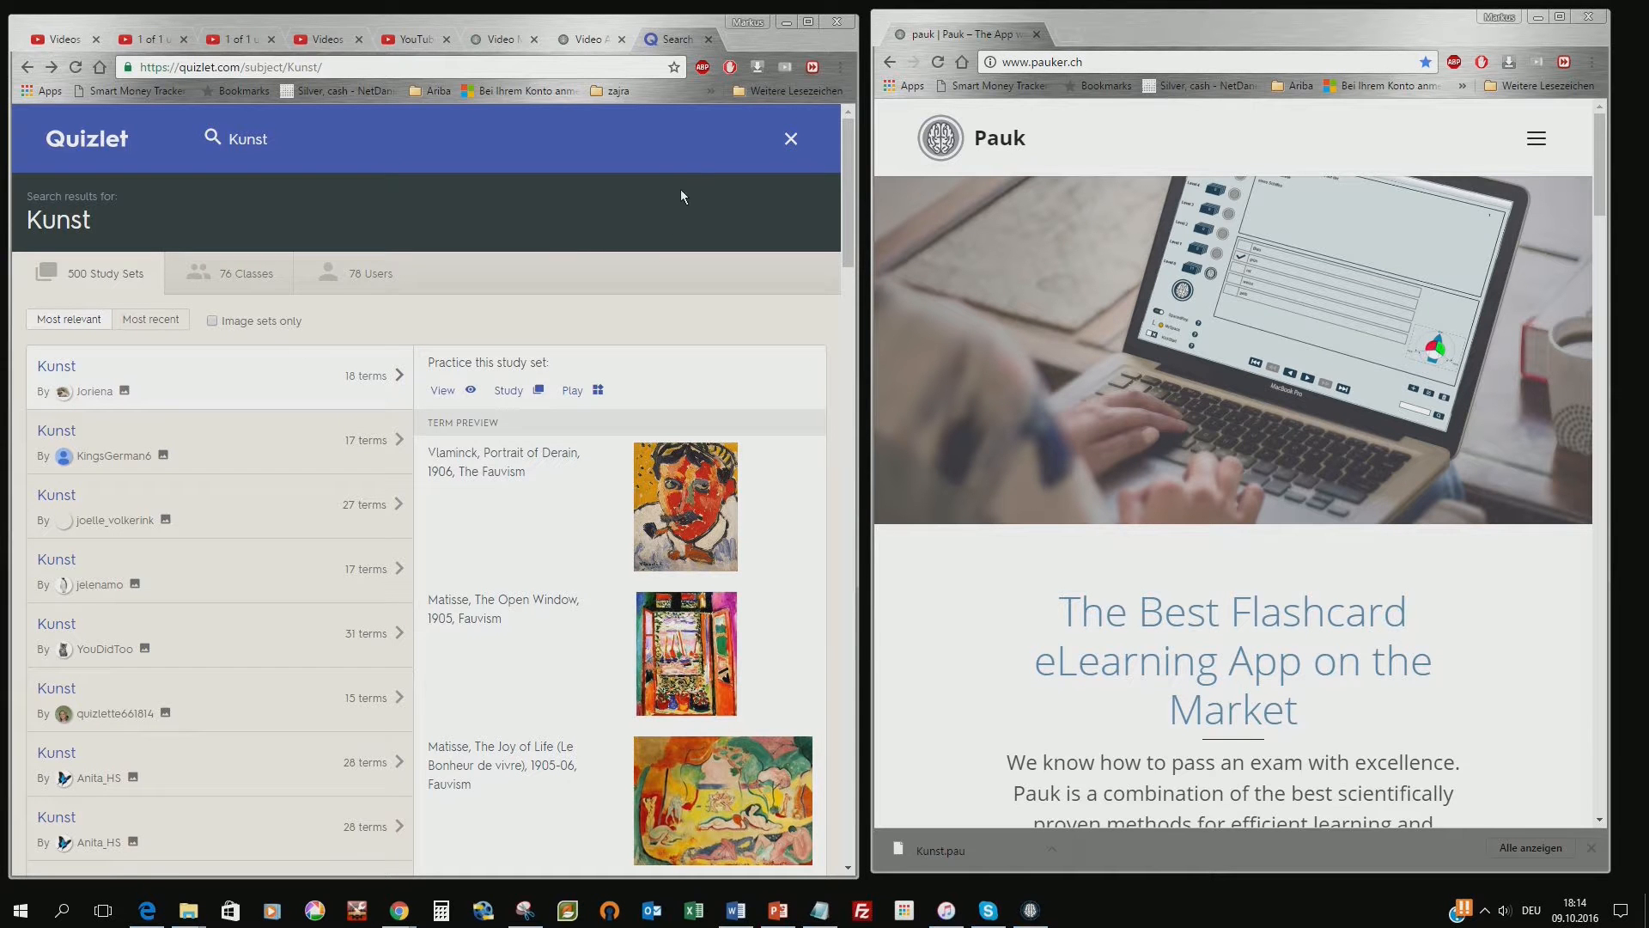
{"action": "mouse_move", "coordinate": [275, 339]}
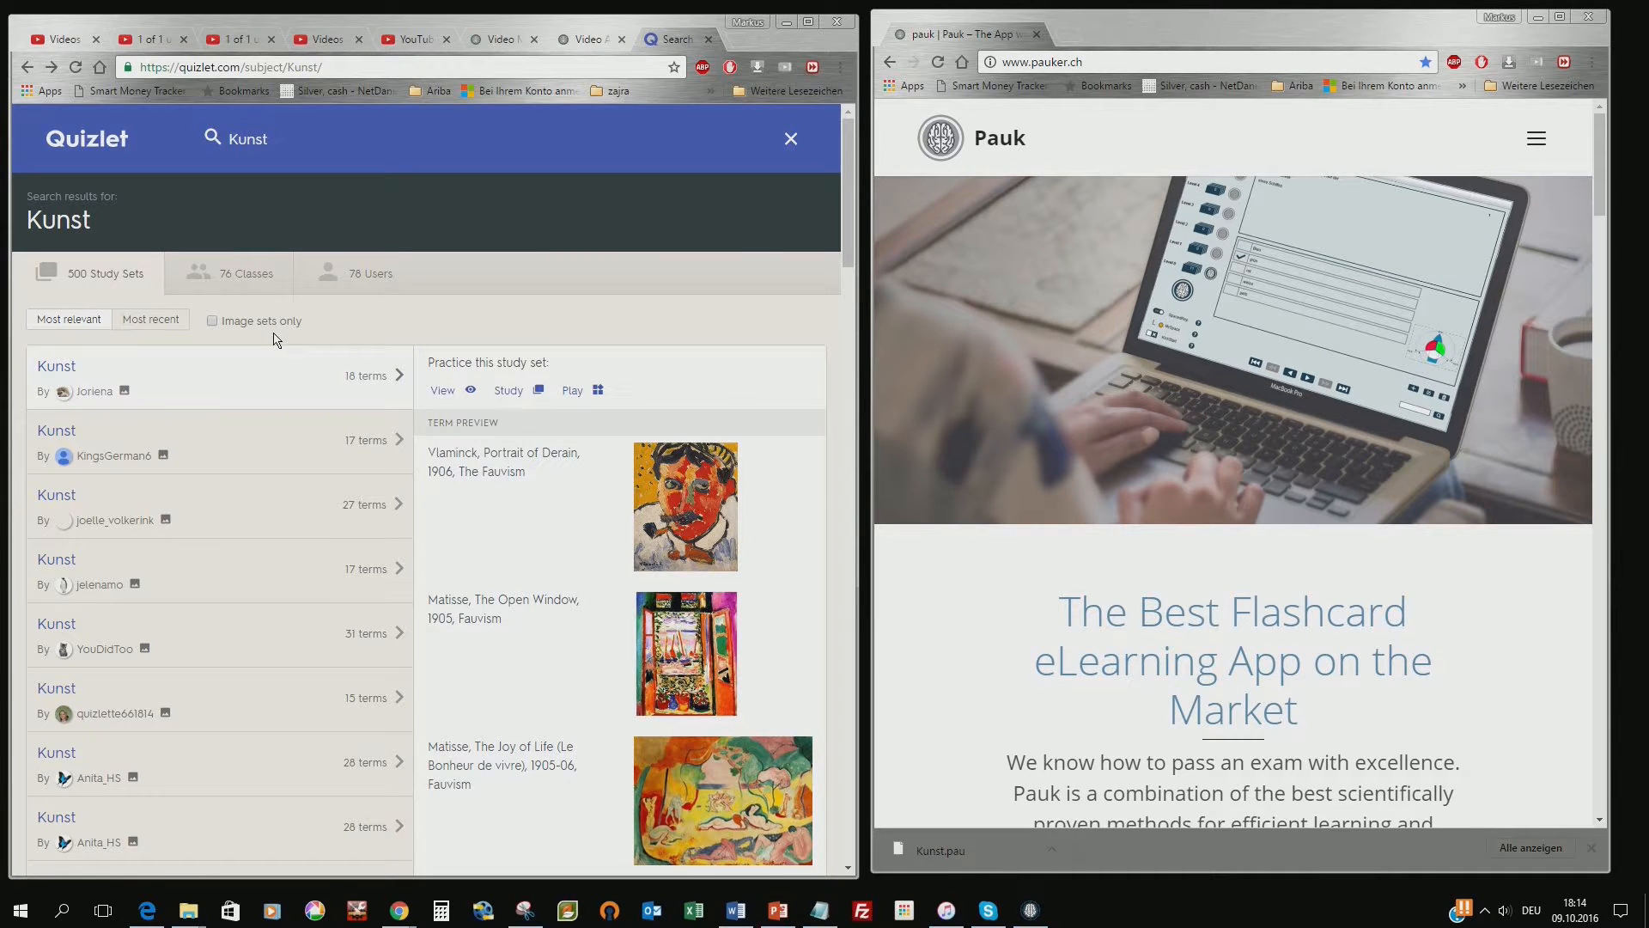
{"action": "mouse_move", "coordinate": [297, 203]}
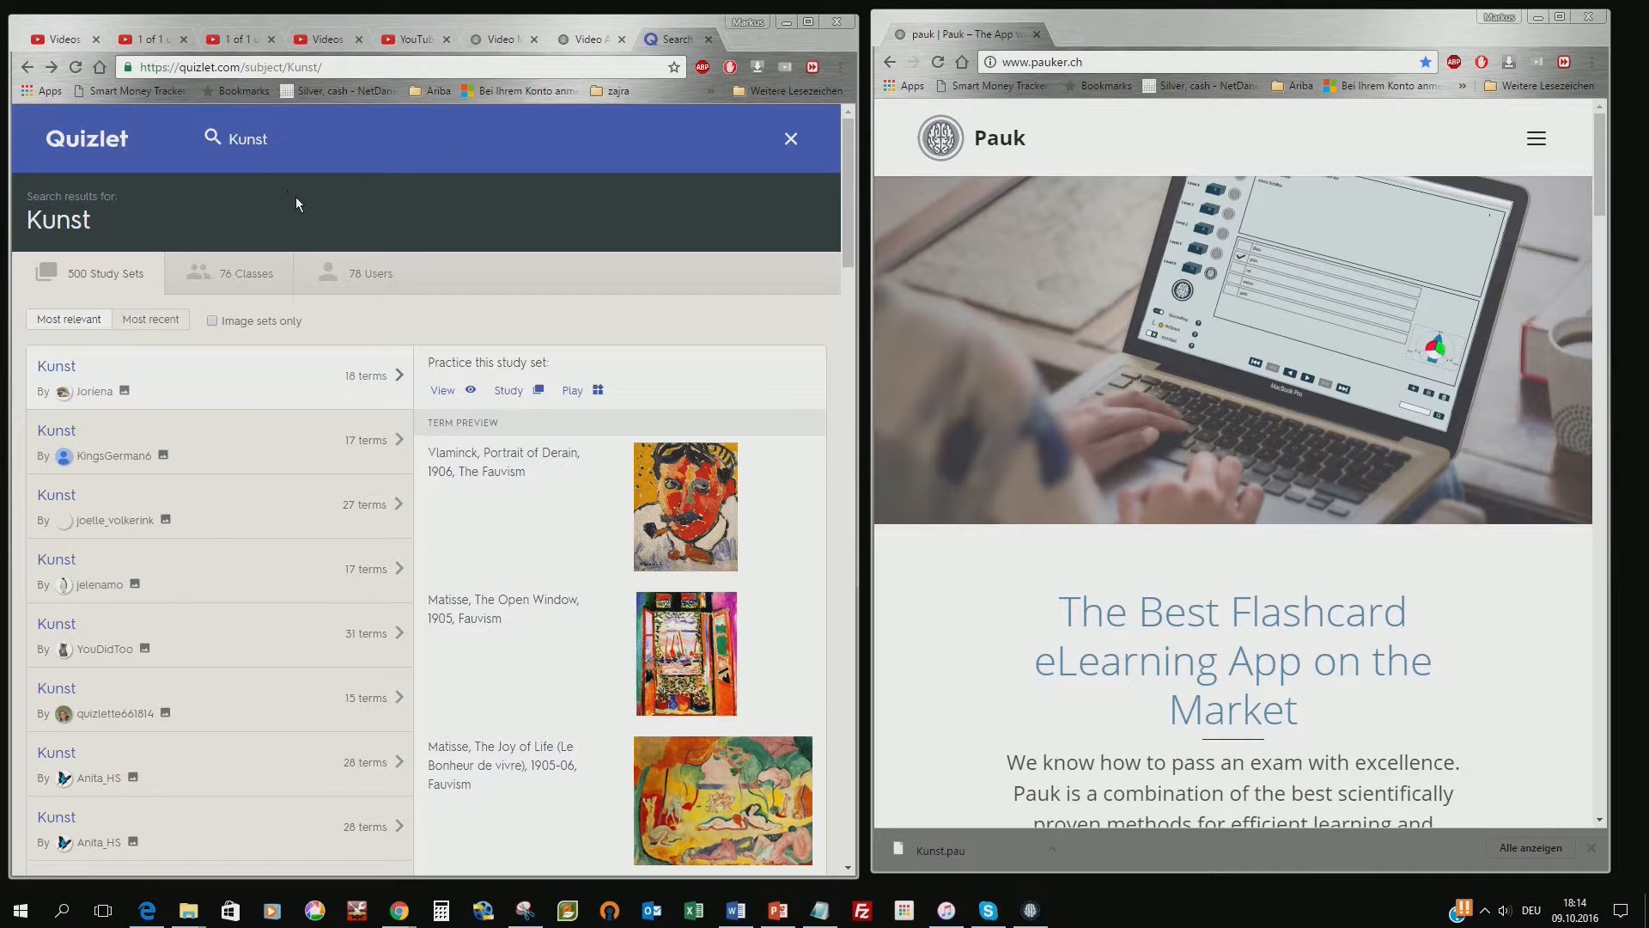
{"action": "mouse_move", "coordinate": [229, 165]}
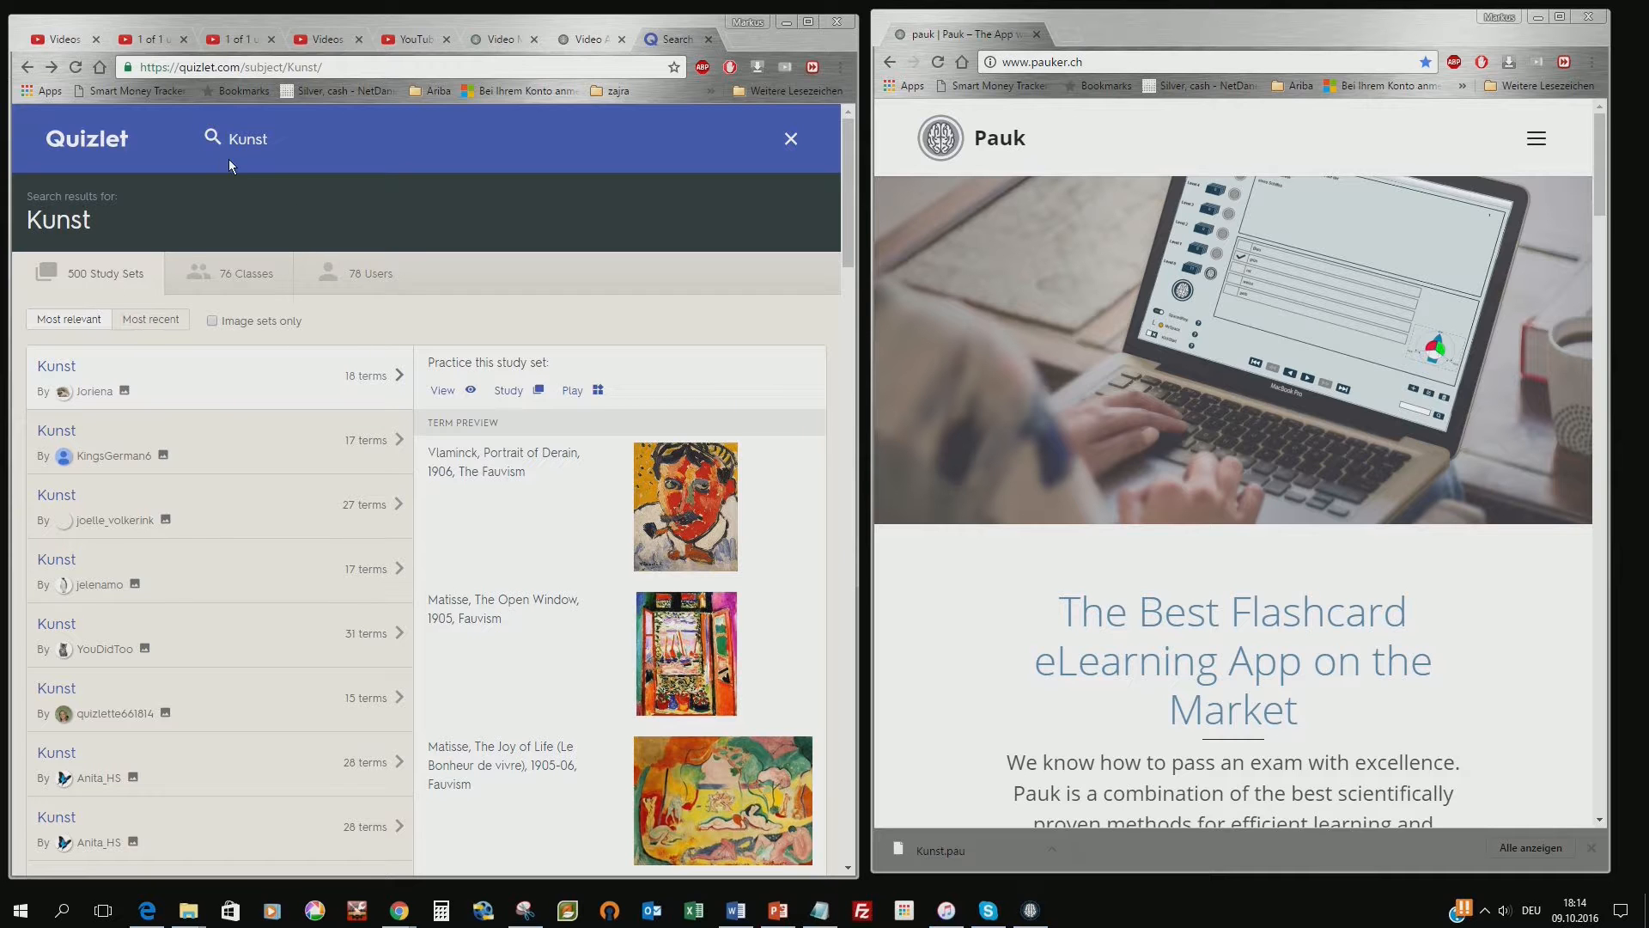
{"action": "mouse_move", "coordinate": [103, 163]}
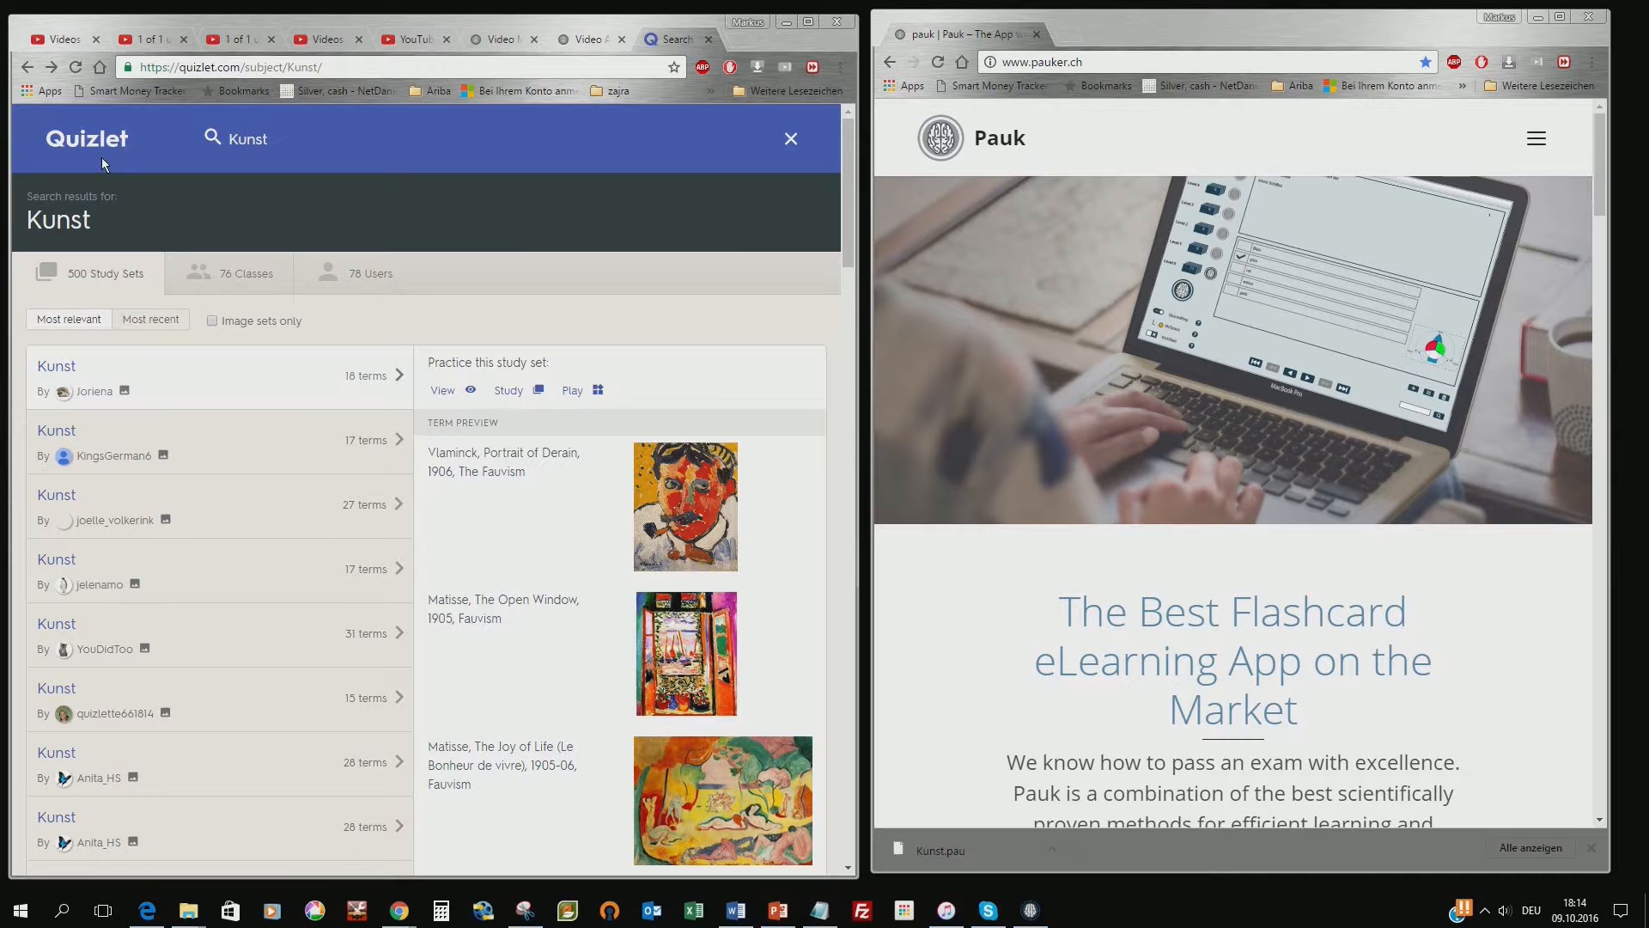
{"action": "mouse_move", "coordinate": [942, 223]}
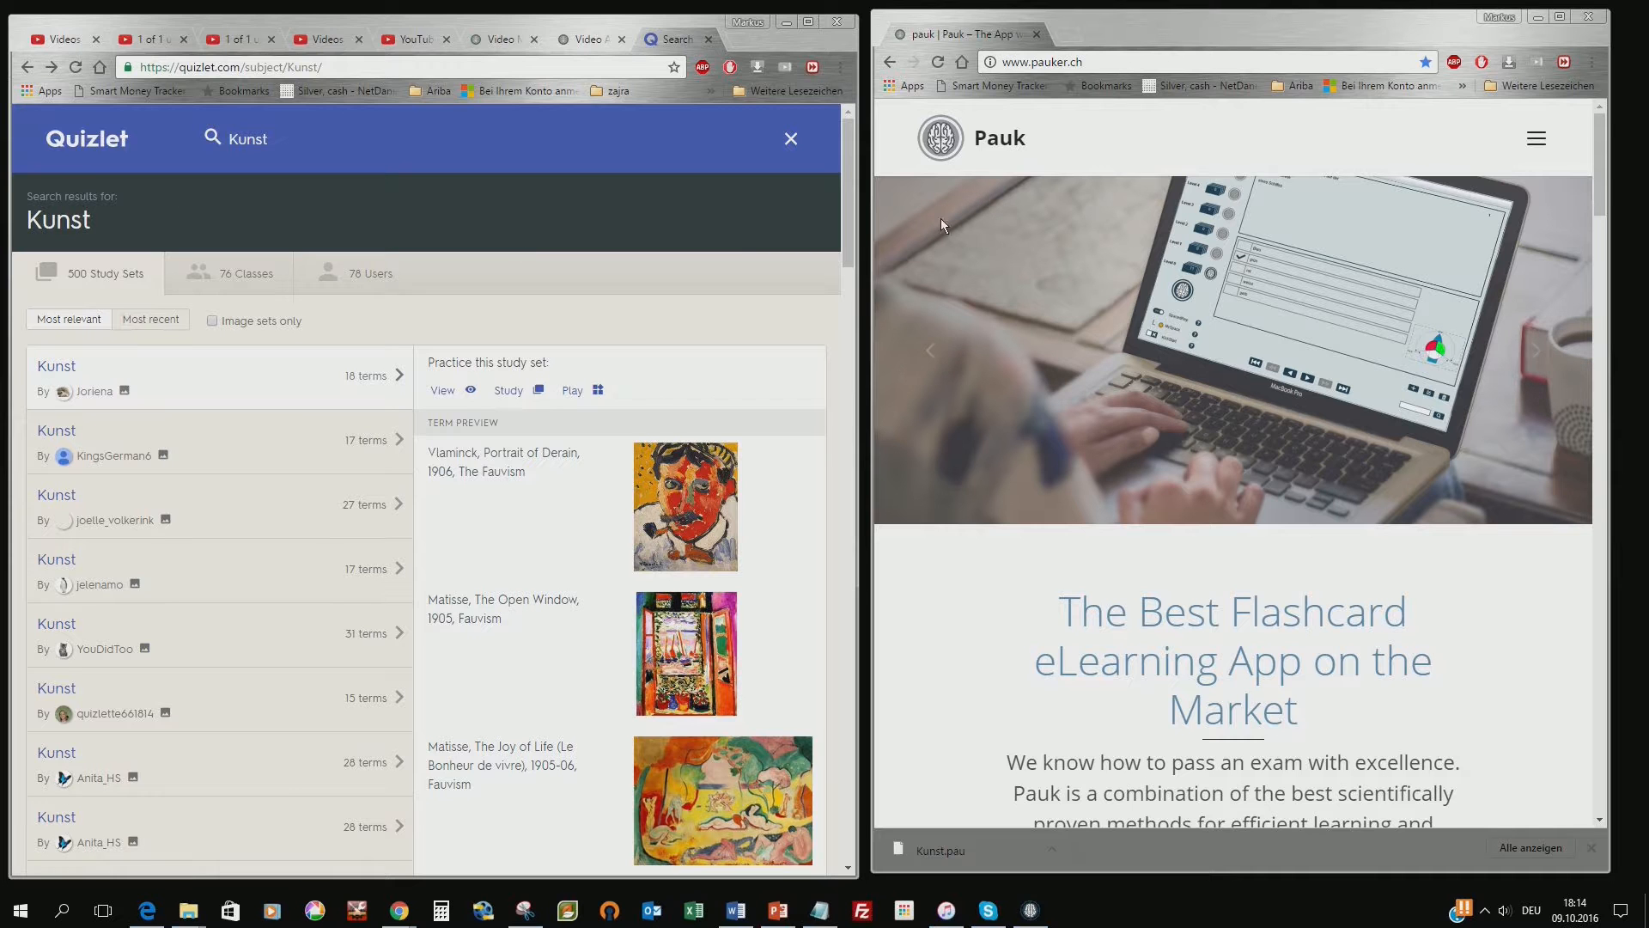
{"action": "mouse_move", "coordinate": [996, 235]}
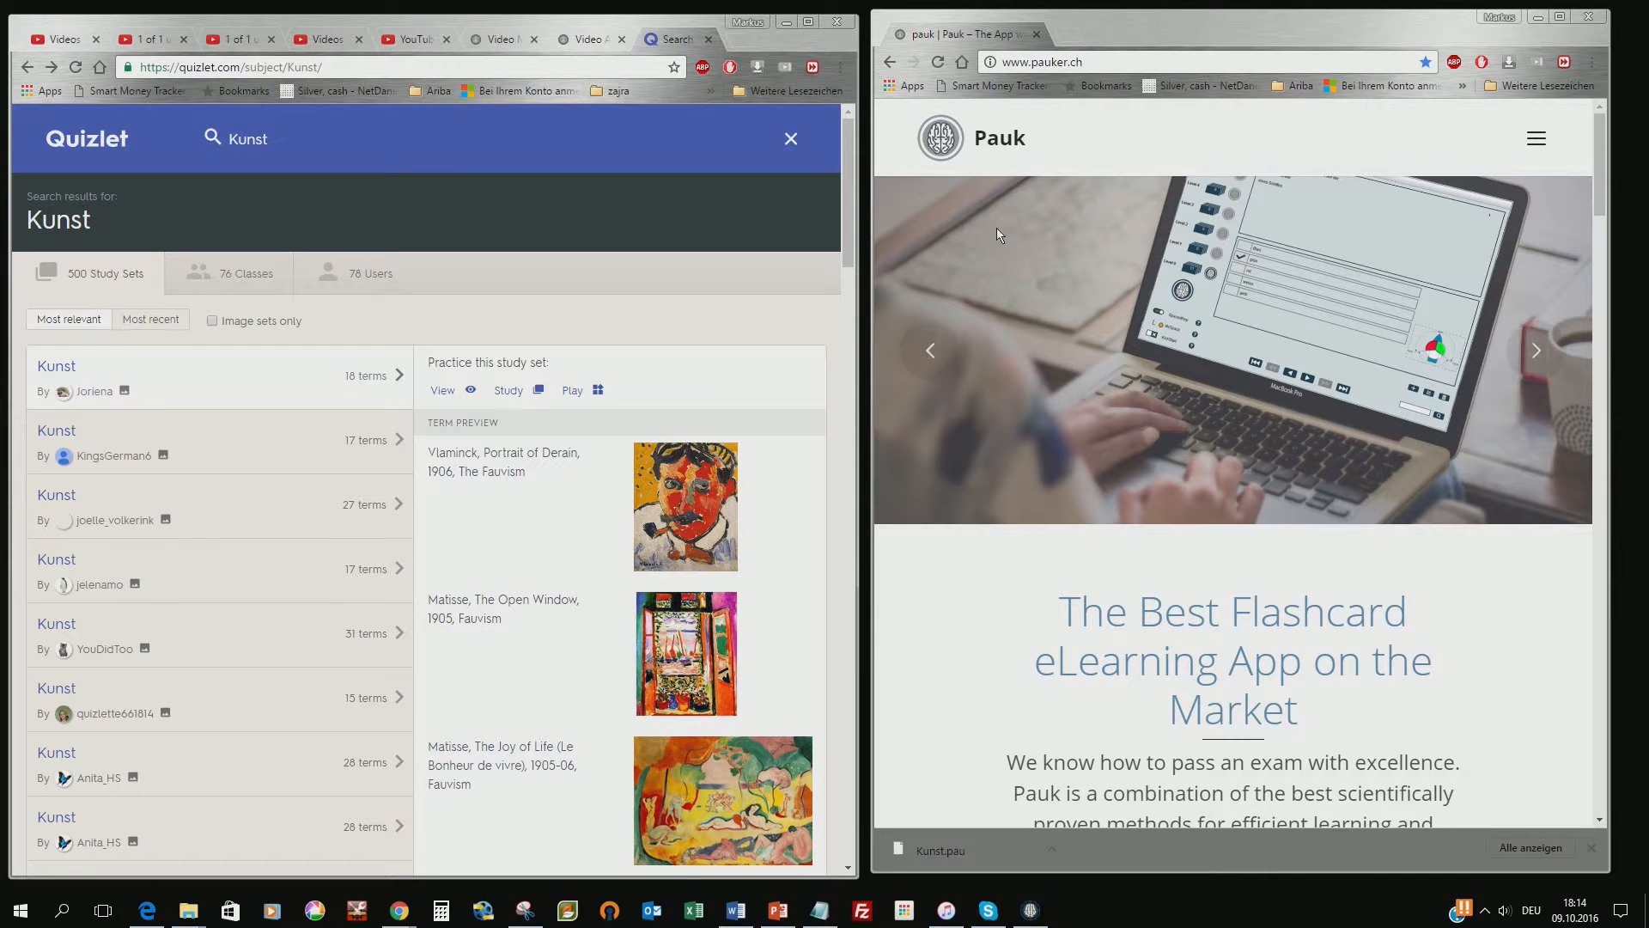
{"action": "mouse_move", "coordinate": [1562, 452]}
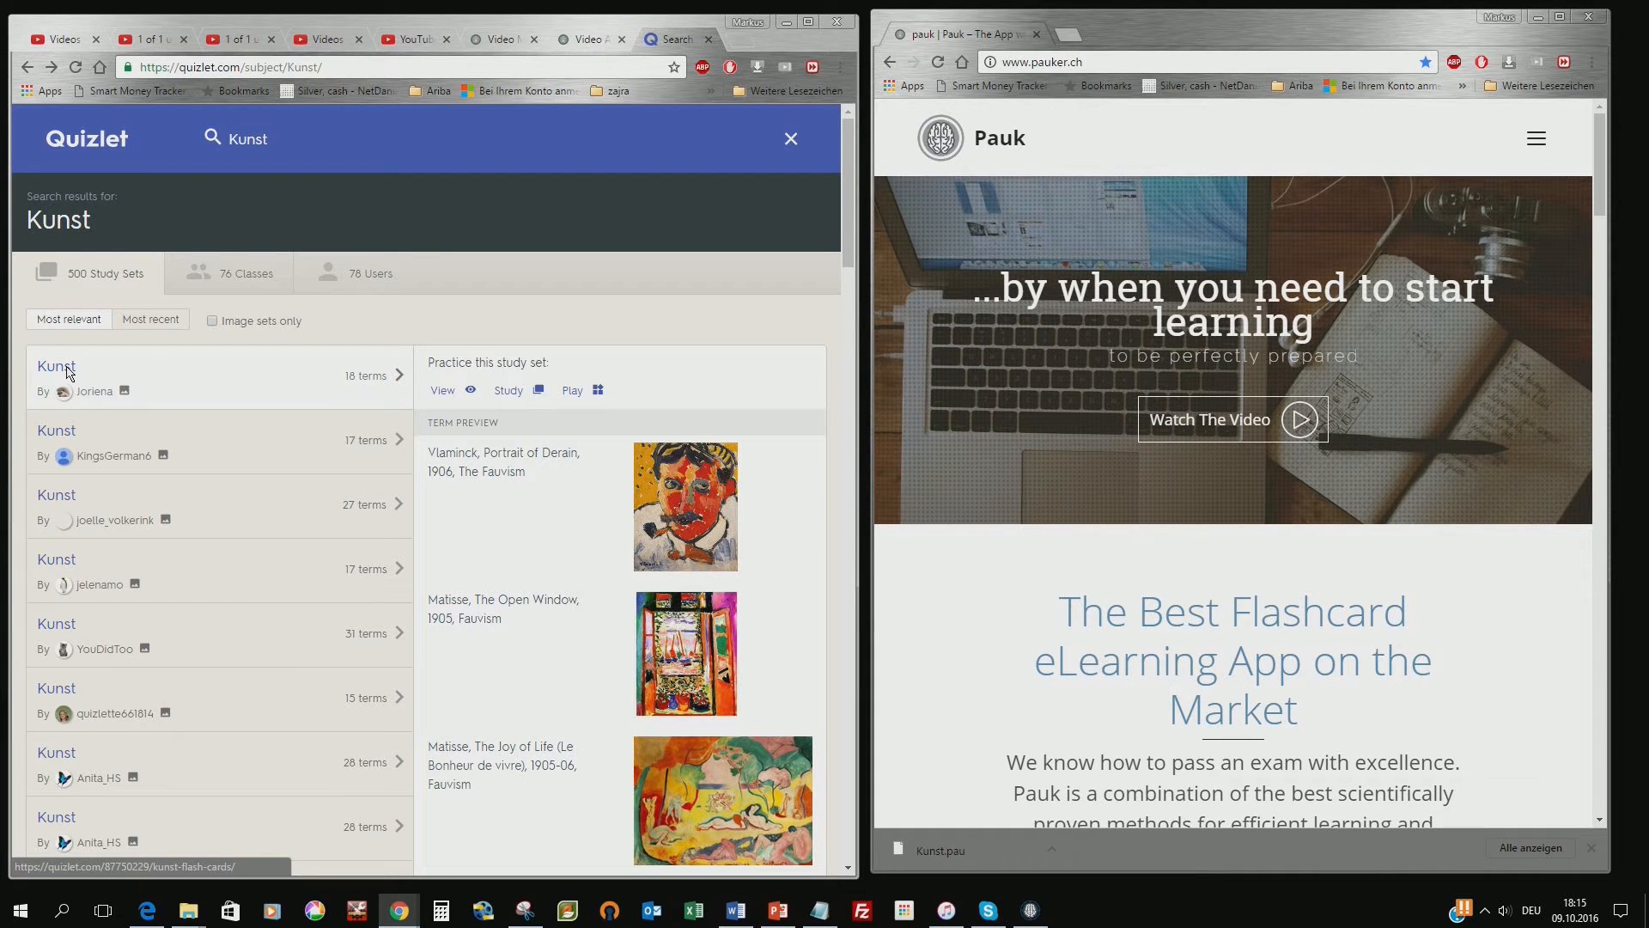
Export the 18-term Kunst set as tab-separated text with image links via More > Export
{"action": "left_click", "coordinate": [57, 366]}
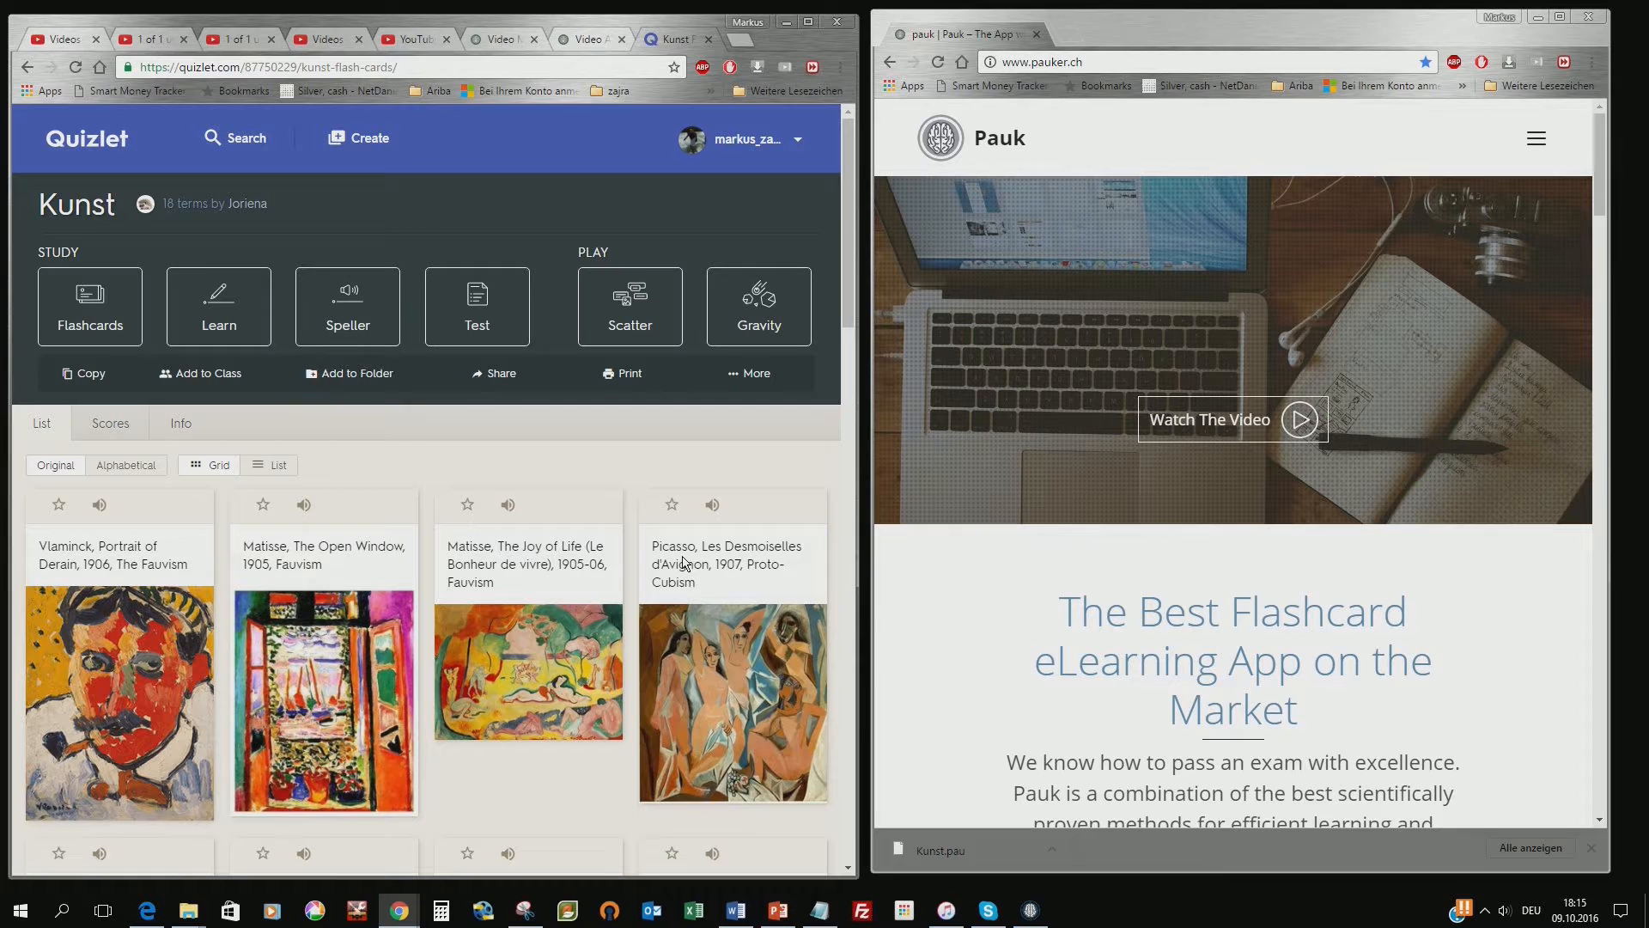
{"action": "left_click", "coordinate": [750, 372]}
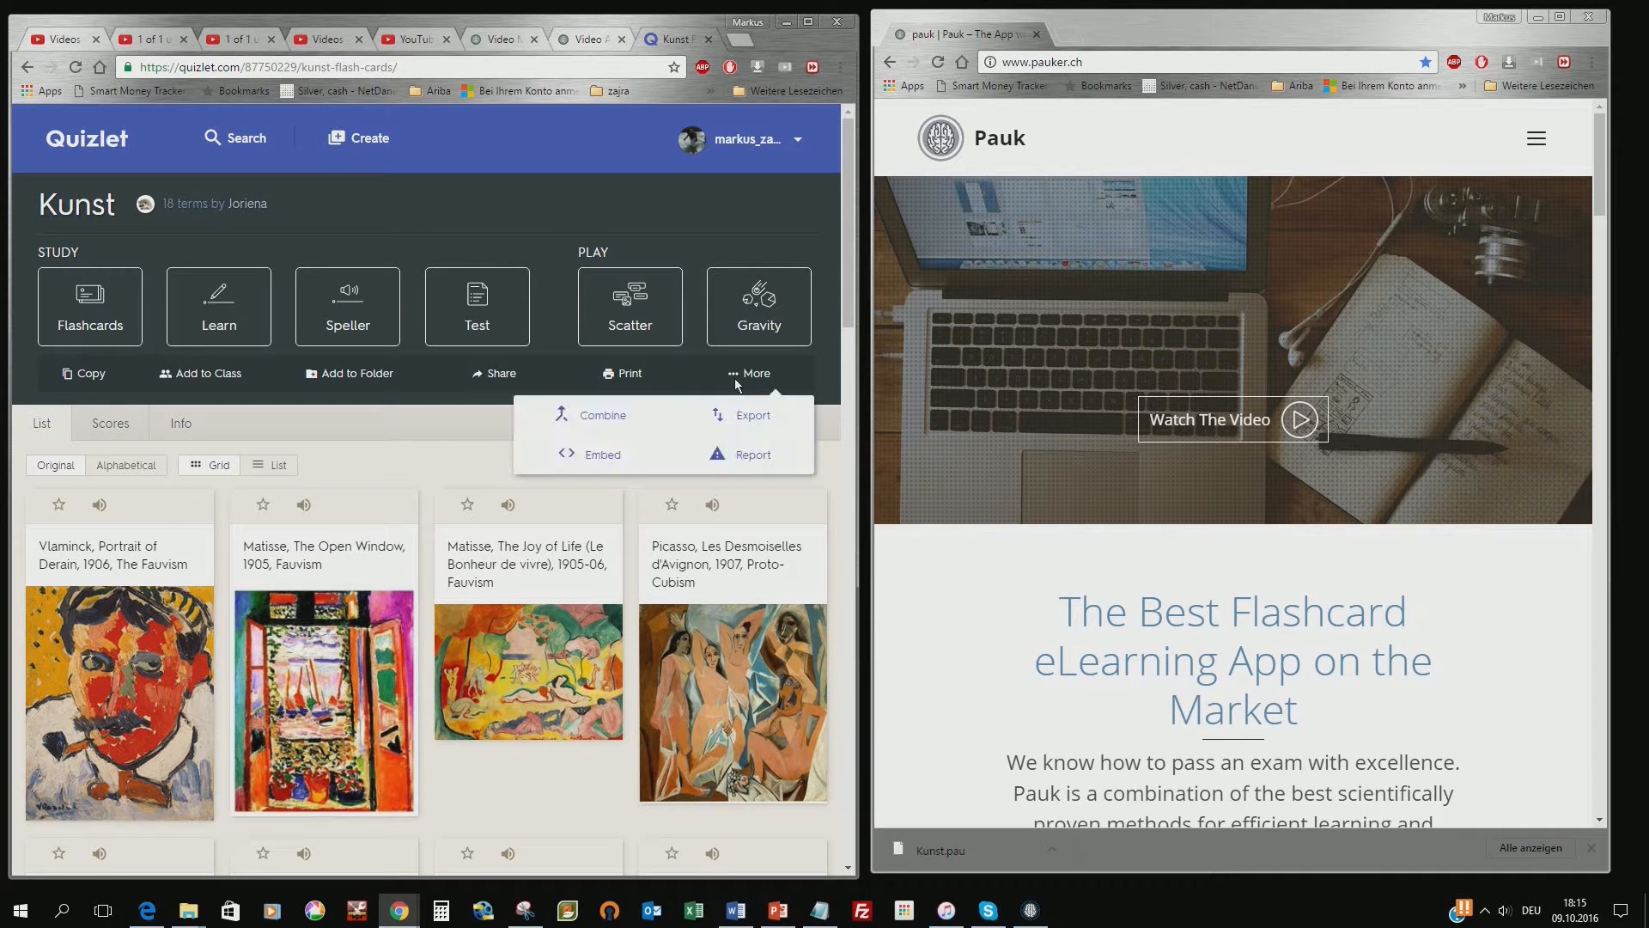
{"action": "left_click", "coordinate": [751, 414]}
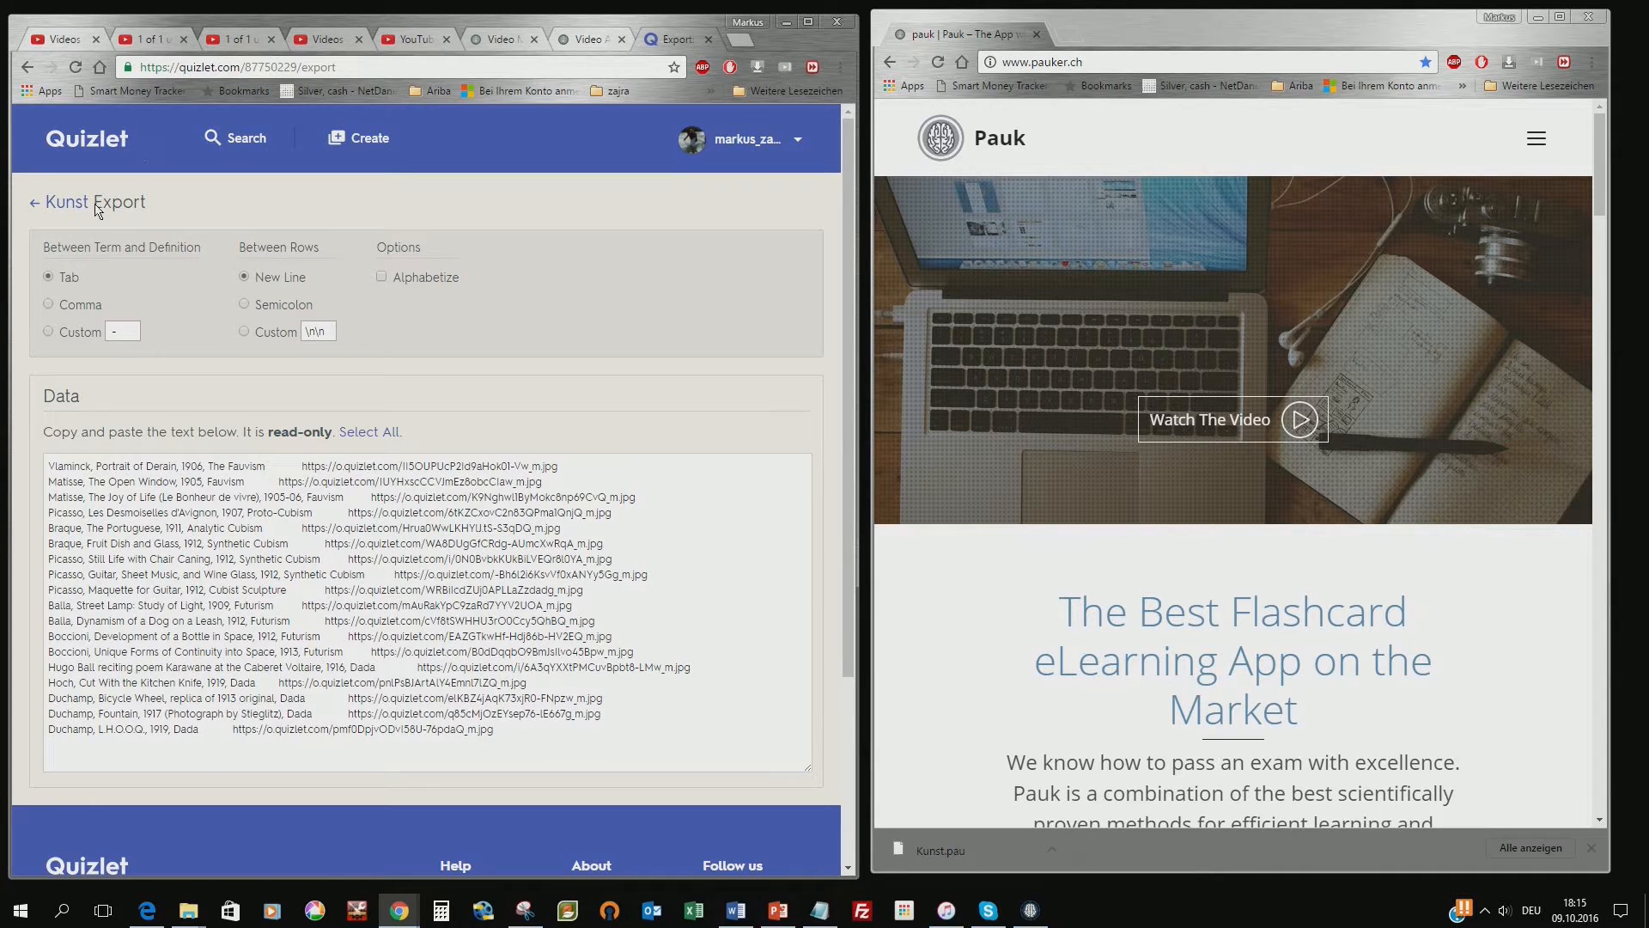
{"action": "mouse_move", "coordinate": [237, 490]}
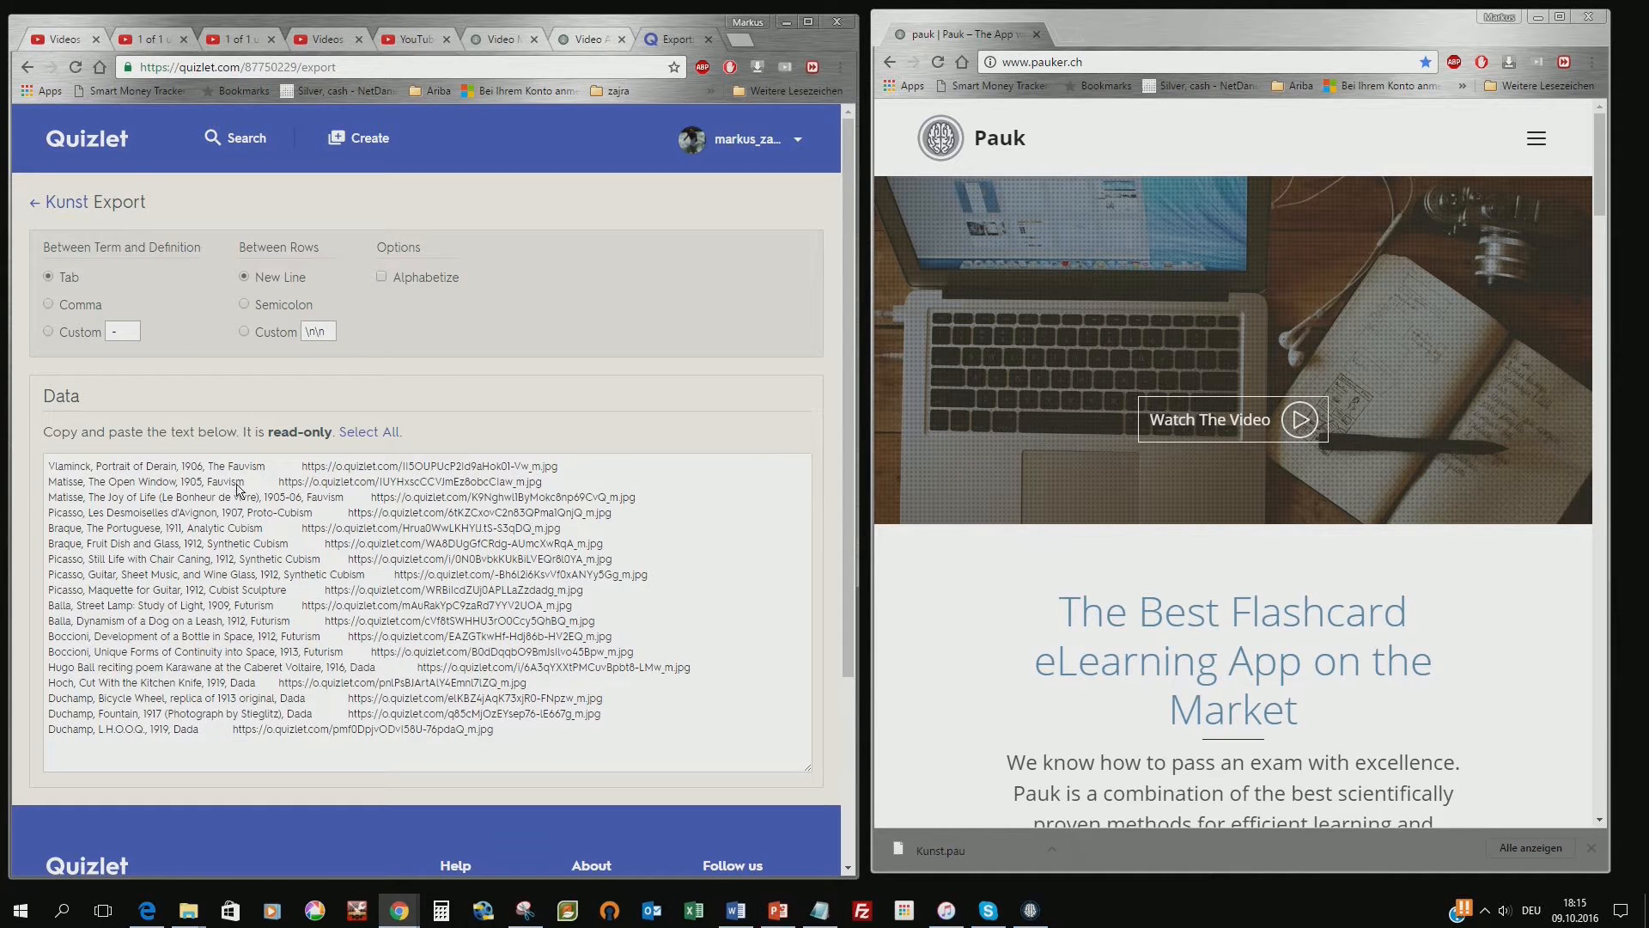
{"action": "mouse_move", "coordinate": [253, 481]}
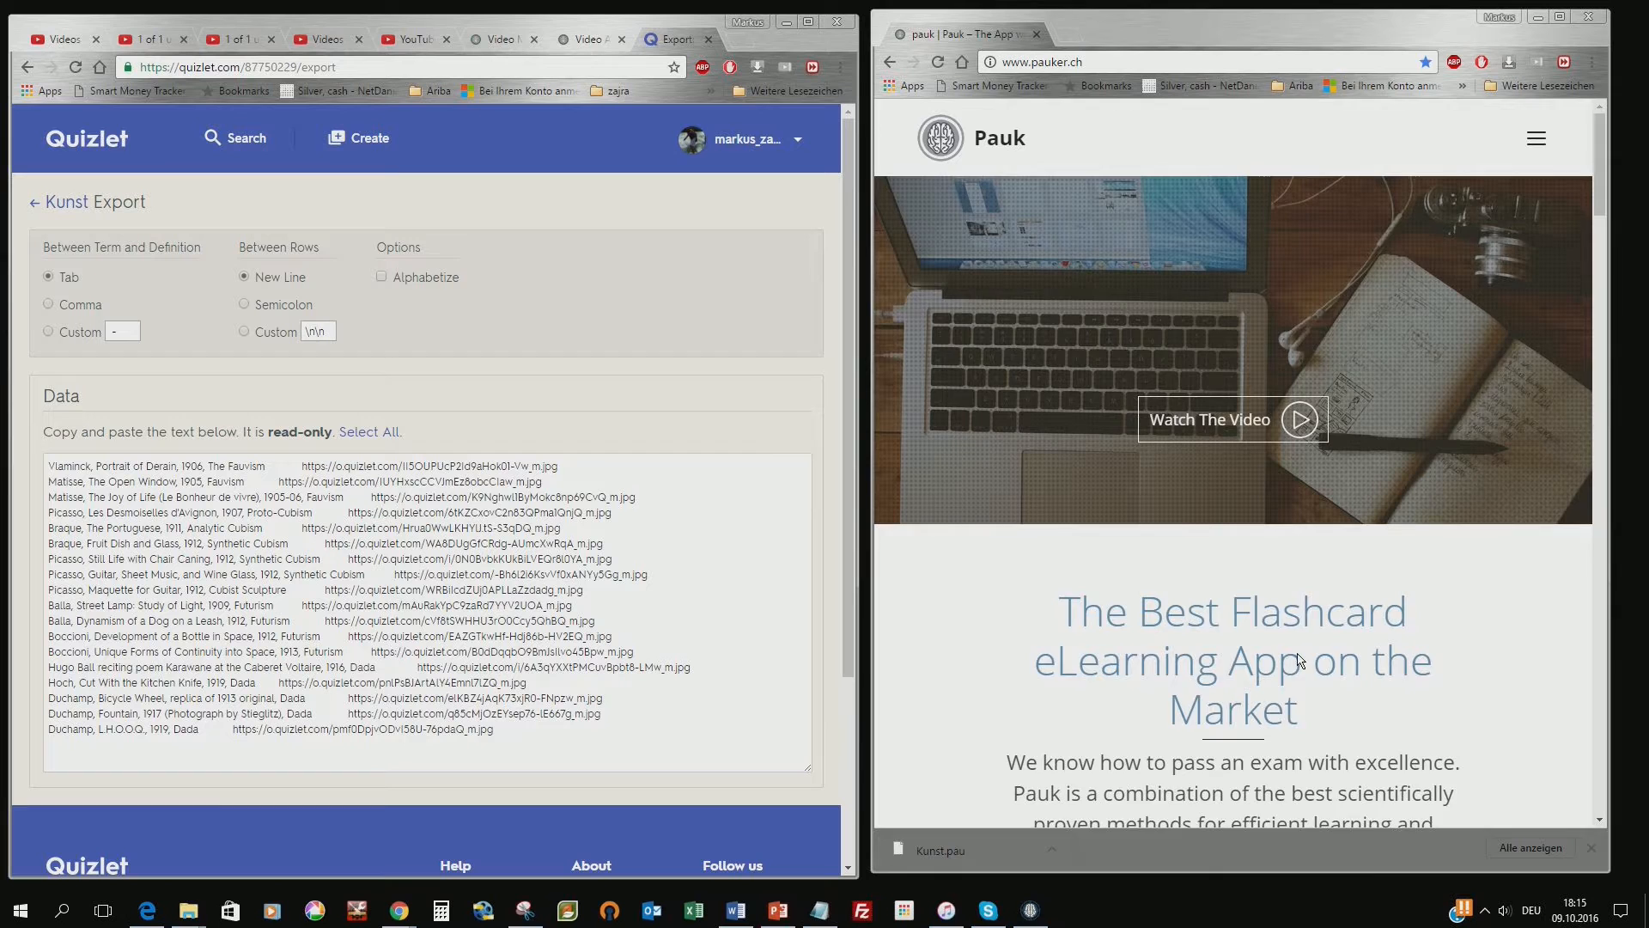
Reach the 'Convert other Flashcard Sets' page and its empty paste form on pauker.ch
{"action": "scroll", "scroll_direction": "down", "scroll_amount": 3}
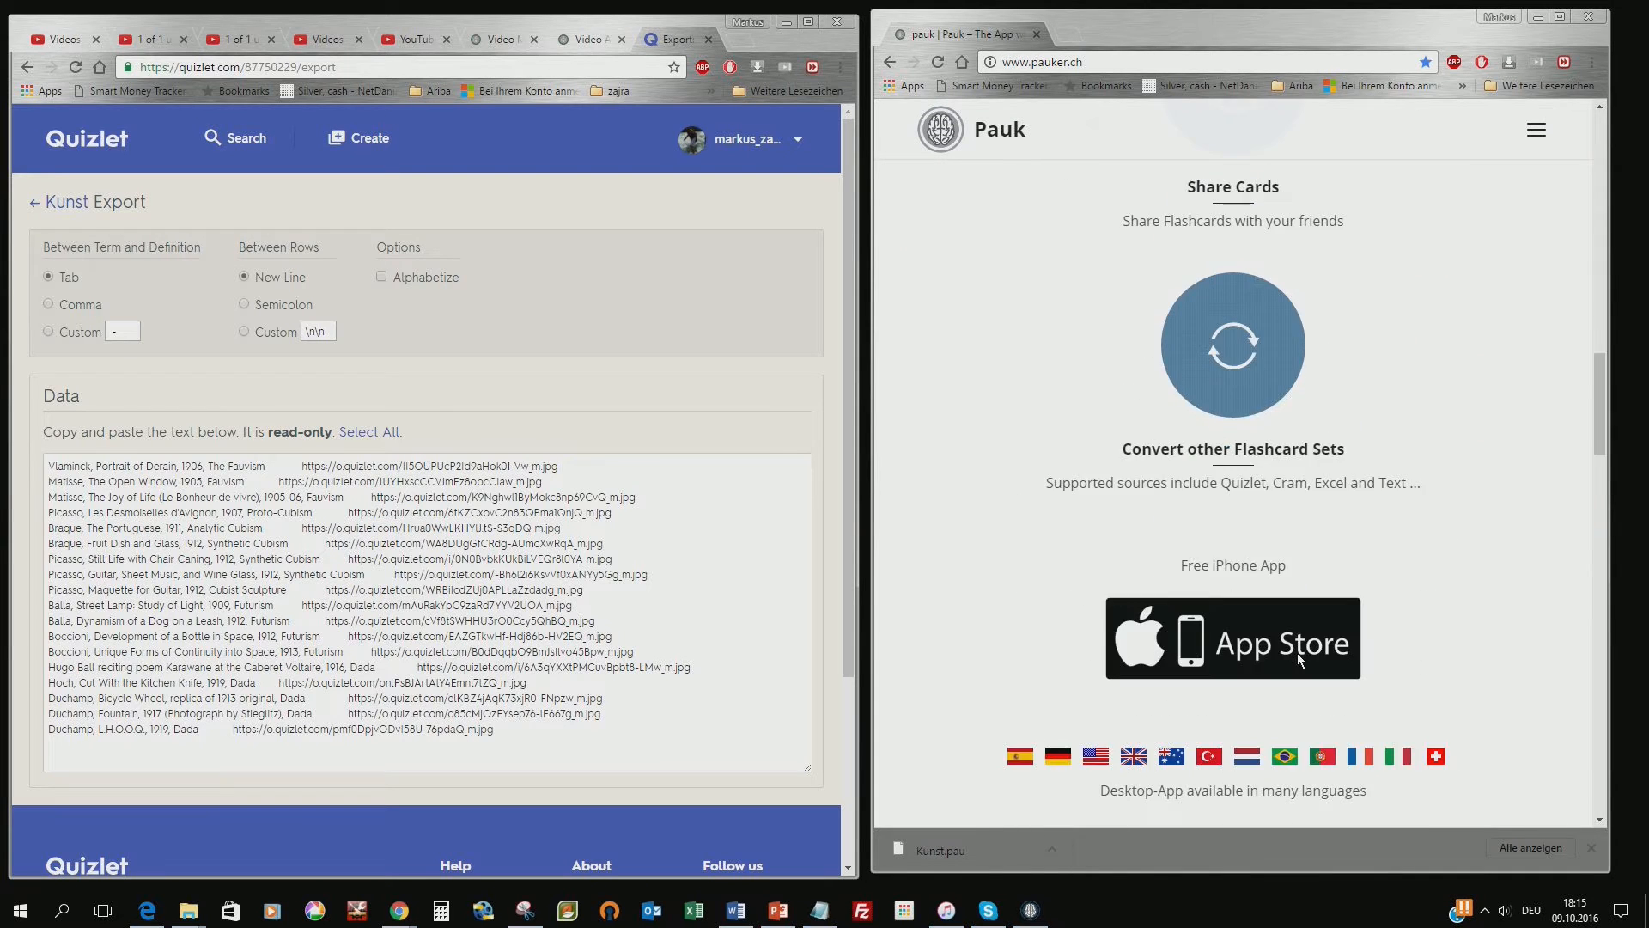
{"action": "left_click", "coordinate": [1232, 449]}
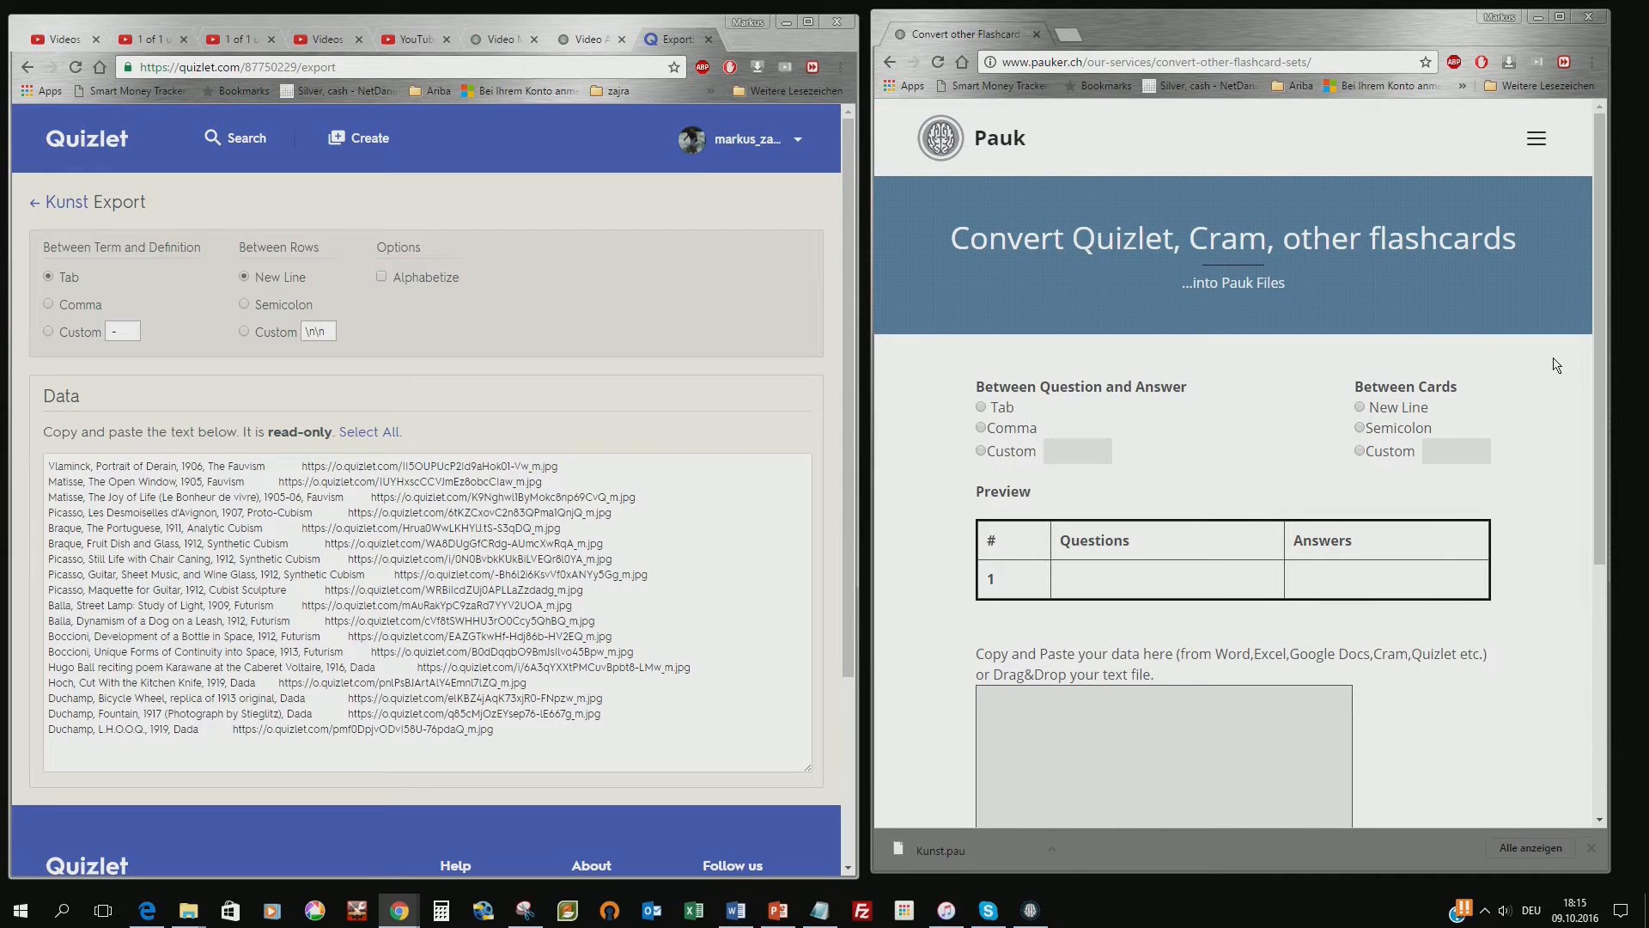
{"action": "scroll", "scroll_direction": "down", "scroll_amount": 3}
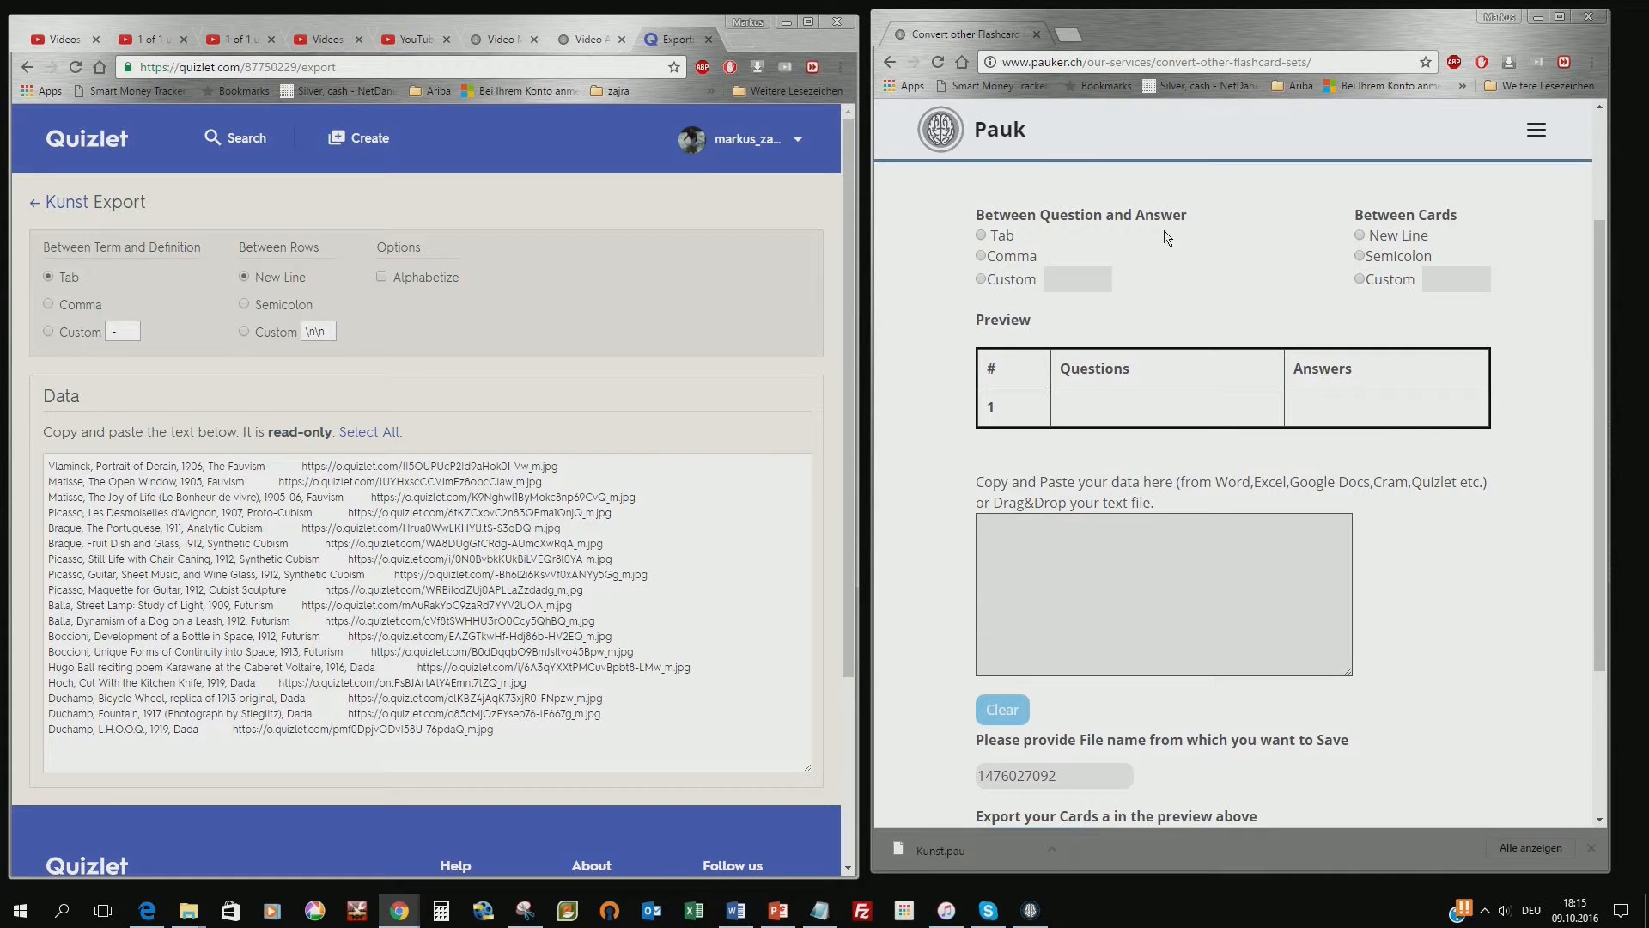
{"action": "mouse_move", "coordinate": [673, 438]}
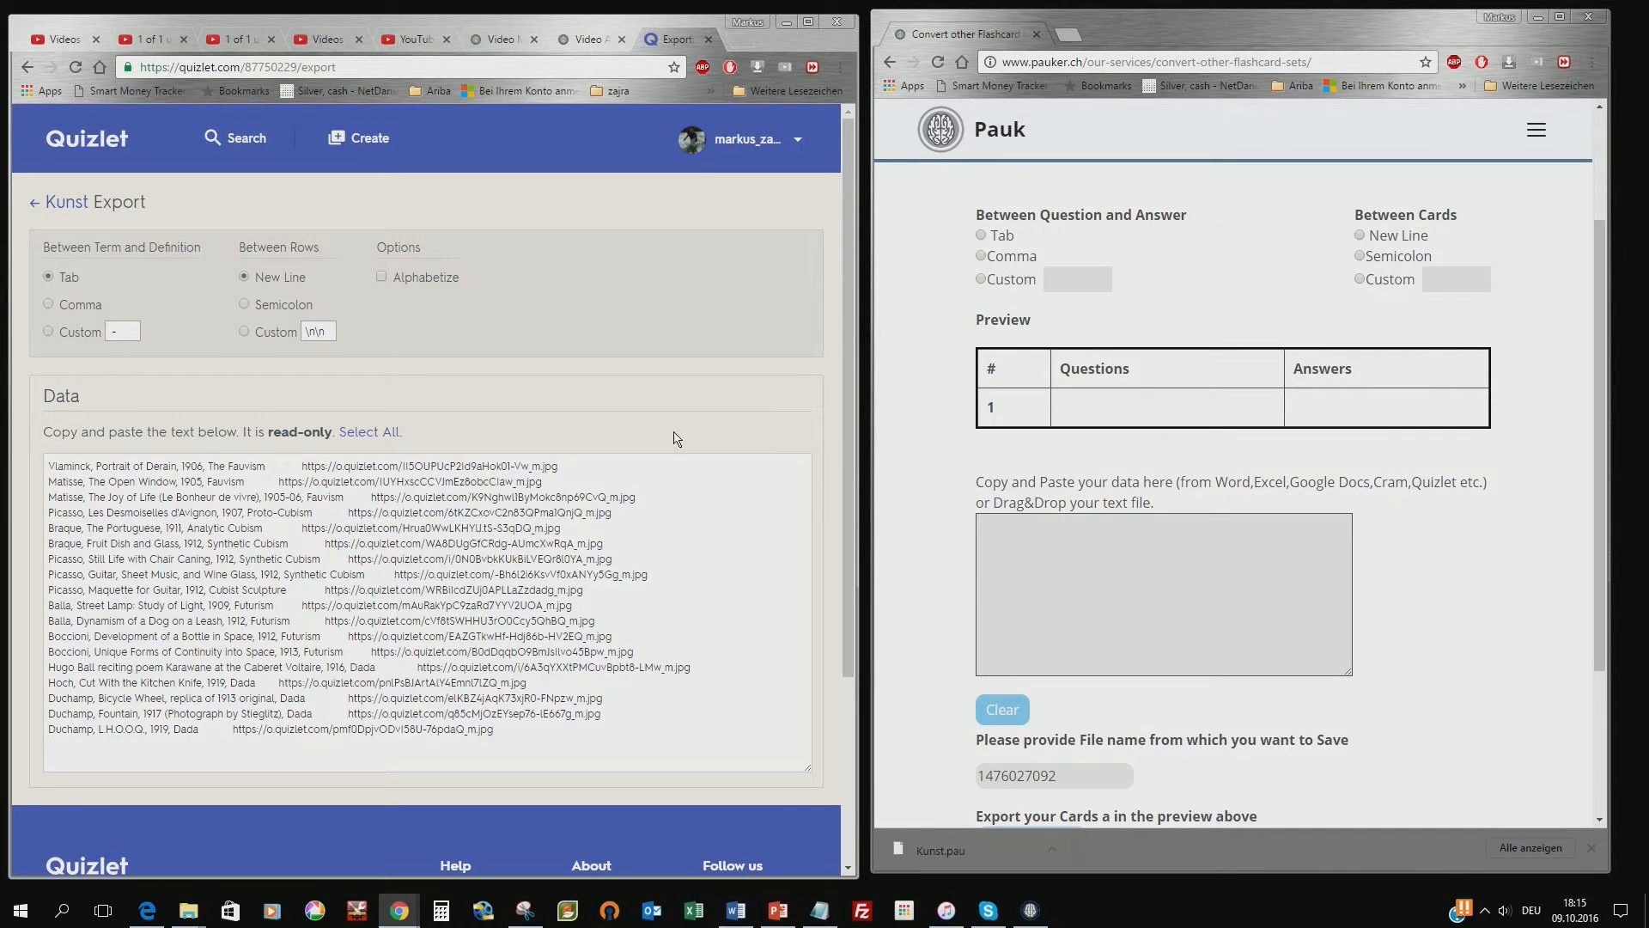
{"action": "mouse_move", "coordinate": [613, 581]}
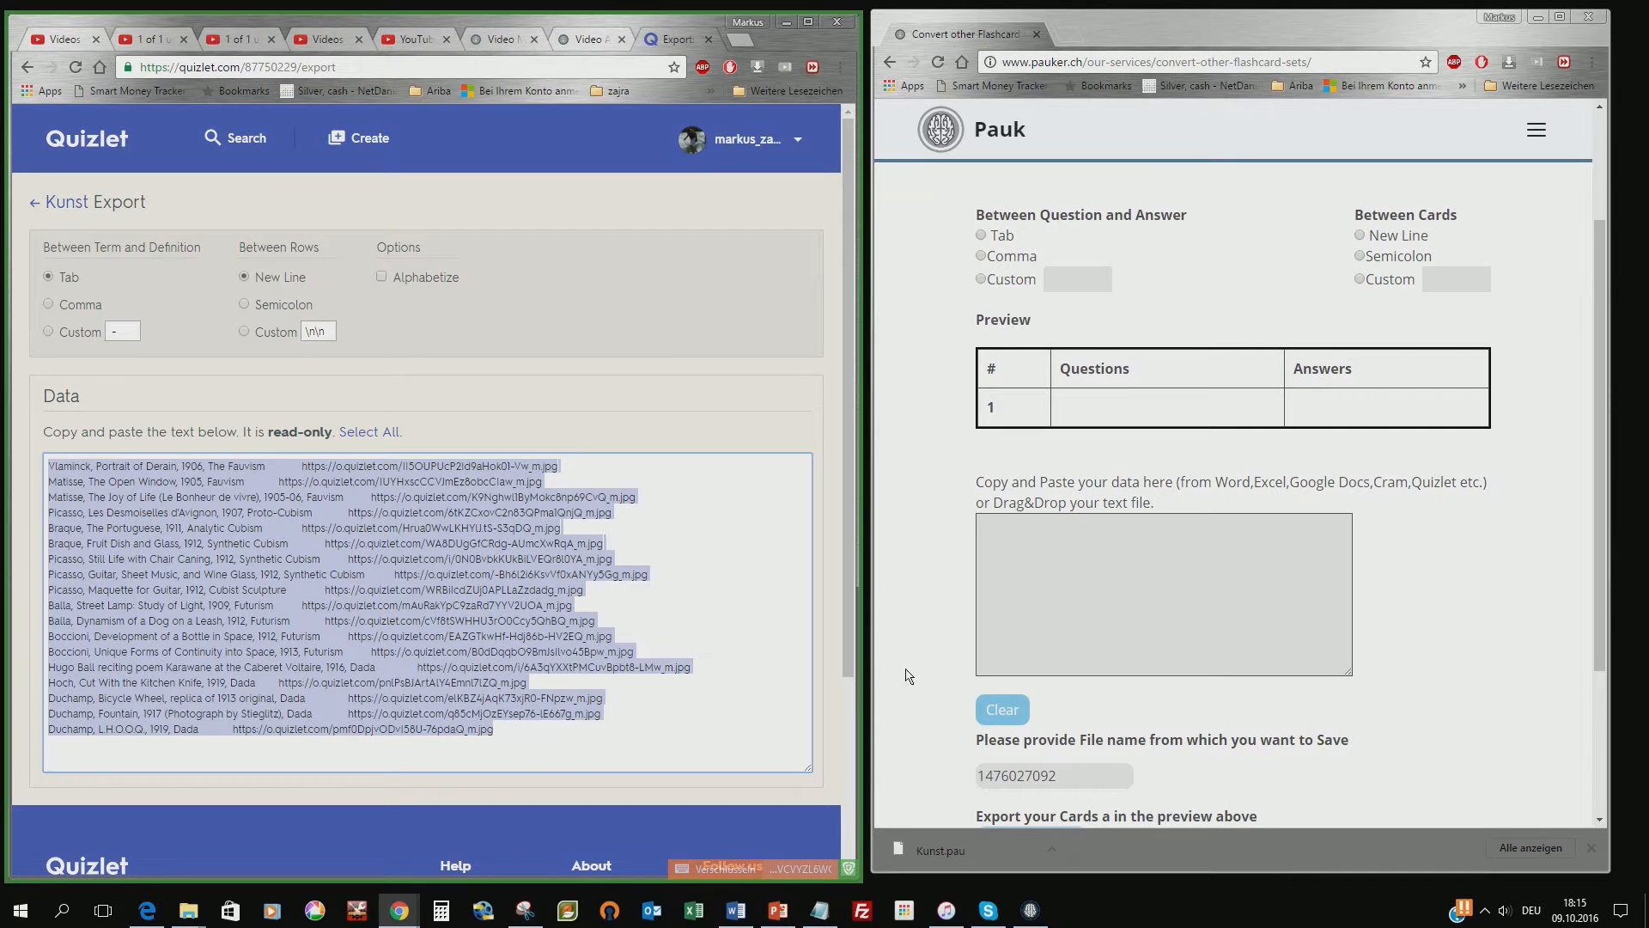
Paste the Kunst export into the data box and review the artwork-image card preview
{"action": "left_click", "coordinate": [1156, 589]}
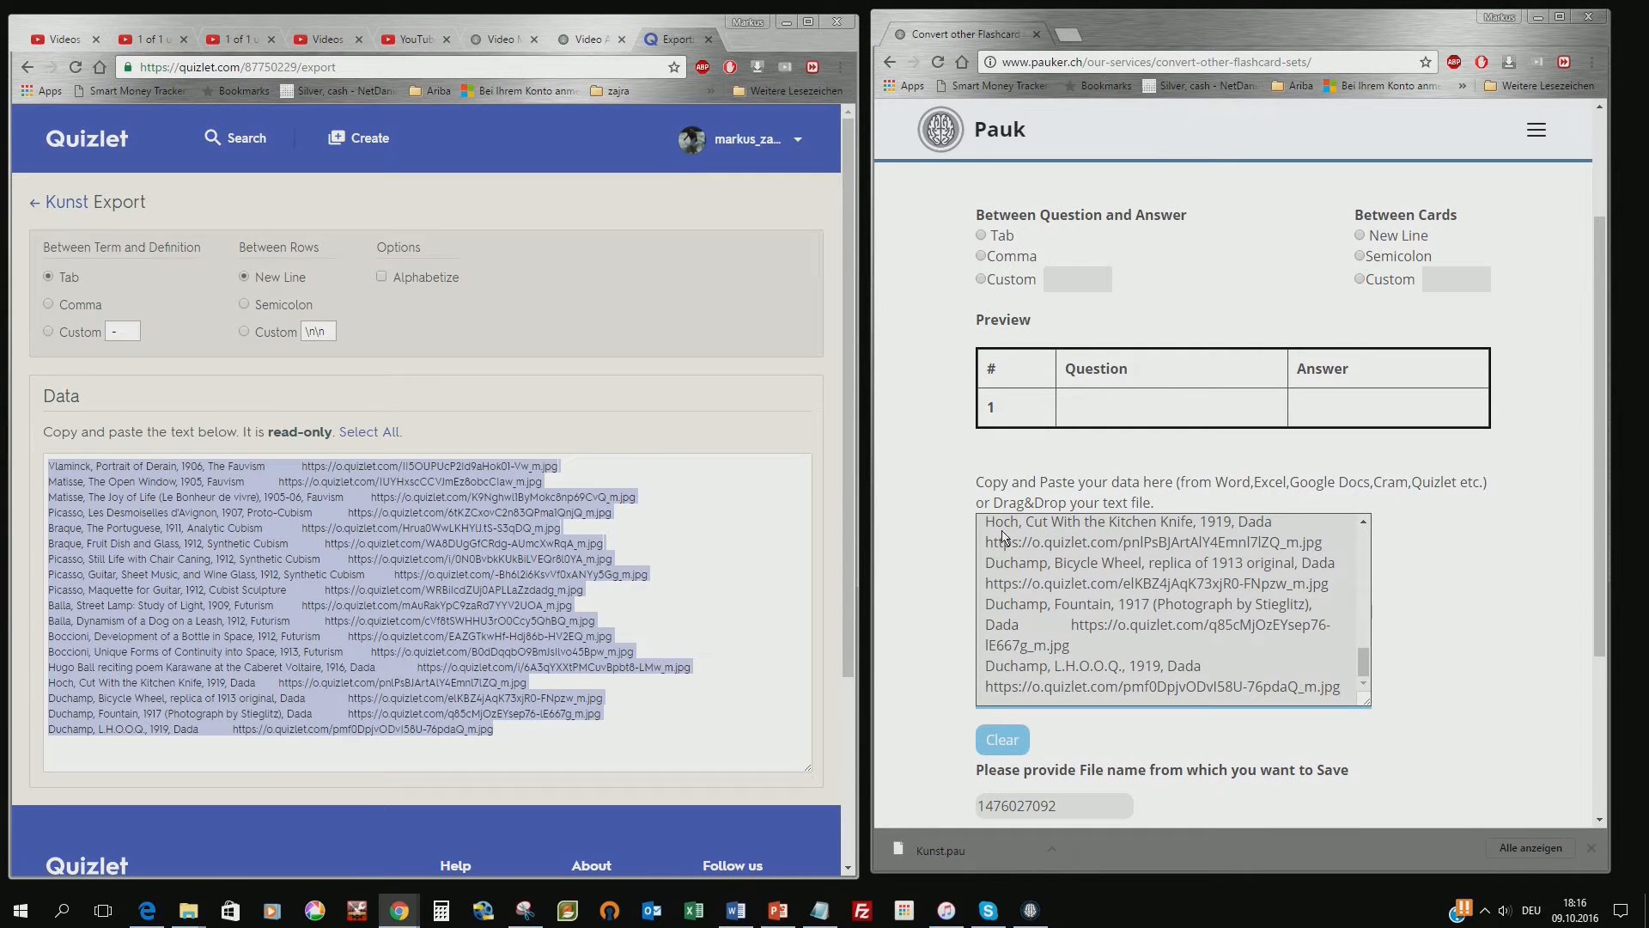
{"action": "mouse_move", "coordinate": [15, 272]}
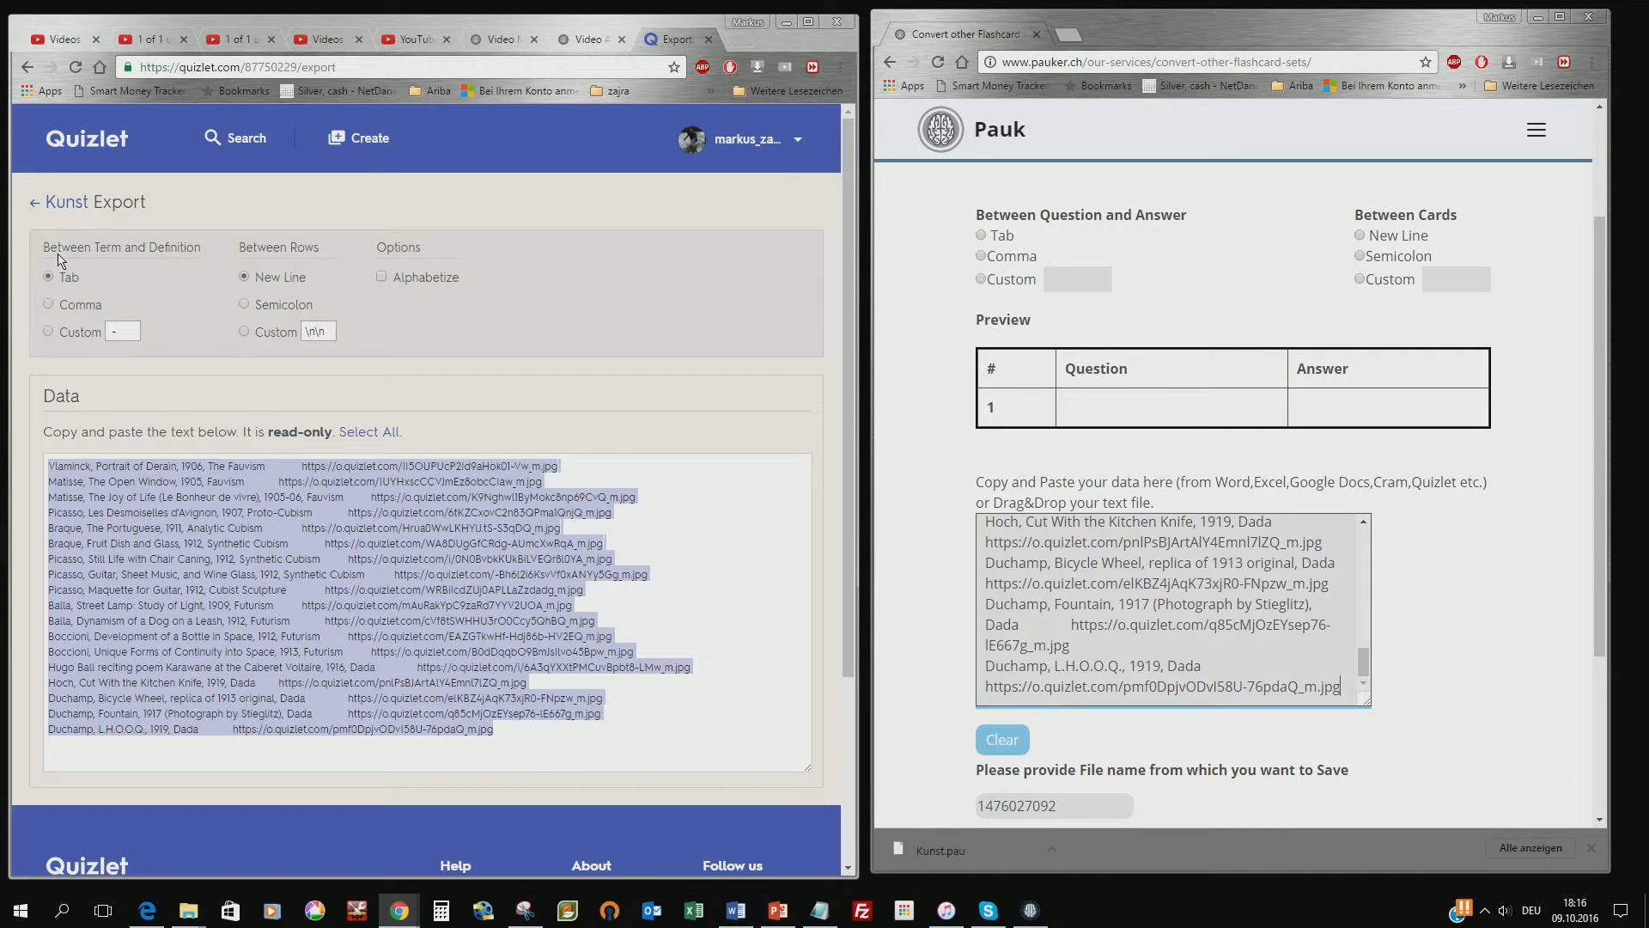
{"action": "mouse_move", "coordinate": [1031, 221]}
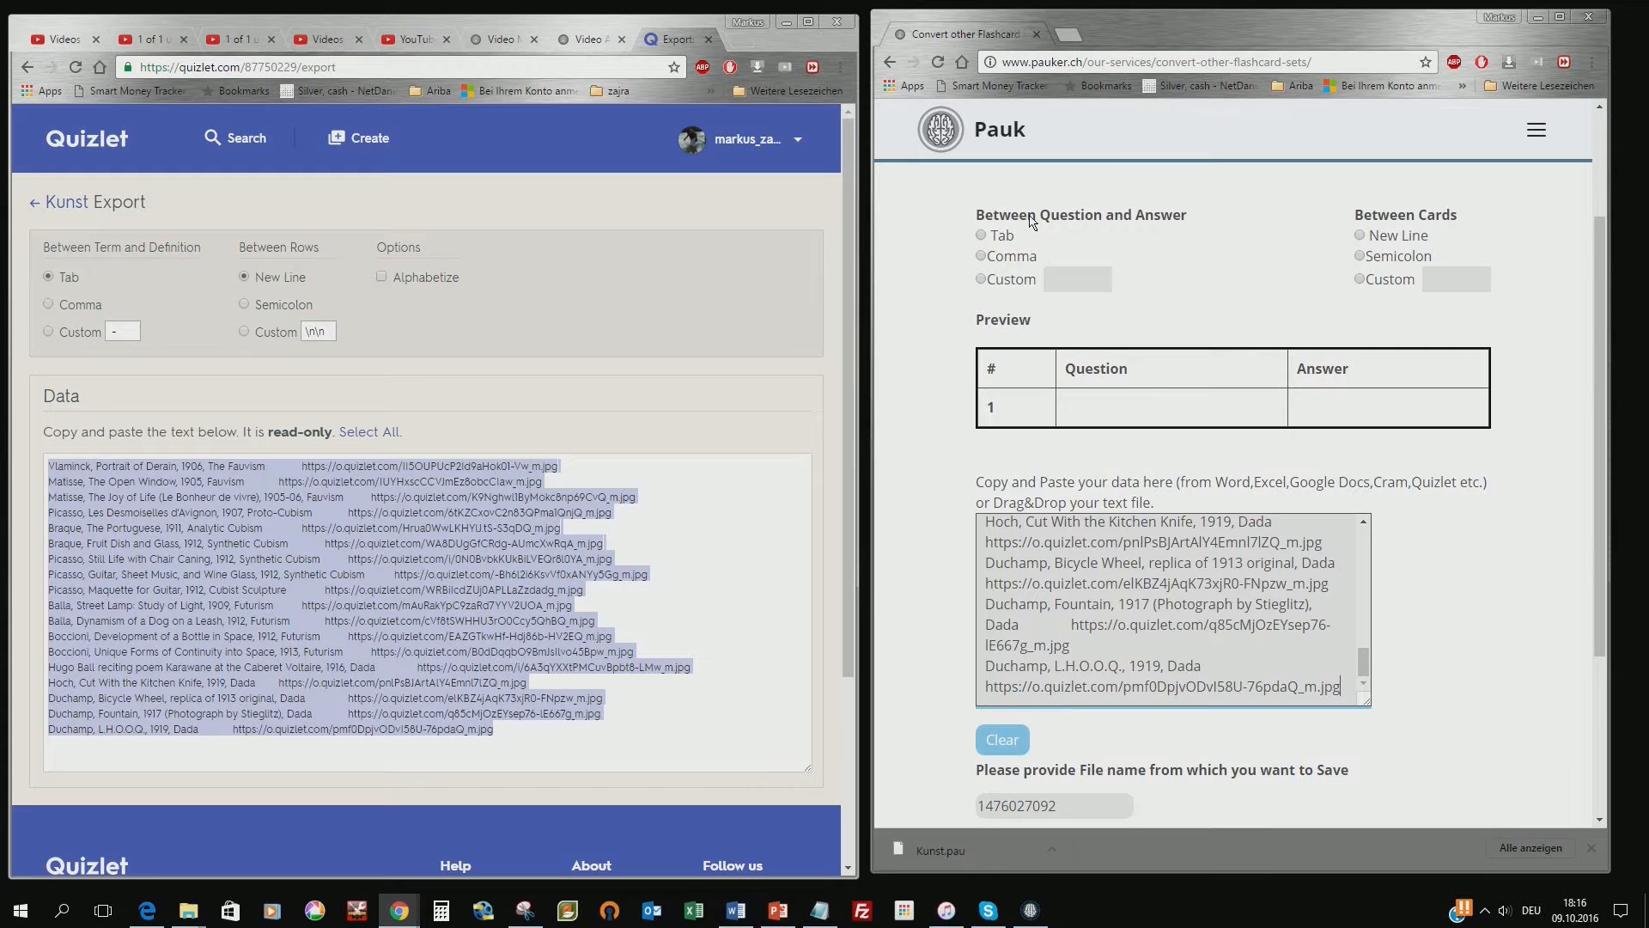
{"action": "mouse_move", "coordinate": [1426, 227]}
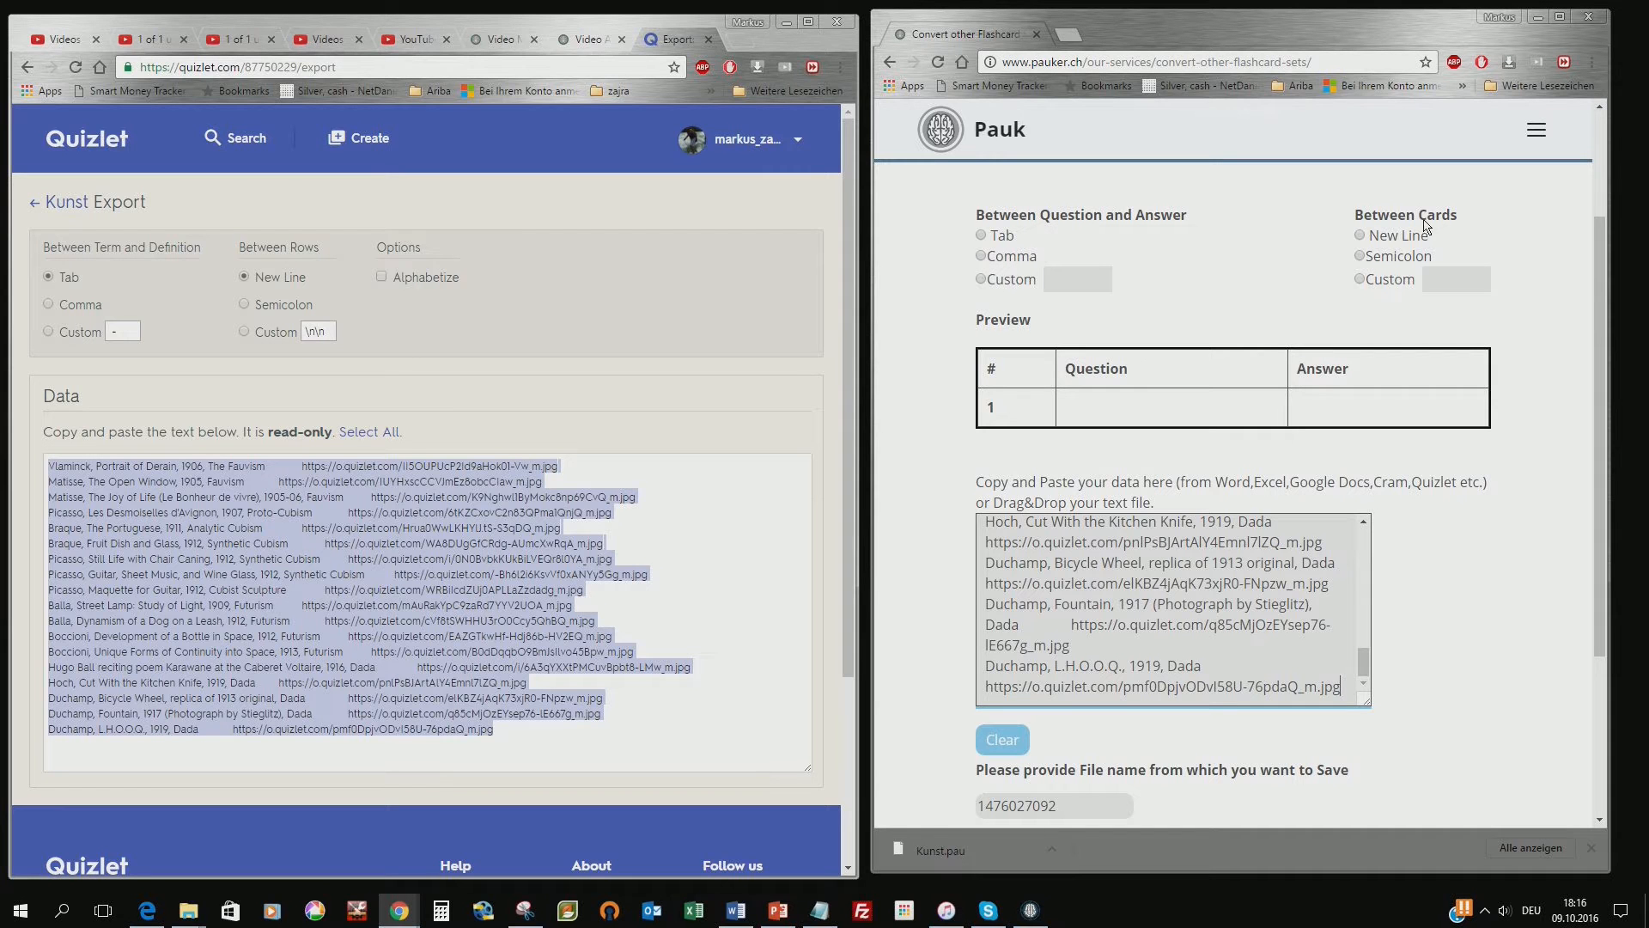
{"action": "mouse_move", "coordinate": [235, 298]}
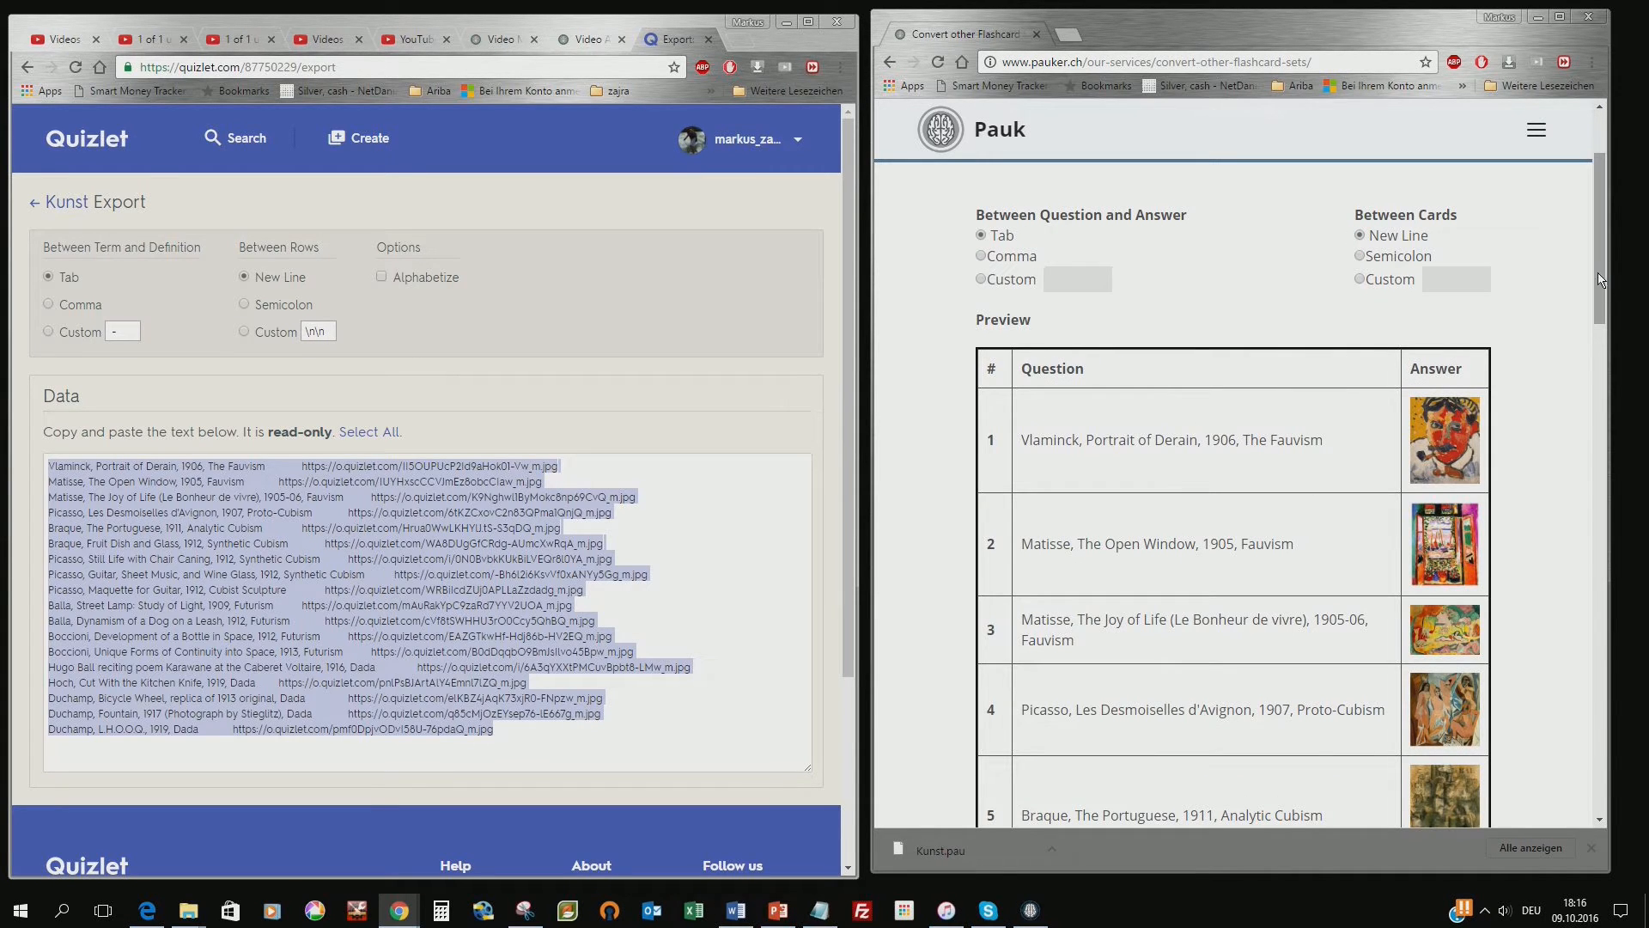
{"action": "scroll", "scroll_direction": "down", "scroll_amount": 3}
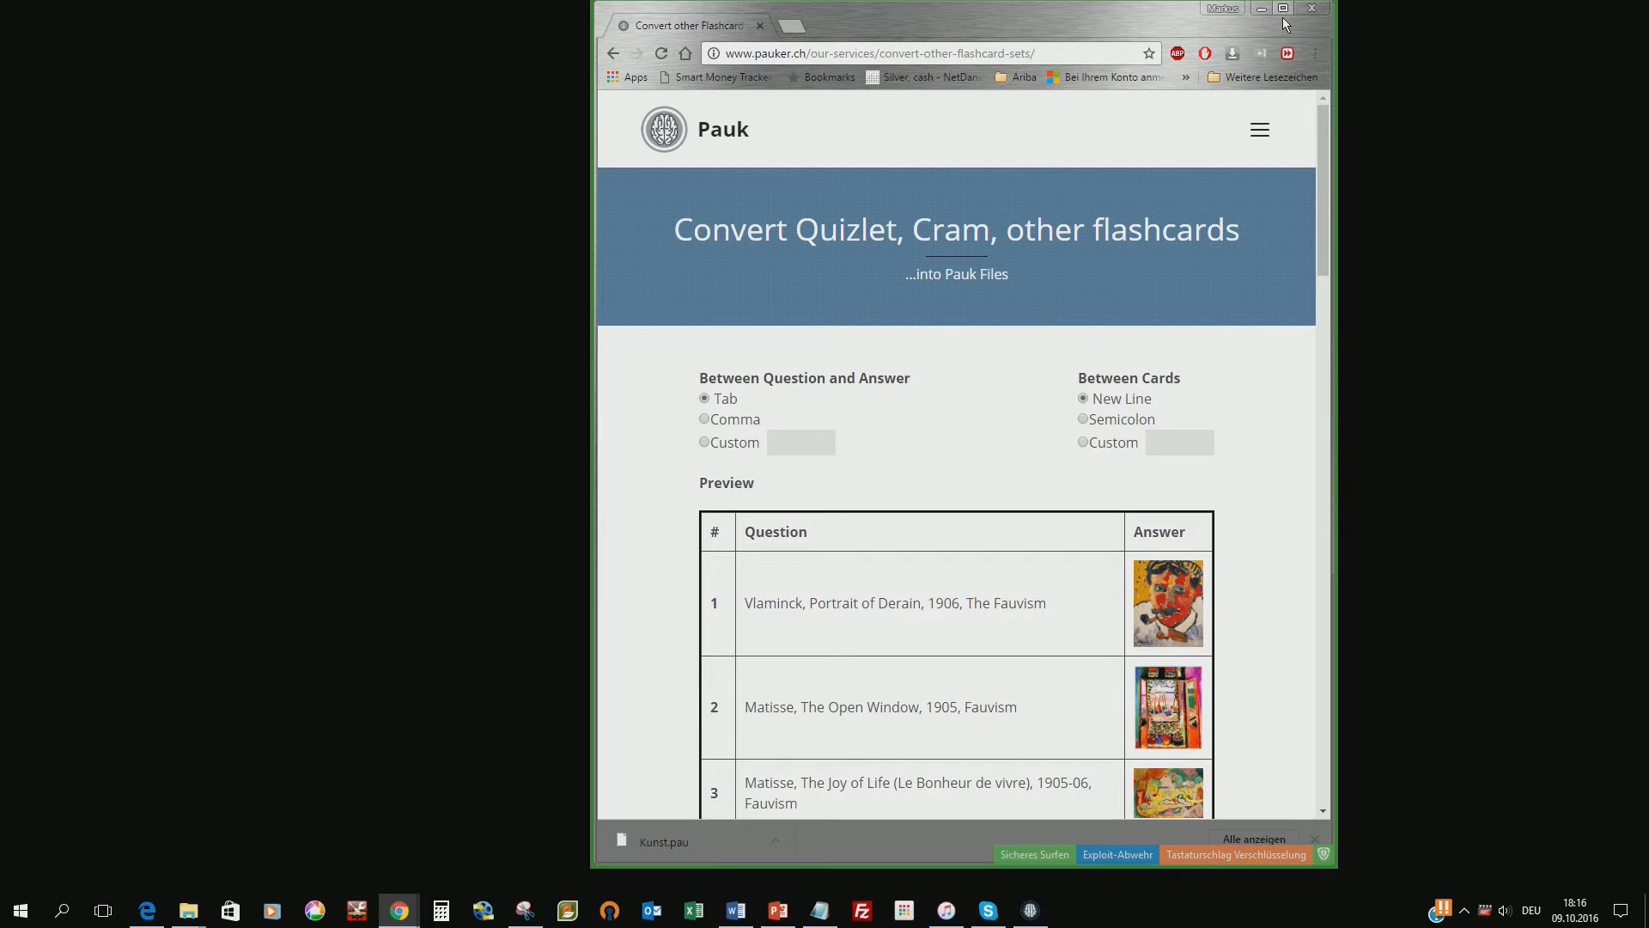
Name the converted card file 'Art' in the maximized converter page
{"action": "left_click", "coordinate": [1282, 9]}
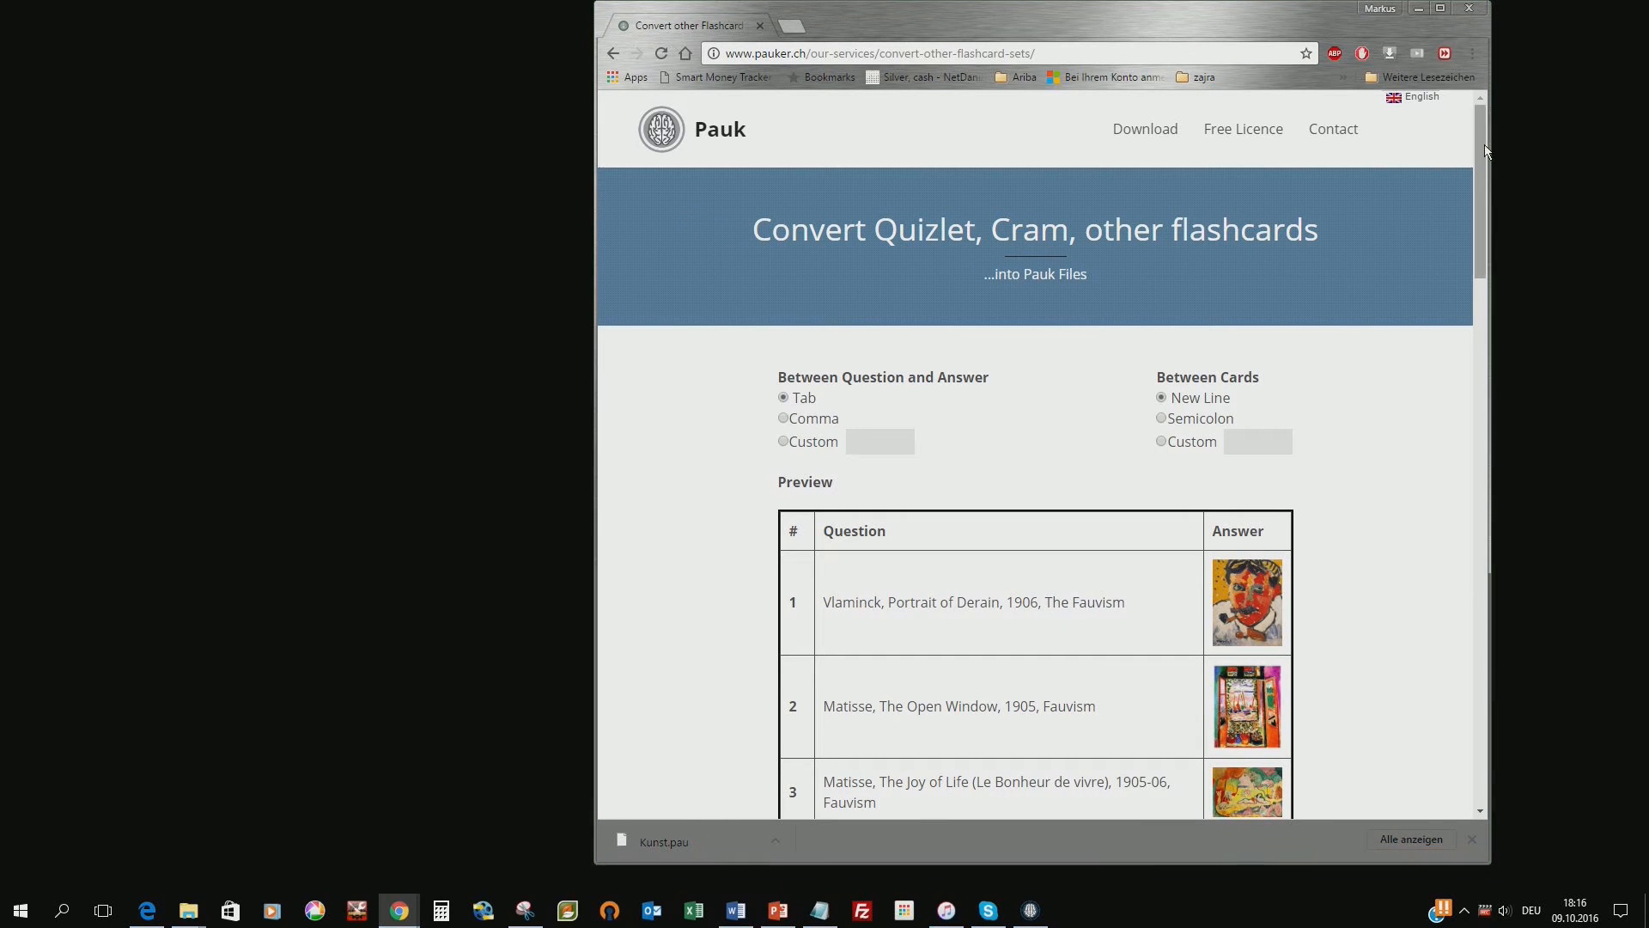
{"action": "scroll", "scroll_direction": "down", "scroll_amount": 3}
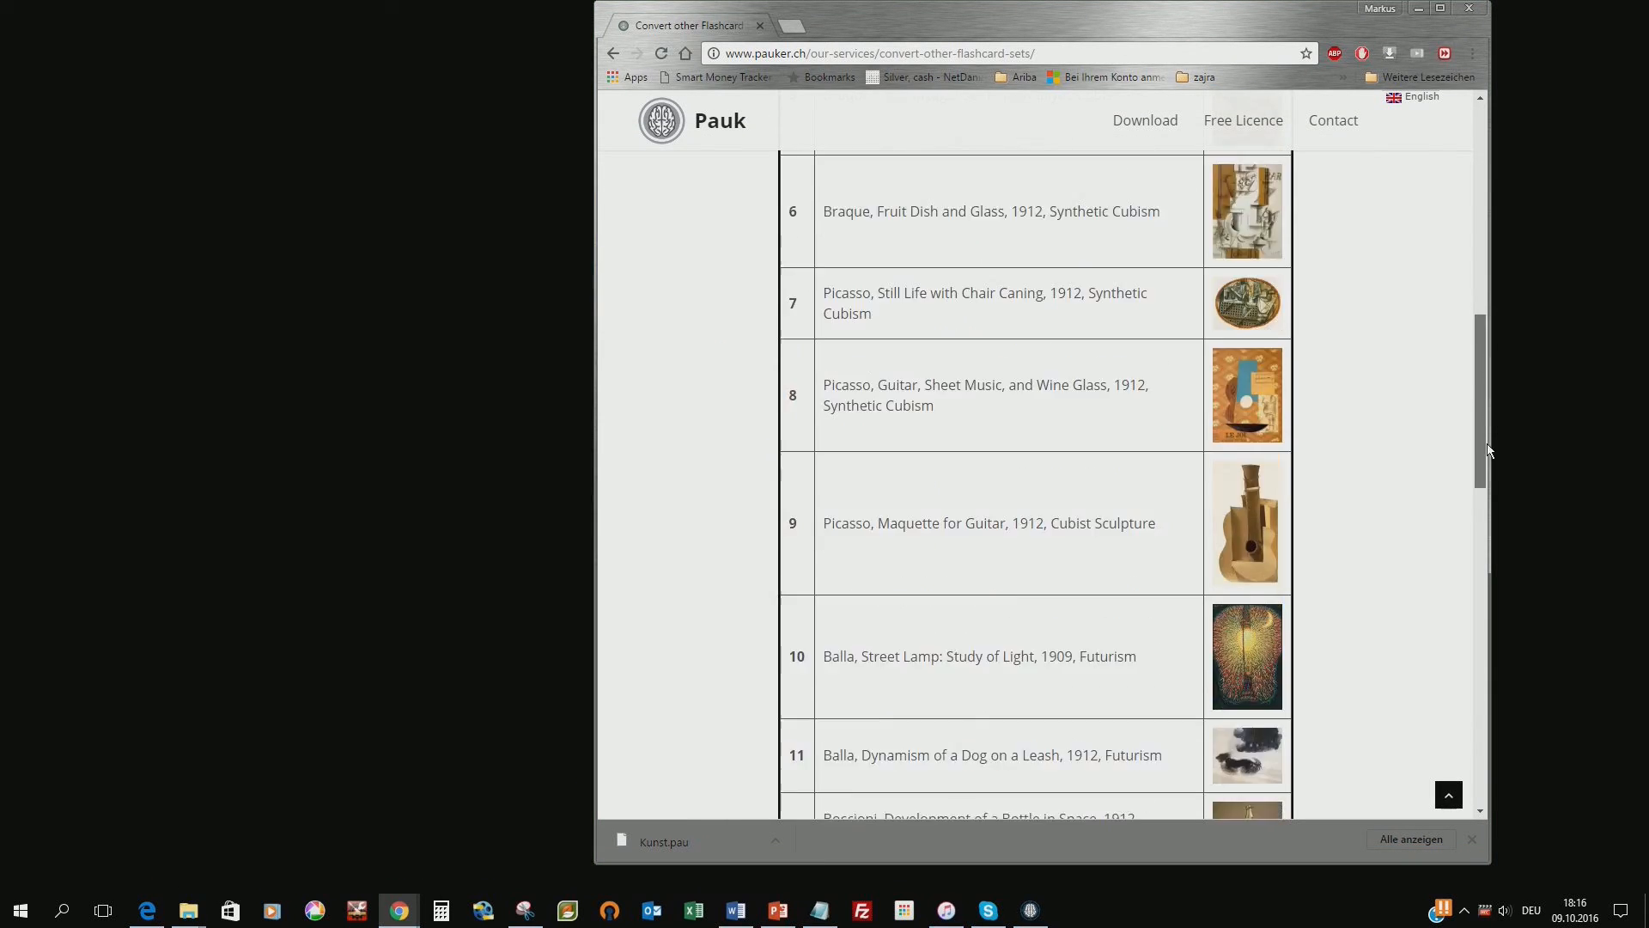
{"action": "scroll", "scroll_direction": "down", "scroll_amount": 3}
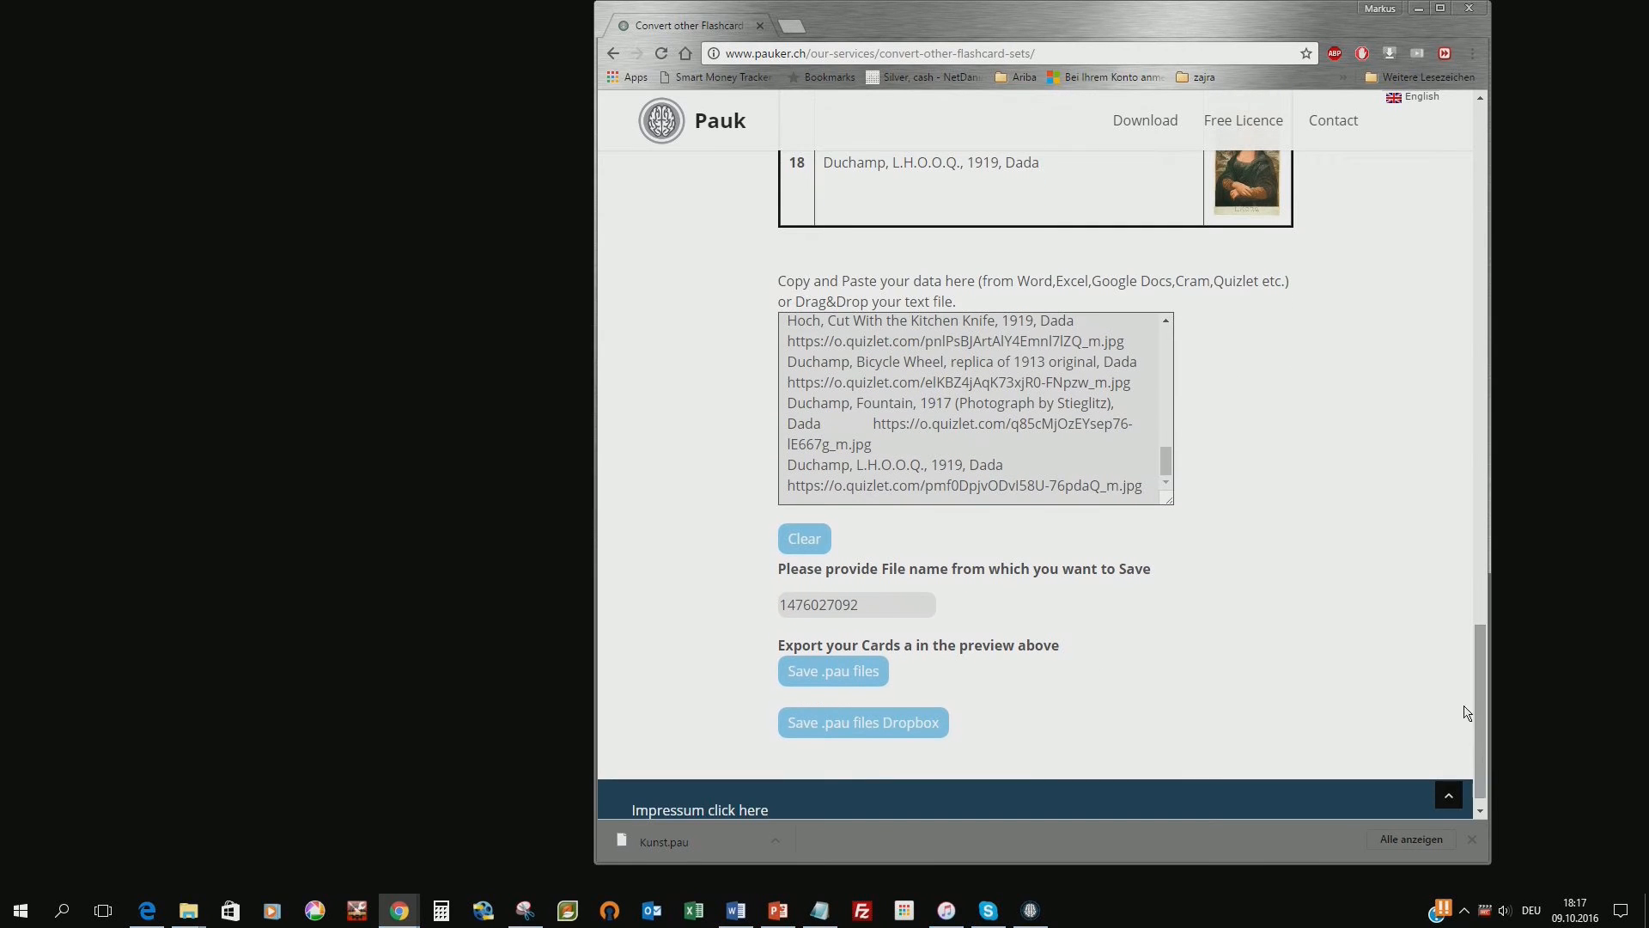
{"action": "mouse_move", "coordinate": [873, 541]}
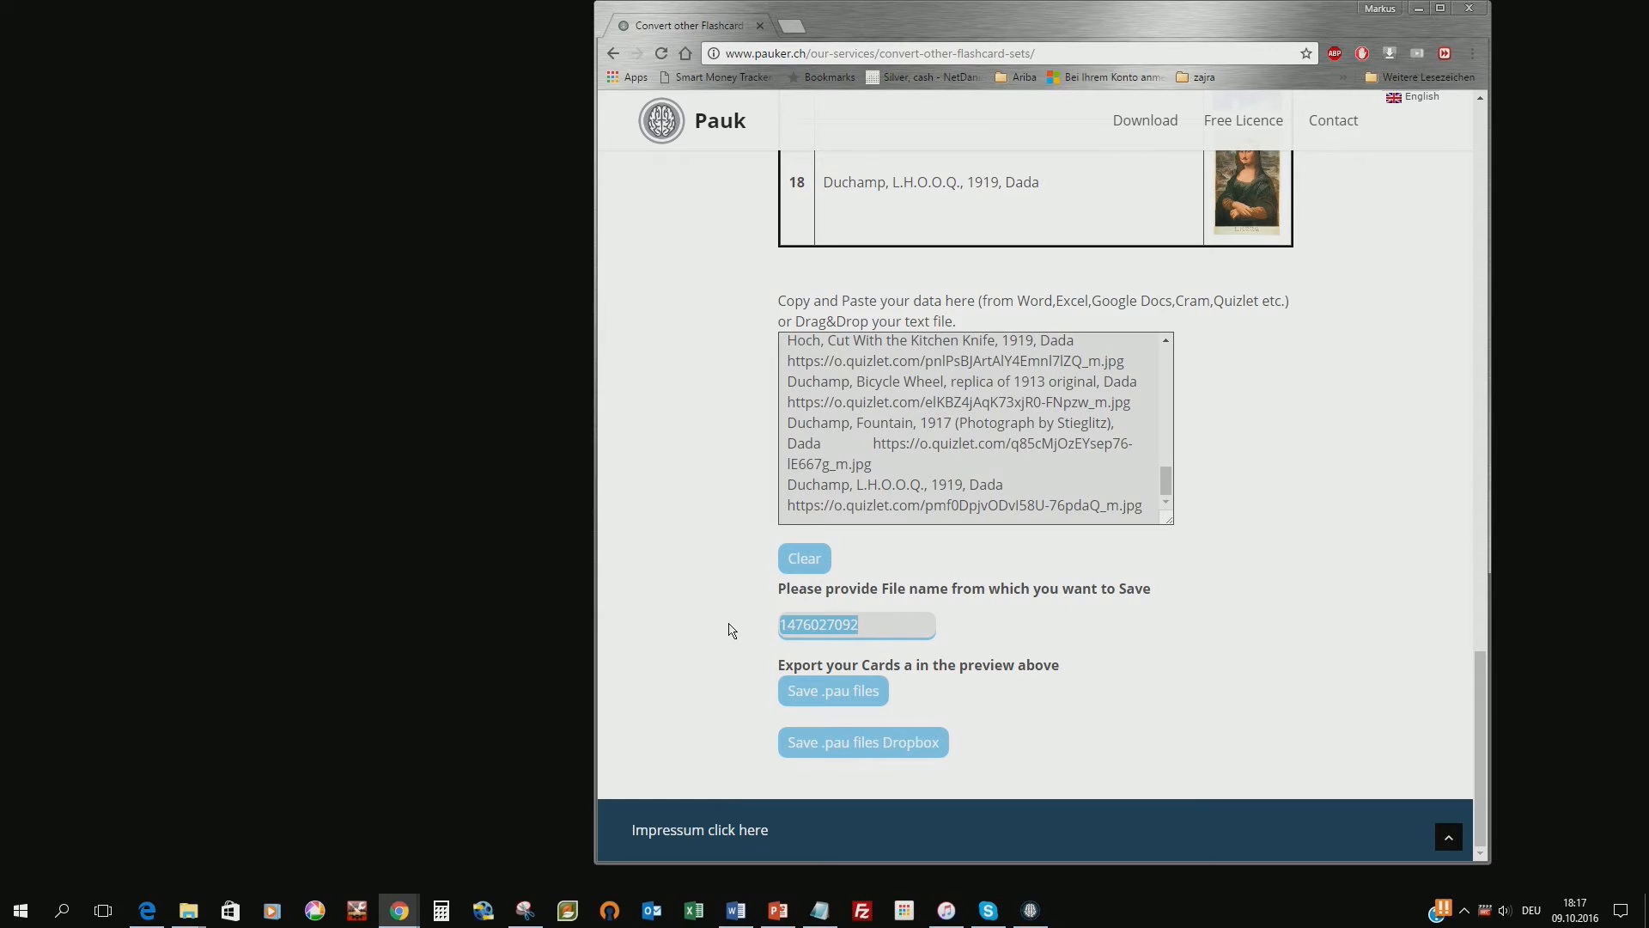
{"action": "type", "text": "rt"}
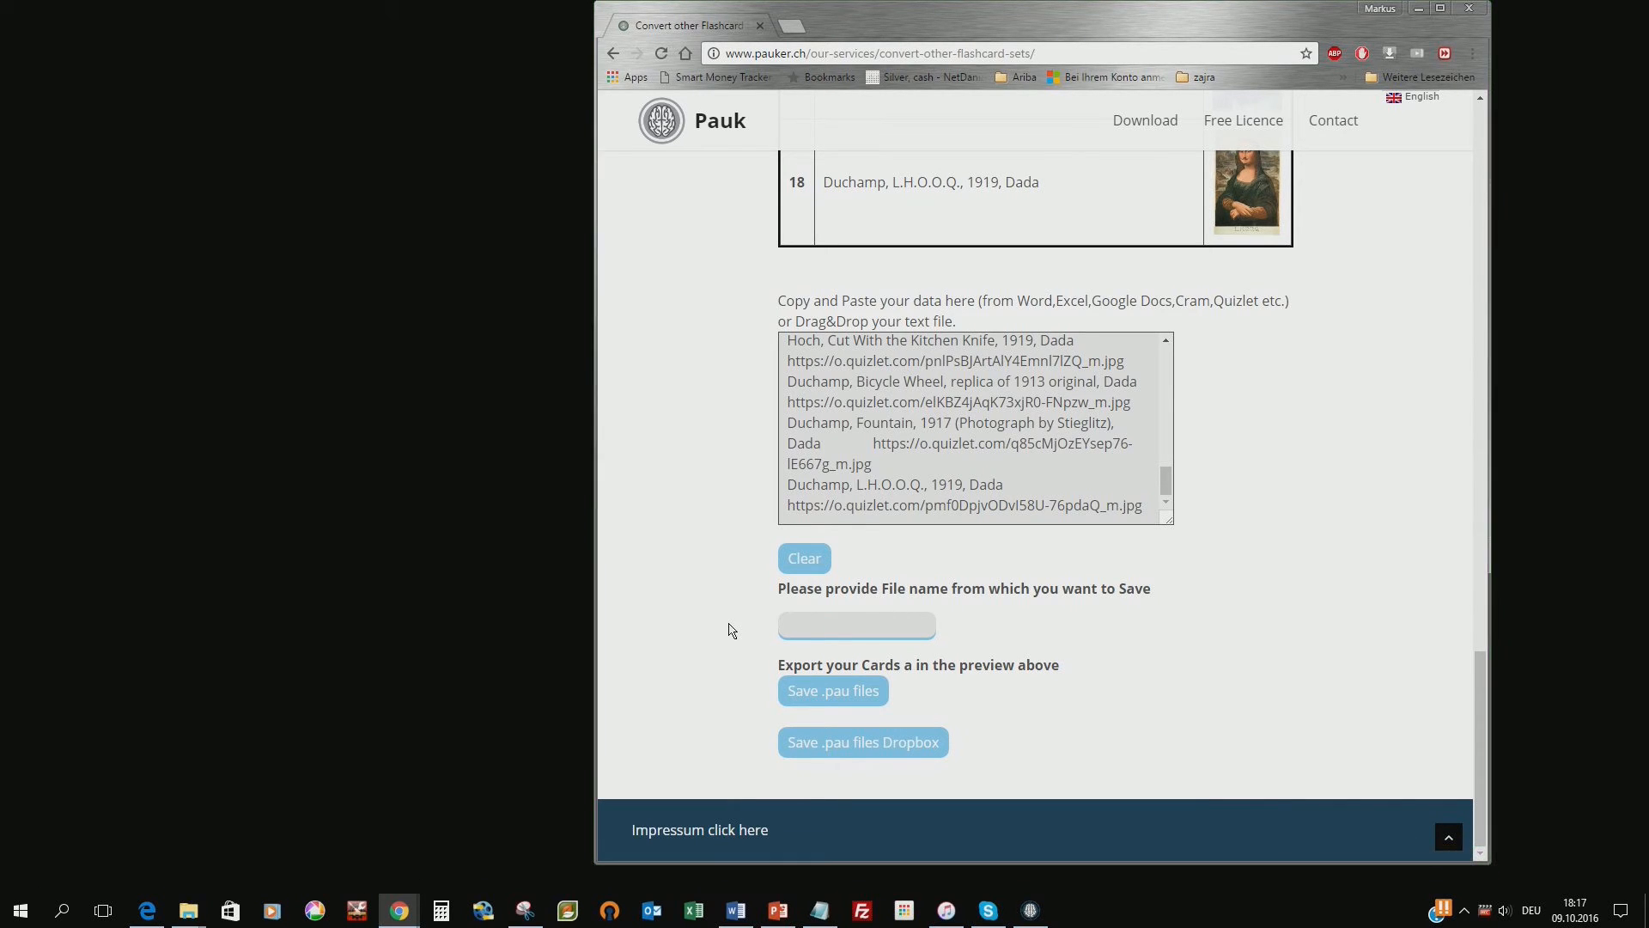
{"action": "type", "text": "Art"}
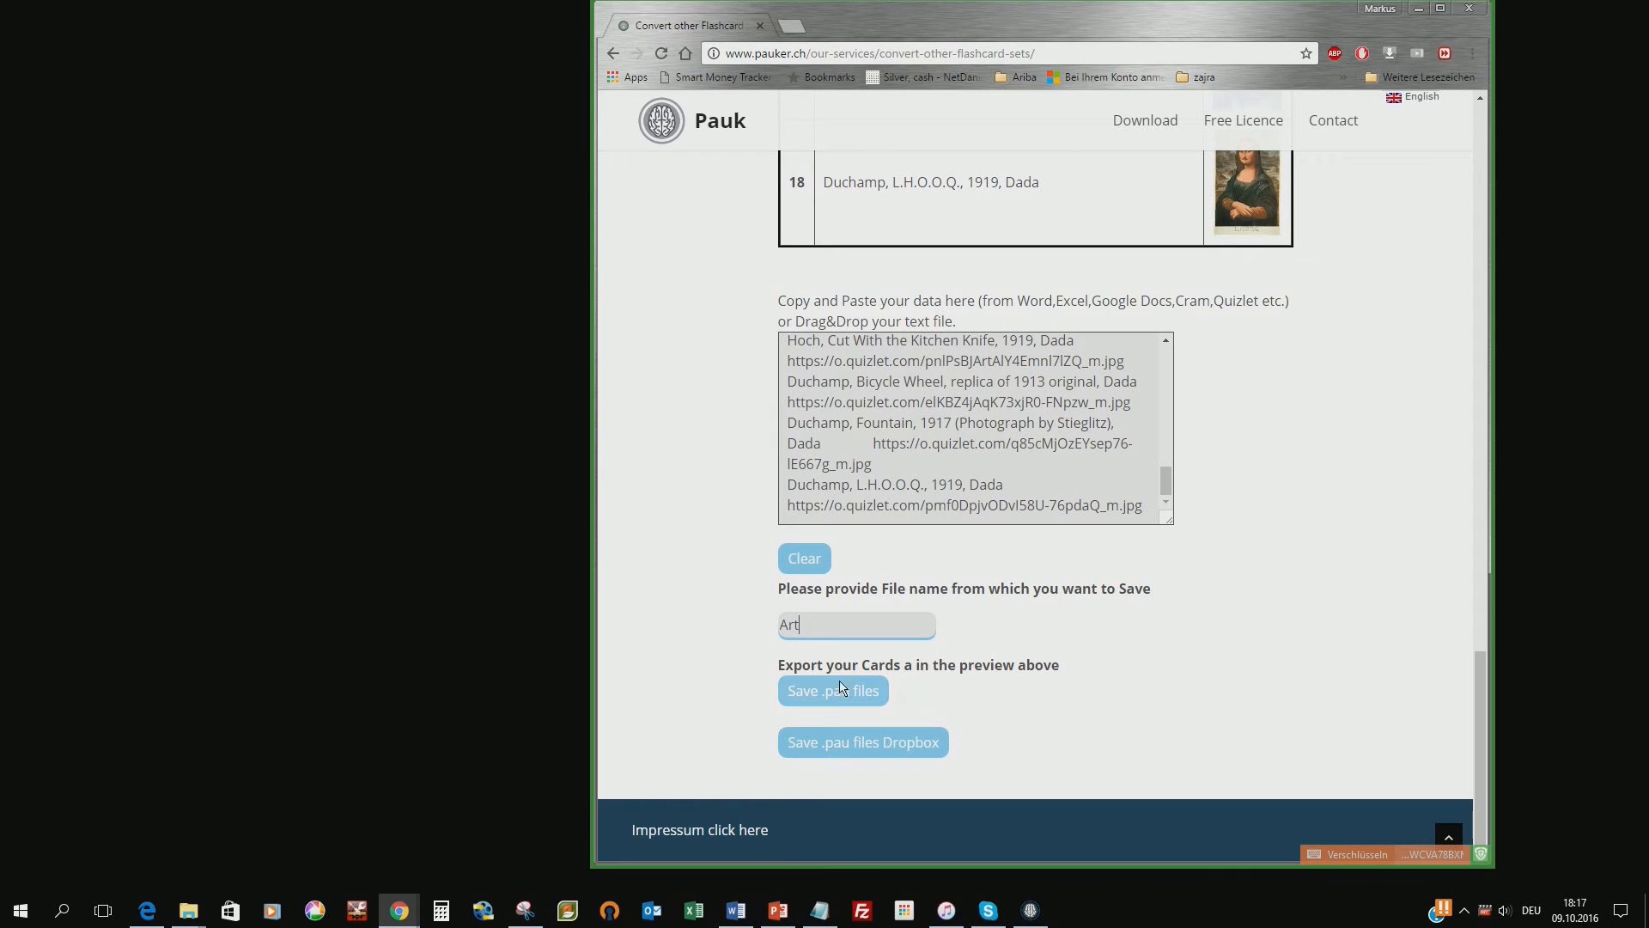
Download the 18 cards with 'Save .pau files', saving Art.pau to the desktop
{"action": "left_click", "coordinate": [831, 691]}
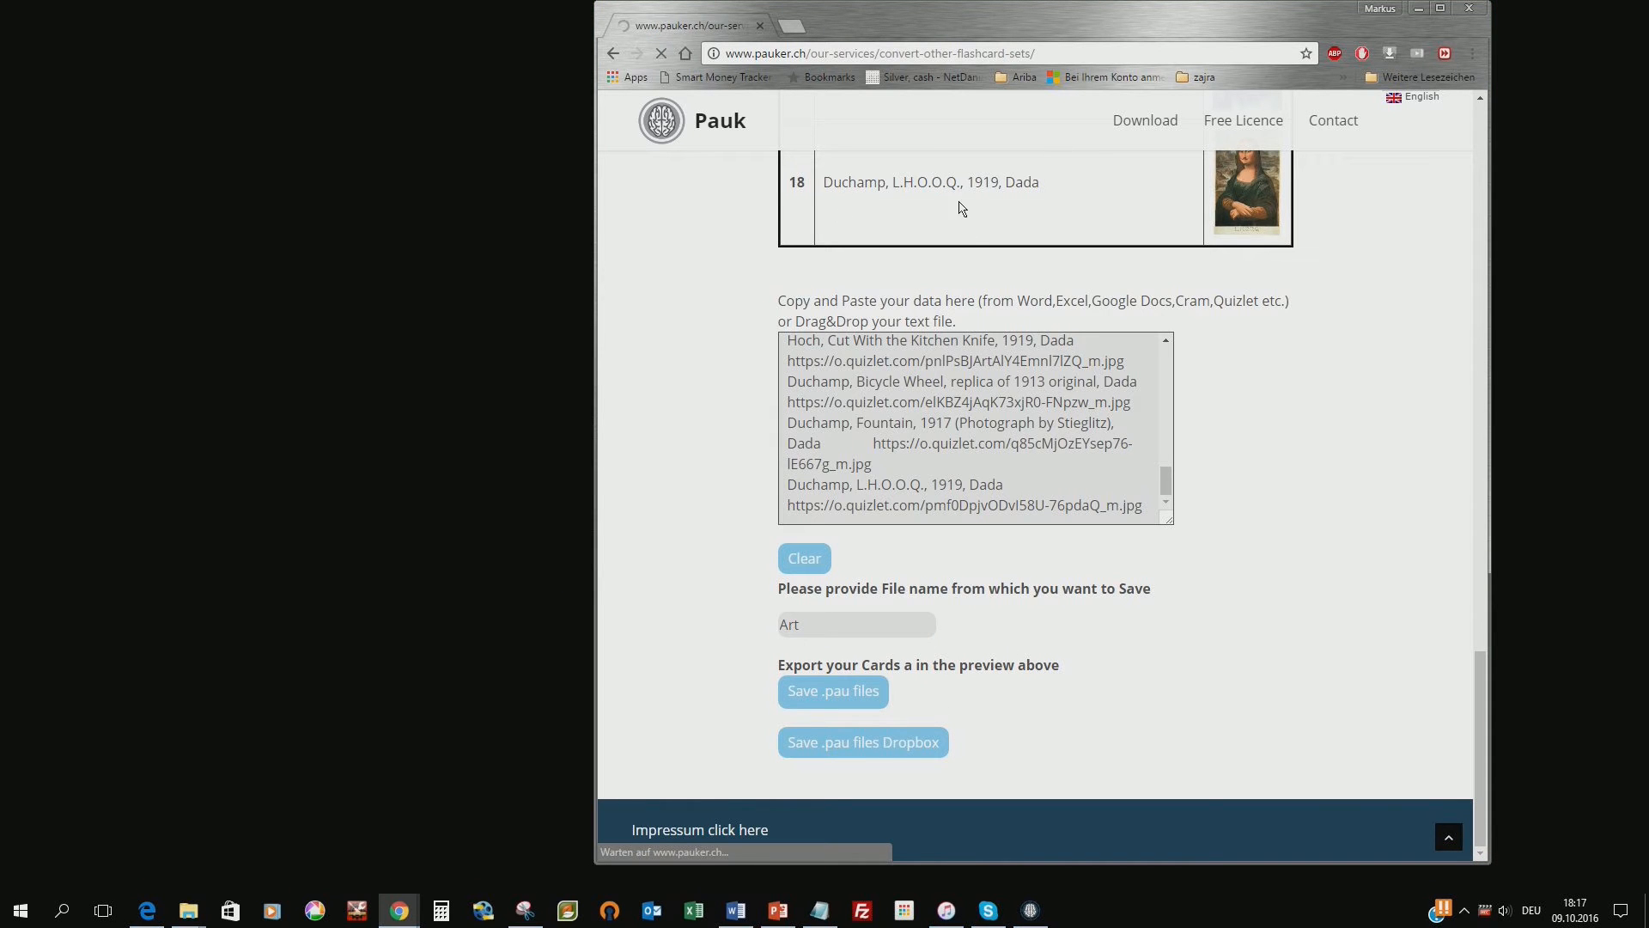
{"action": "left_click", "coordinate": [832, 690]}
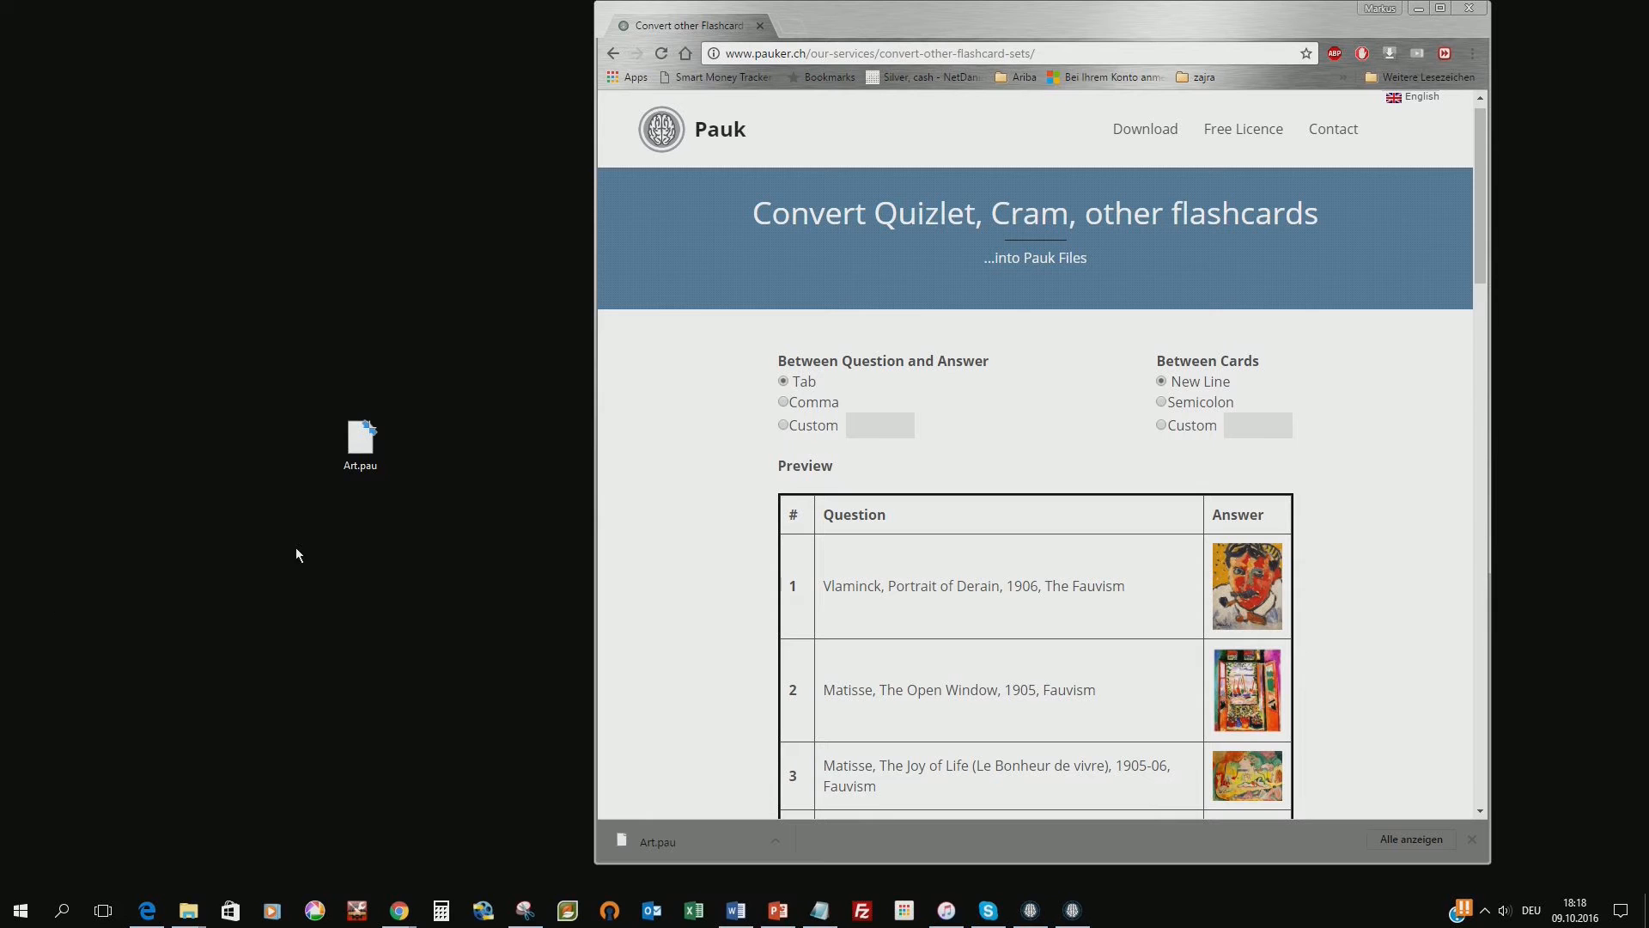
{"action": "mouse_move", "coordinate": [978, 120]}
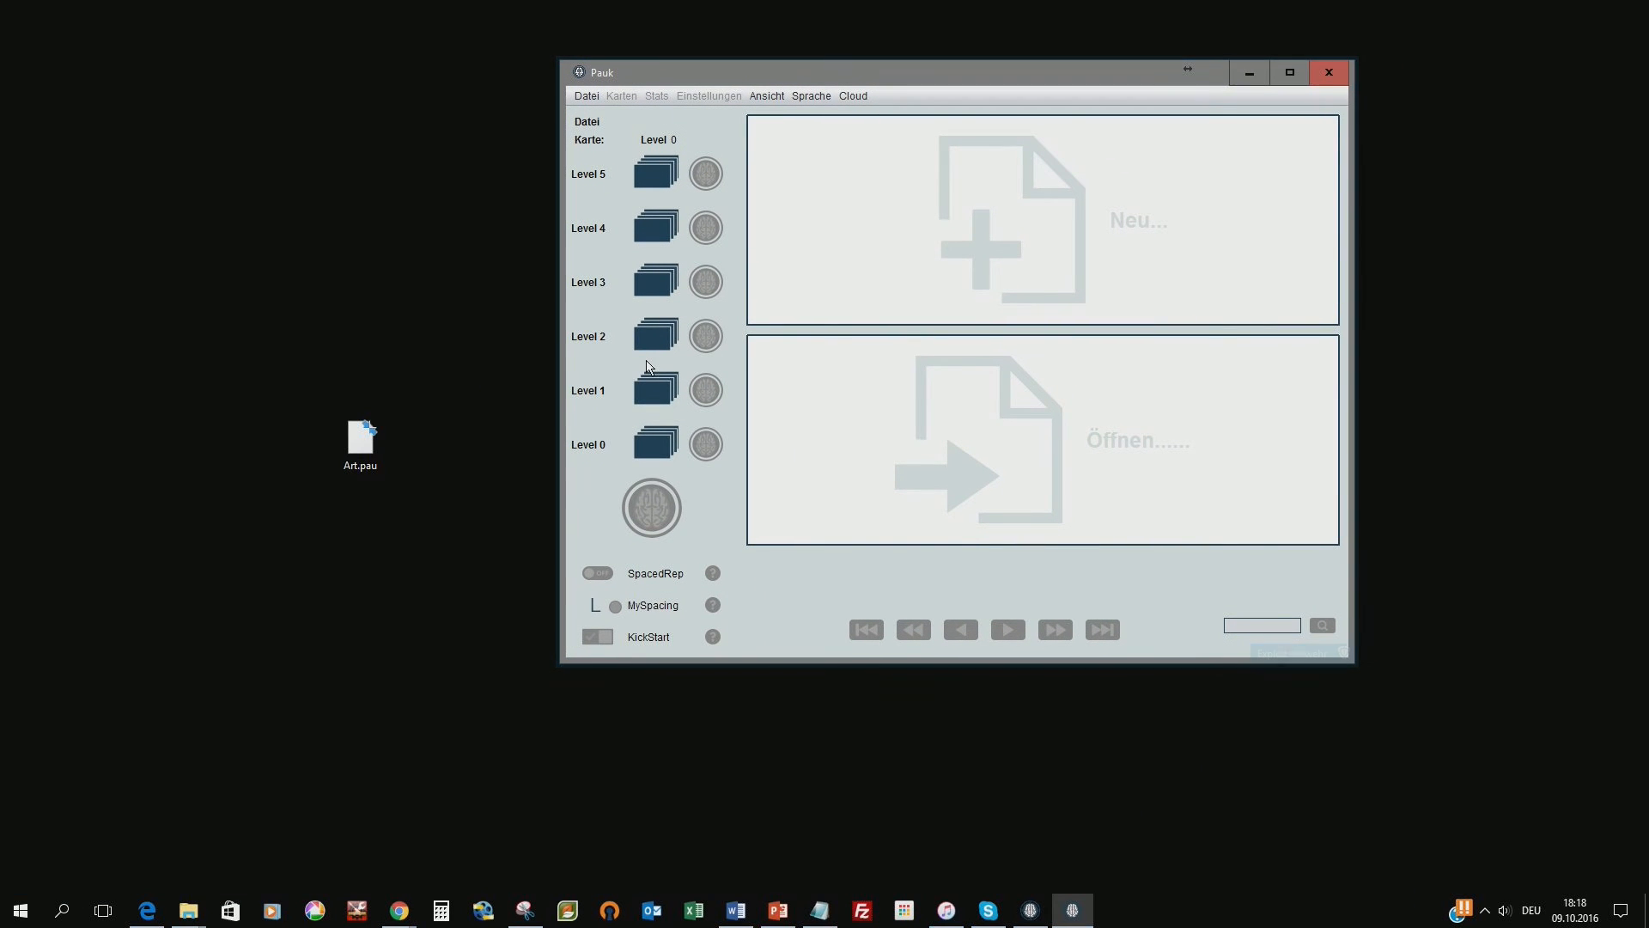
Load Art.pau from the desktop so its 18 Level-0 cards appear in Pauk
{"action": "left_click", "coordinate": [359, 441]}
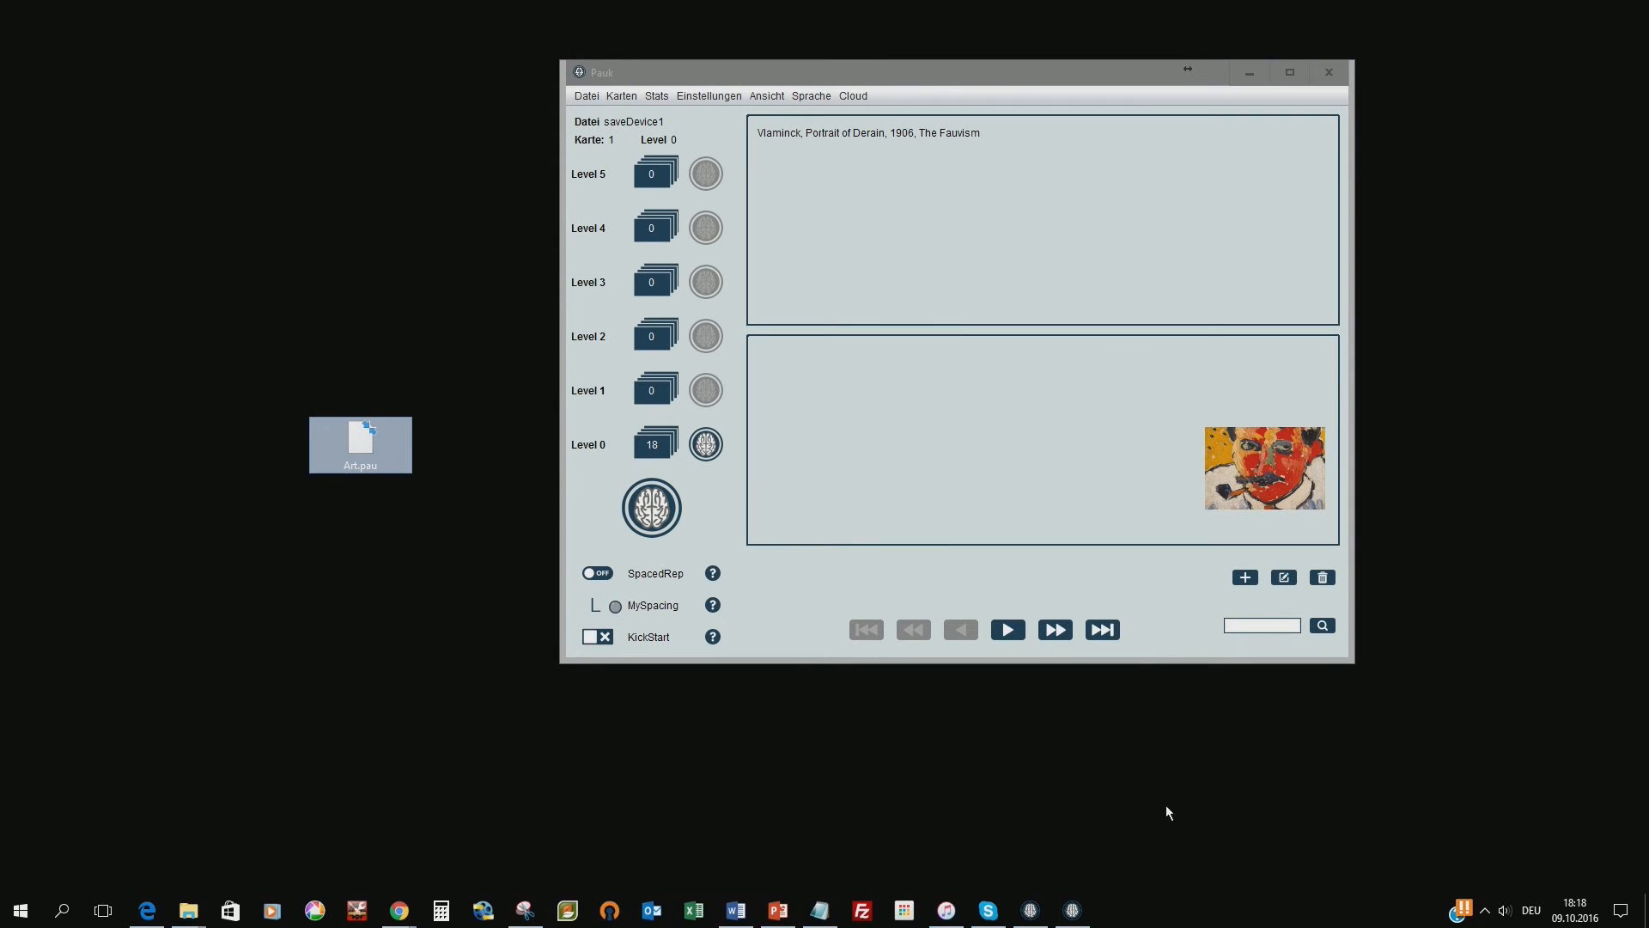
{"action": "mouse_move", "coordinate": [972, 74]}
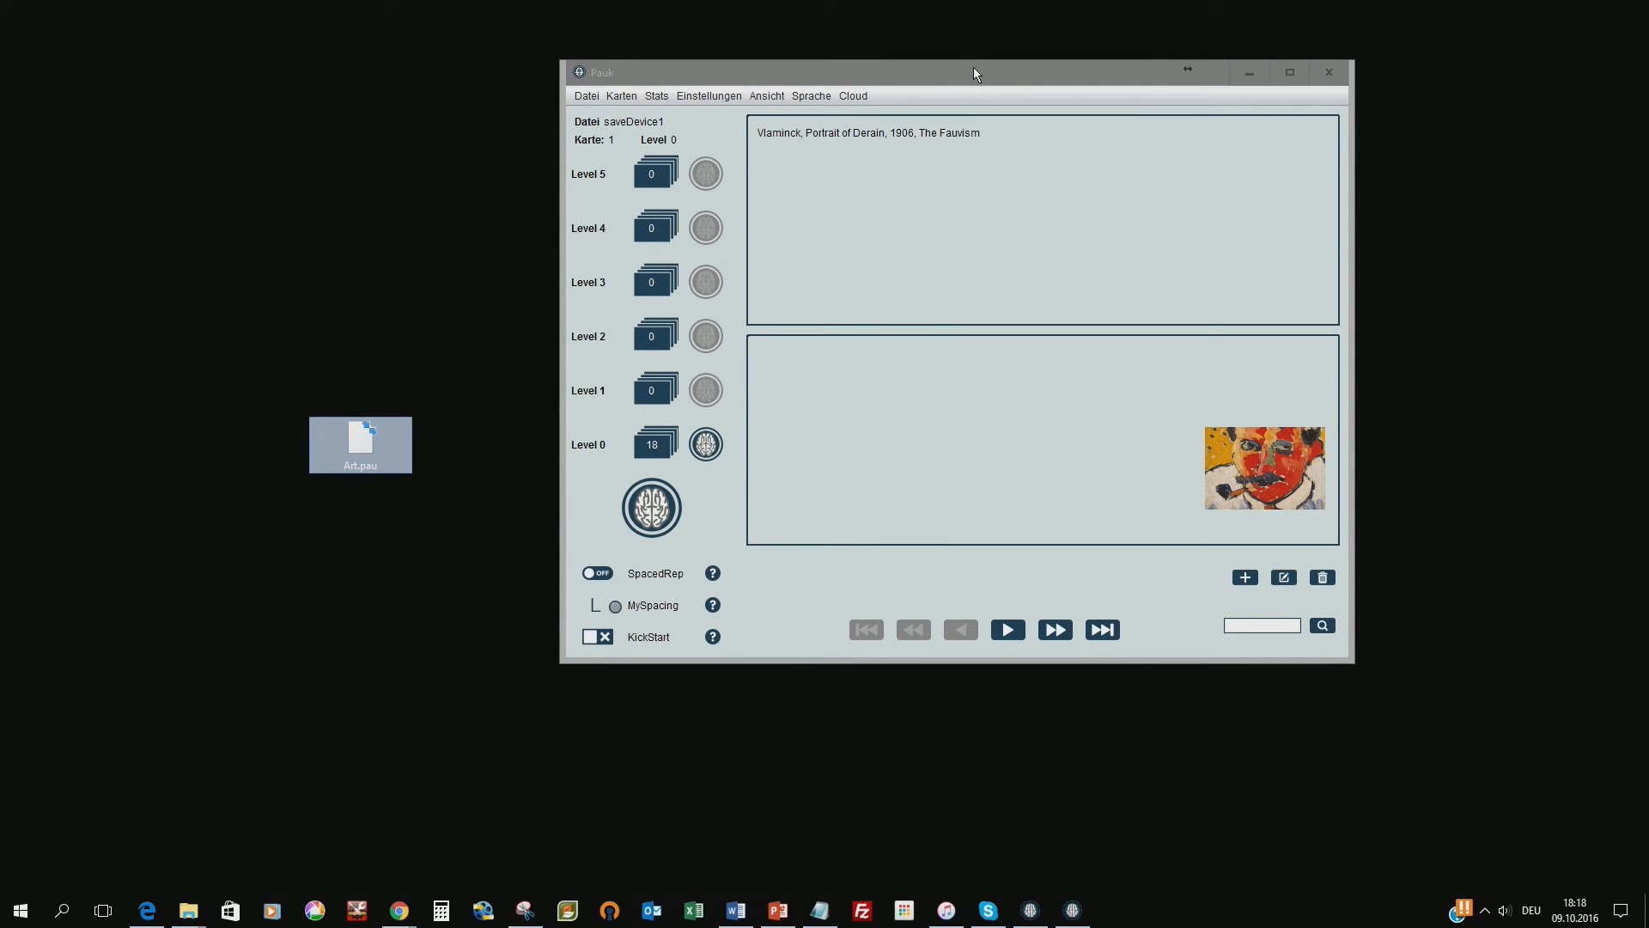
Switch Pauk's language to English under Sprache and begin a study run on the Derain card
{"action": "left_click", "coordinate": [571, 77]}
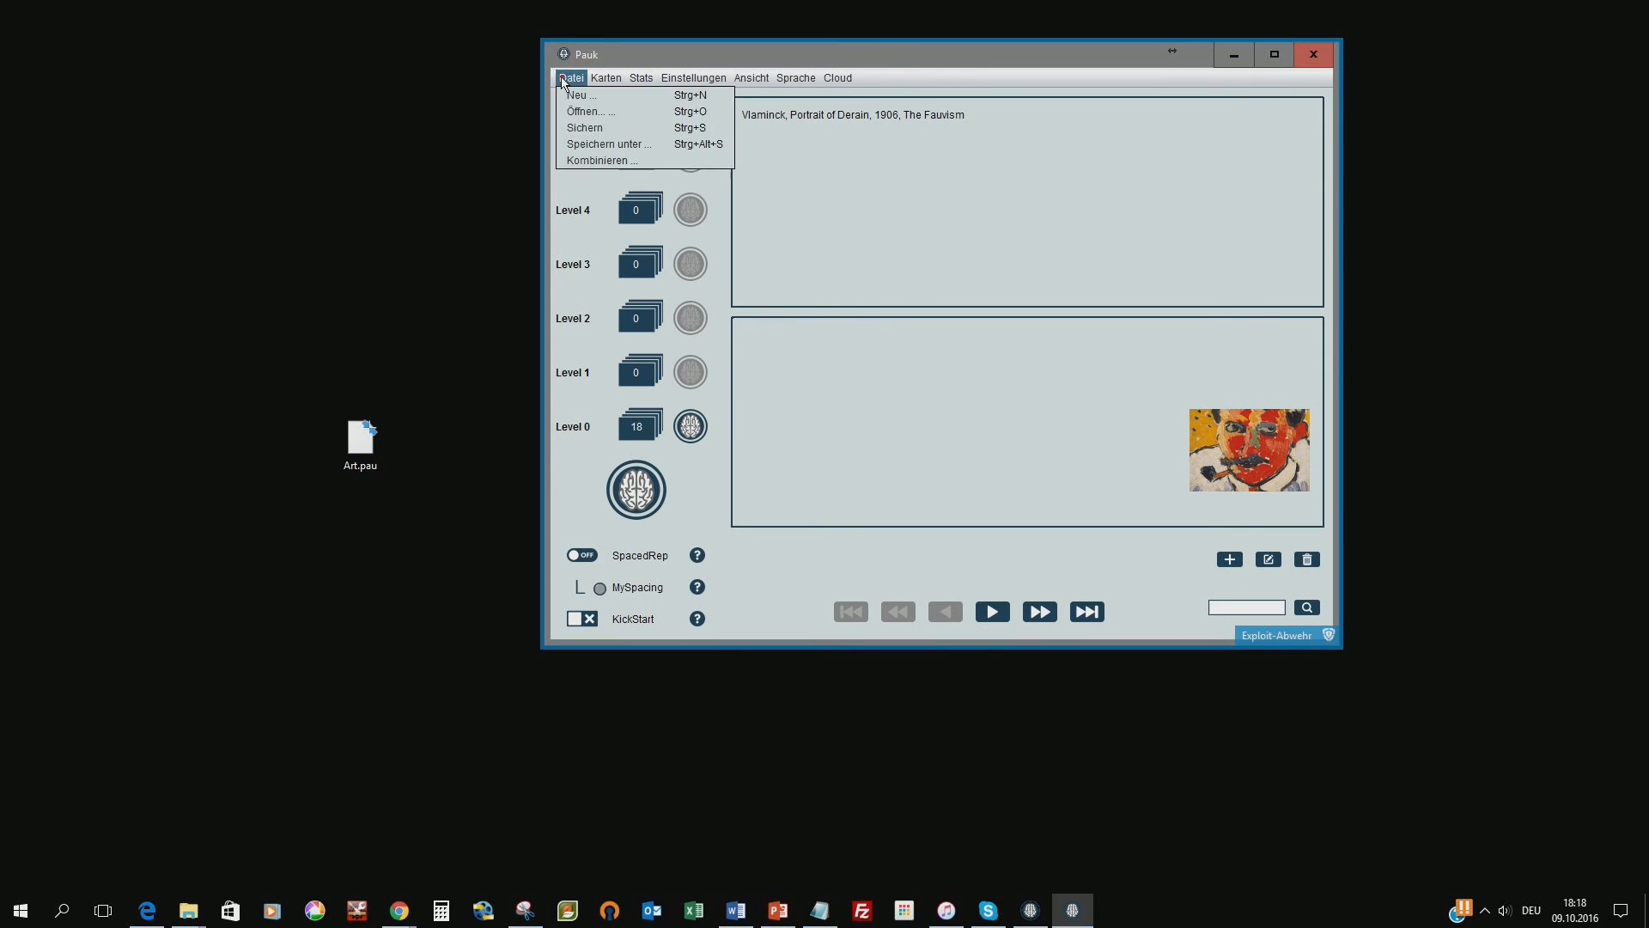
{"action": "left_click", "coordinate": [641, 78]}
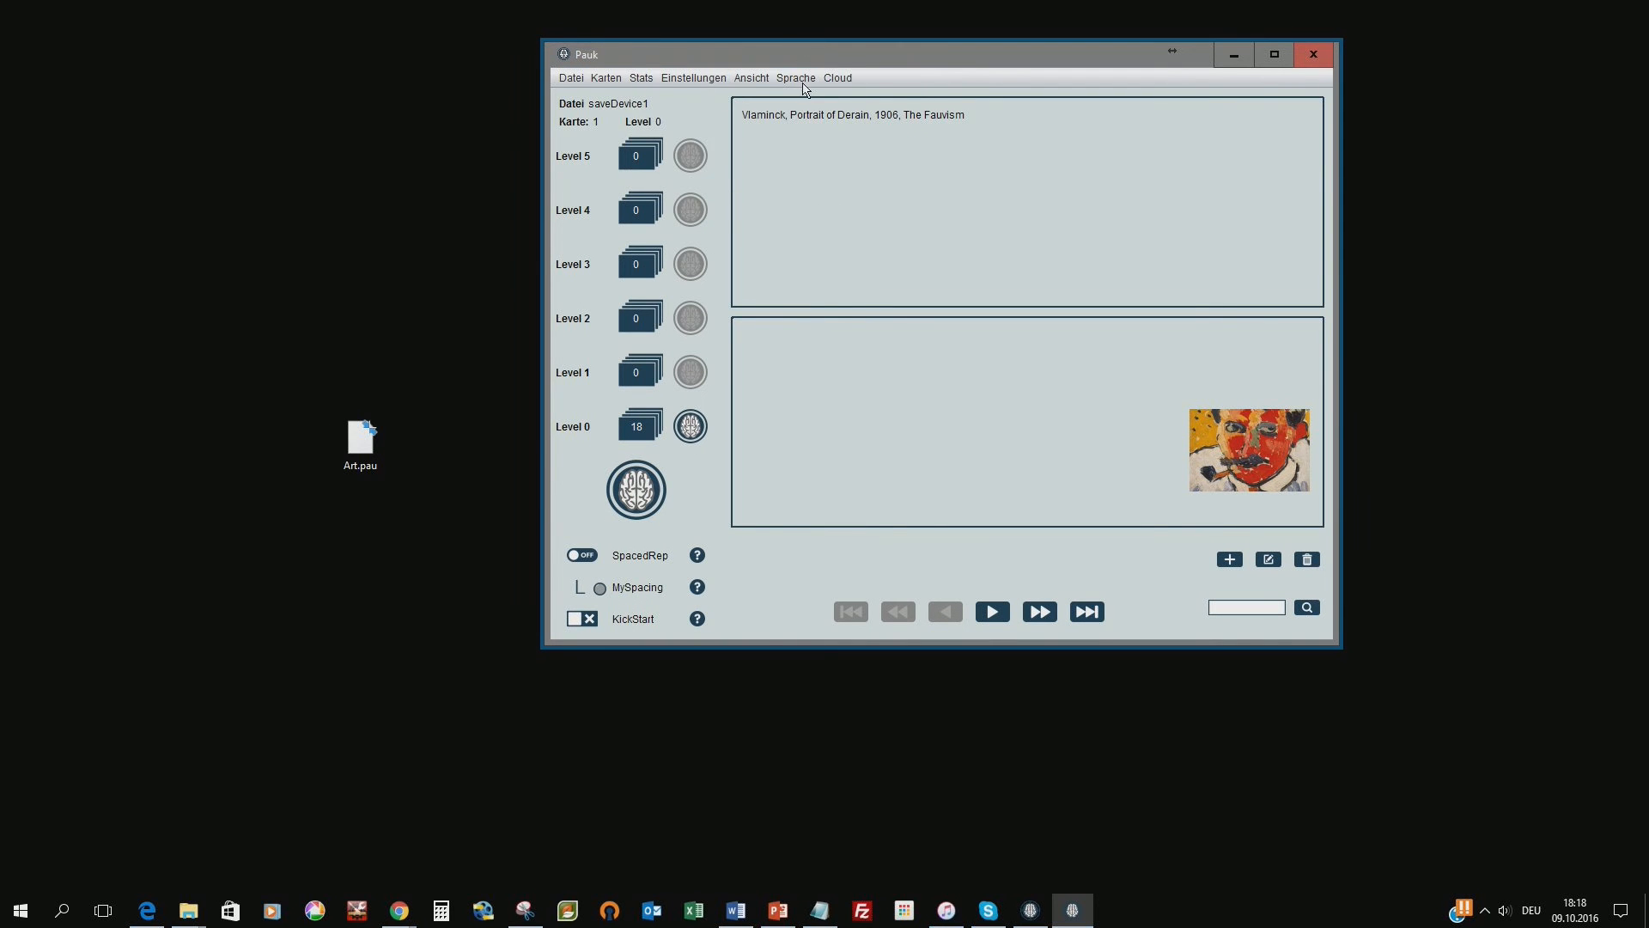
{"action": "left_click", "coordinate": [796, 77]}
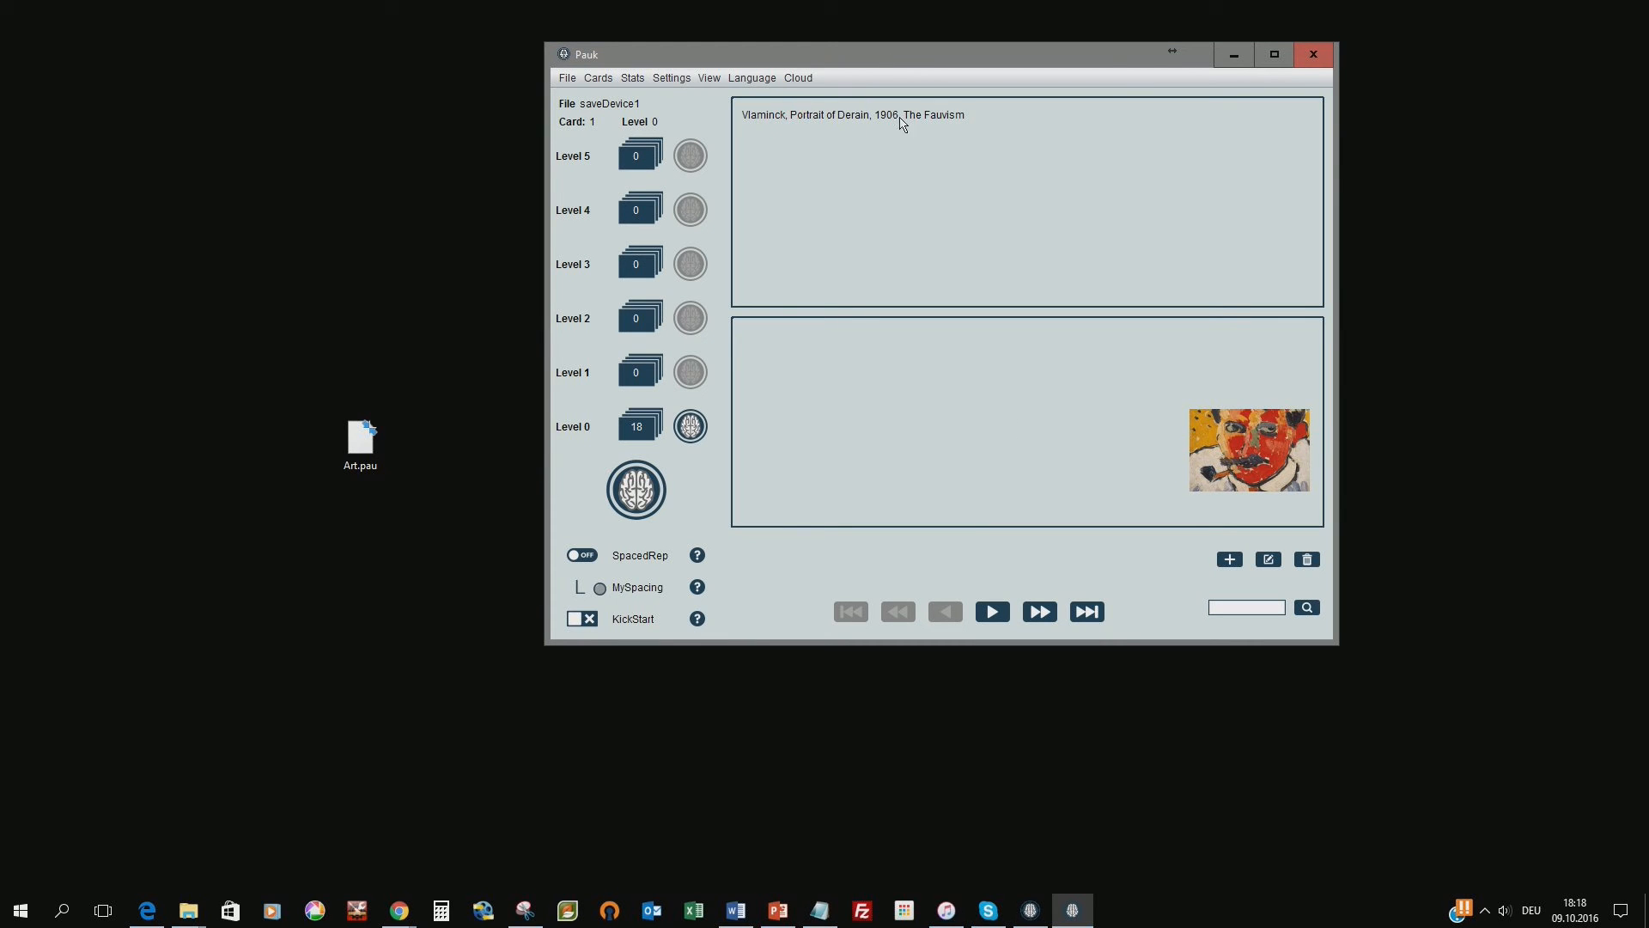
{"action": "mouse_move", "coordinate": [1206, 488]}
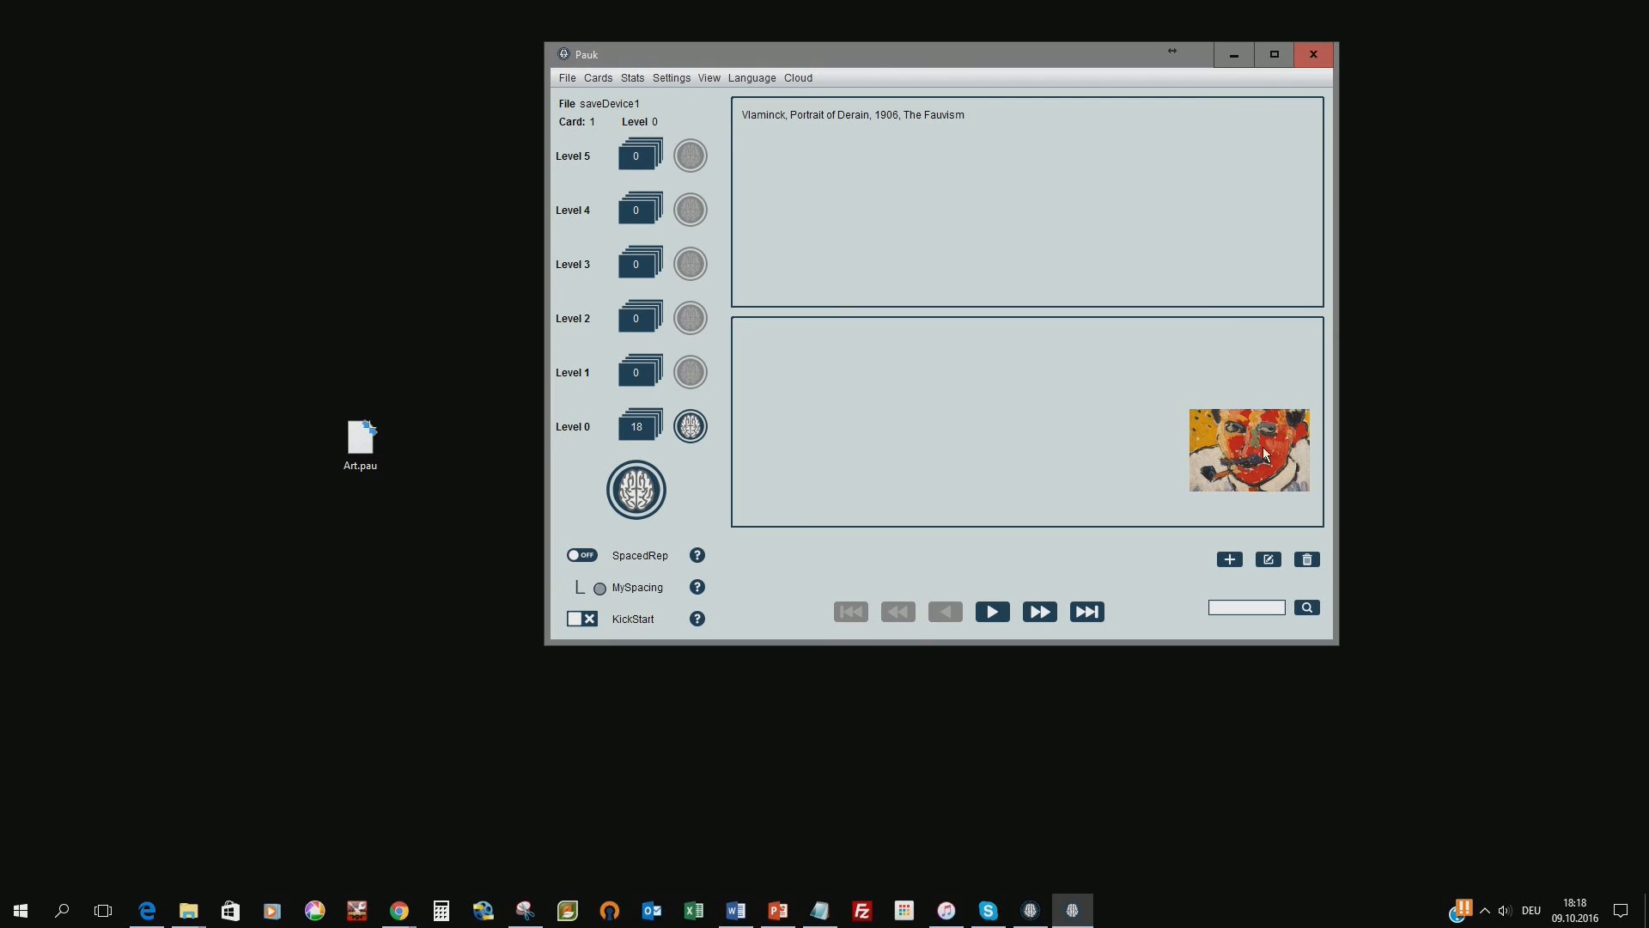
{"action": "mouse_move", "coordinate": [864, 142]}
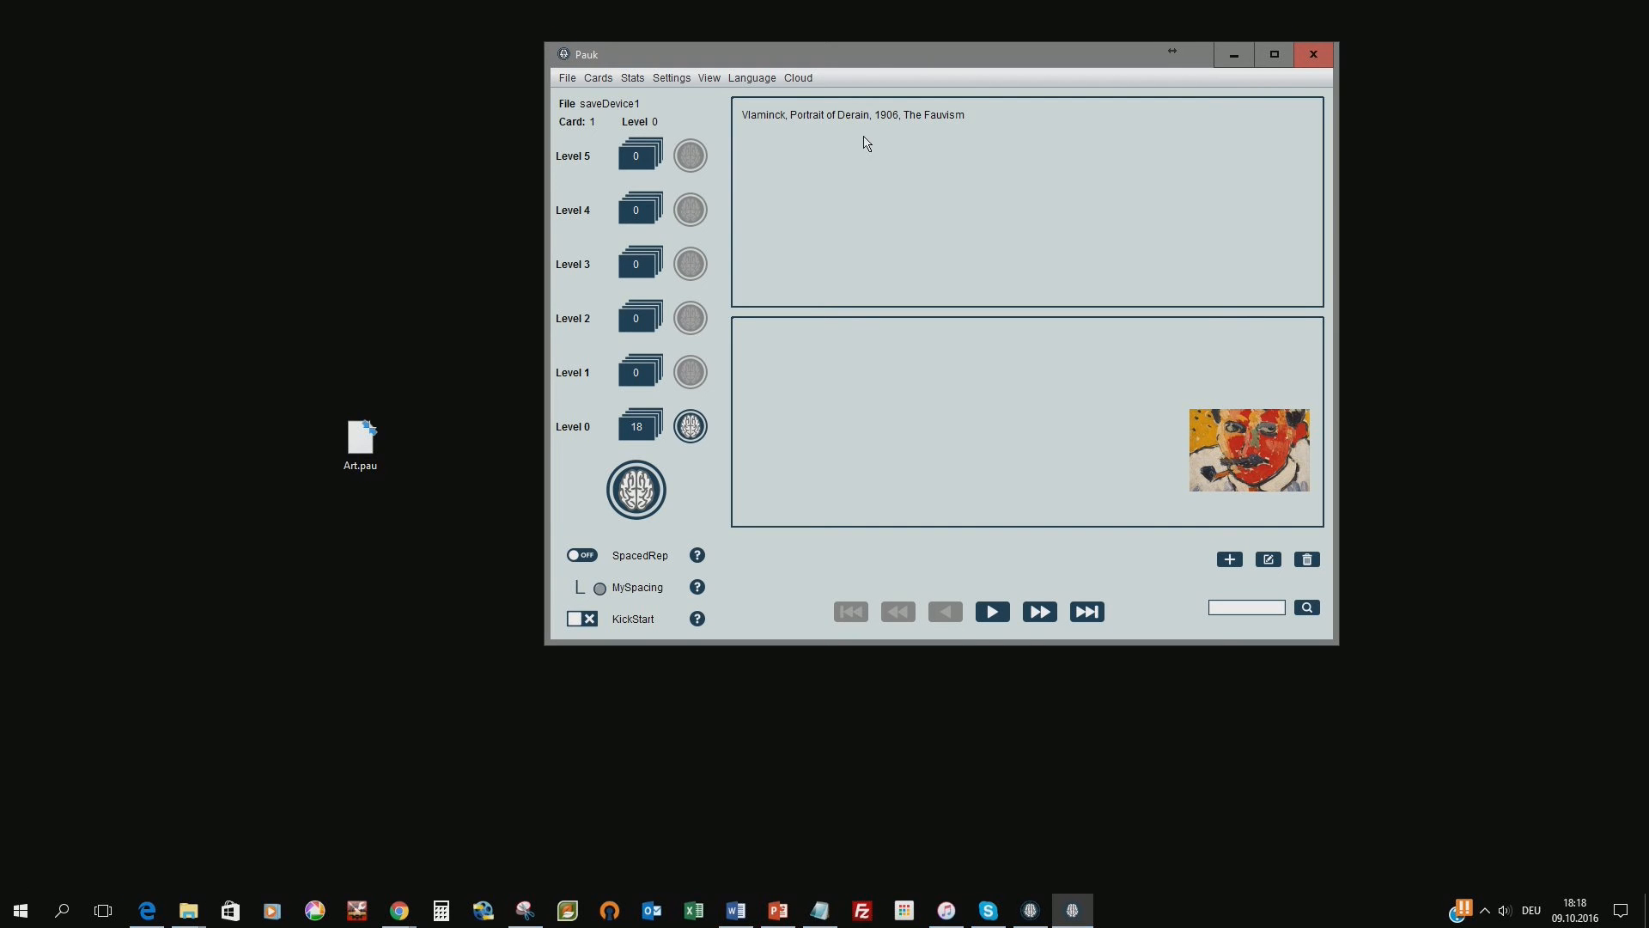
{"action": "mouse_move", "coordinate": [978, 129]}
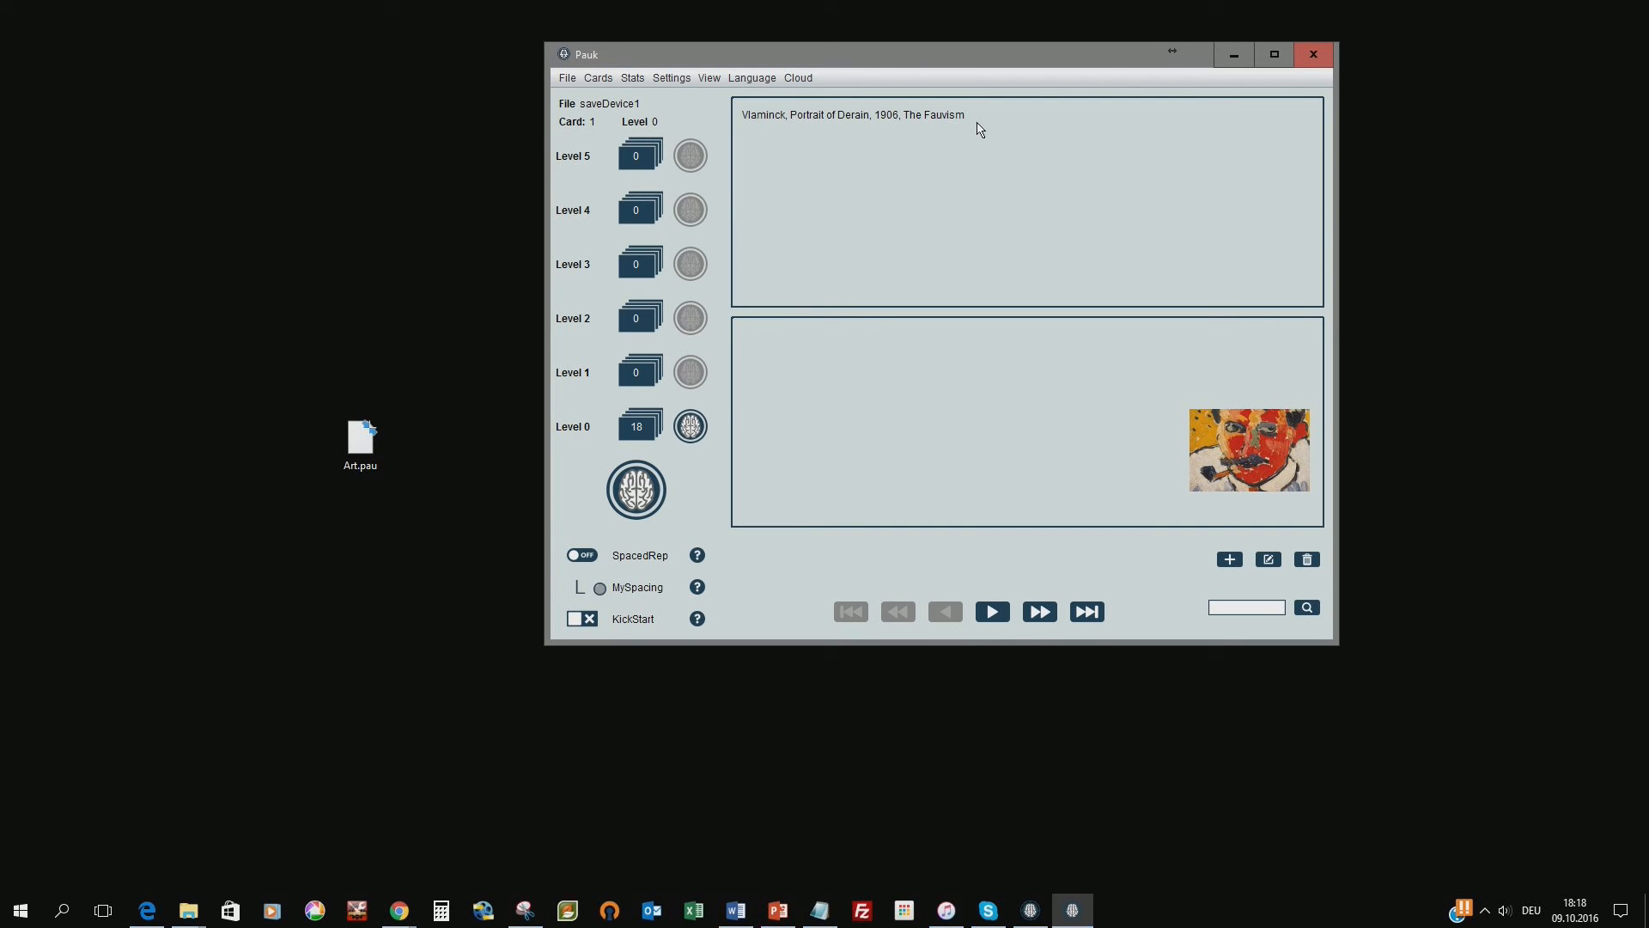
{"action": "left_click", "coordinate": [632, 77]}
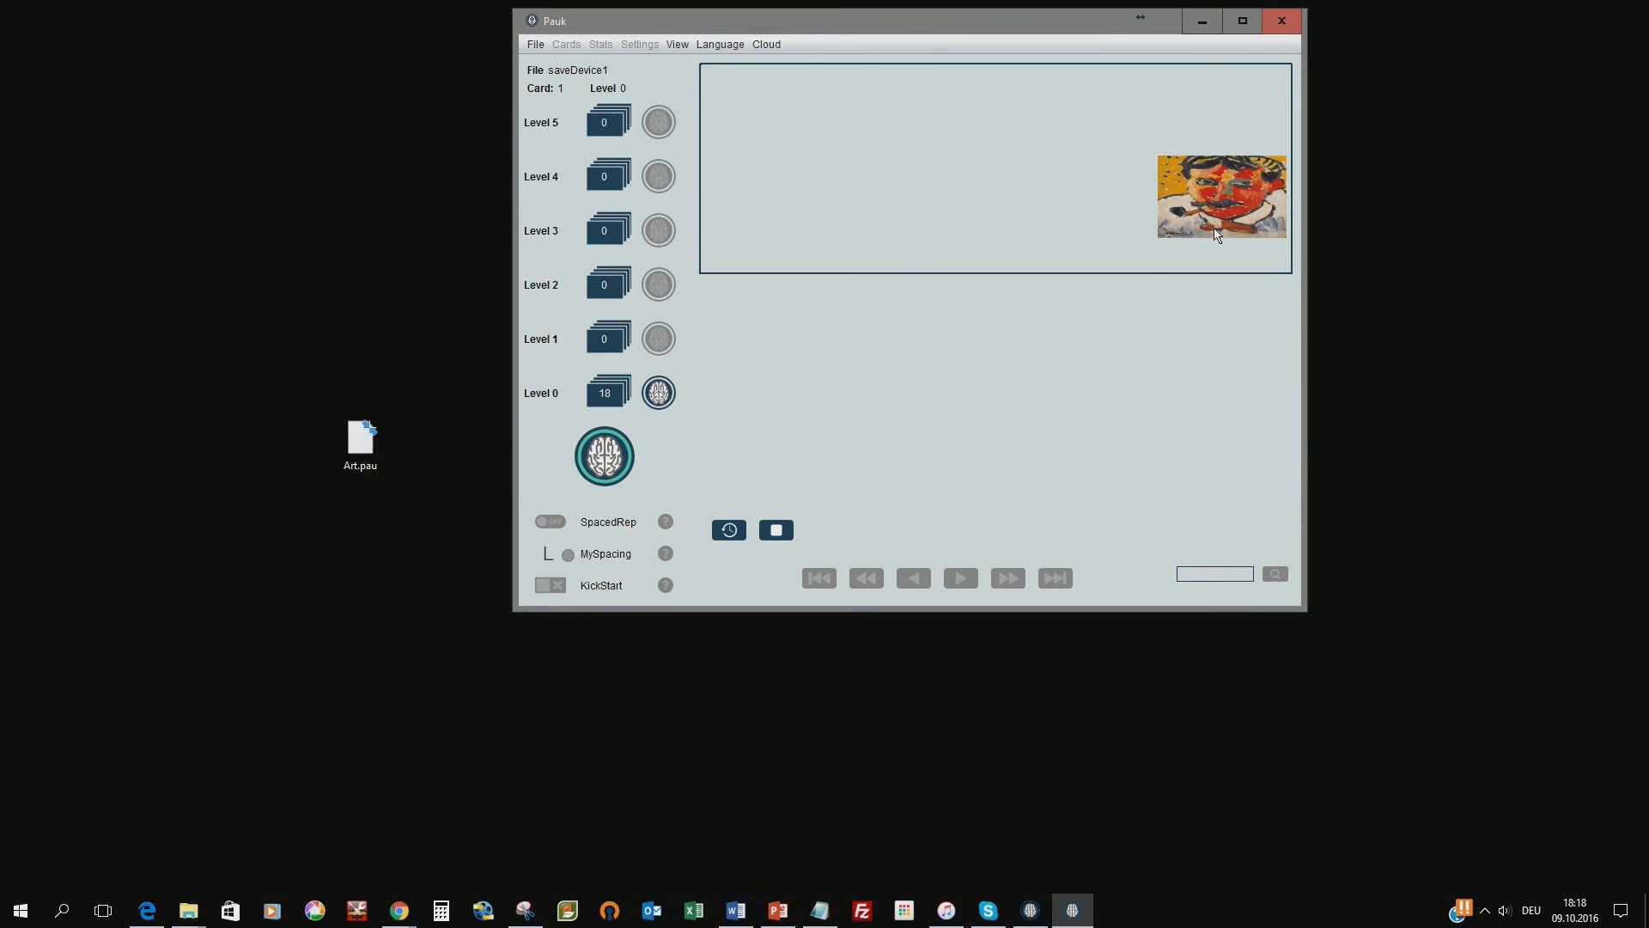
Reveal the first card's answer and view card 7, Picasso's Still Life with Chair Caning, enlarged
{"action": "left_click", "coordinate": [728, 529]}
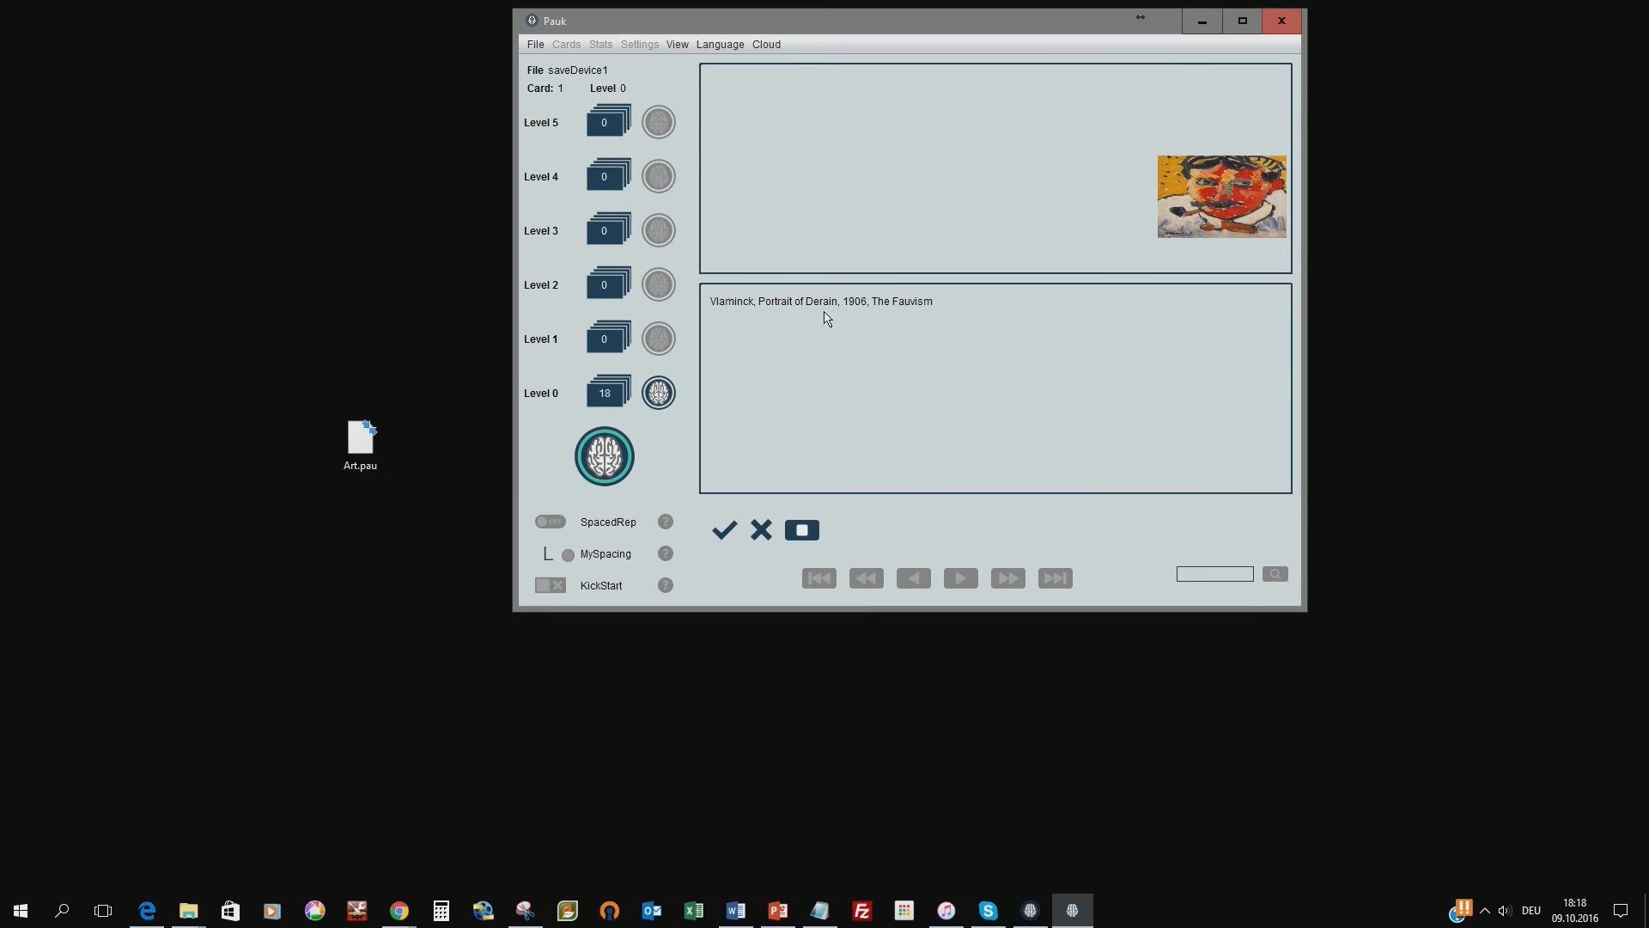
{"action": "mouse_move", "coordinate": [778, 541]}
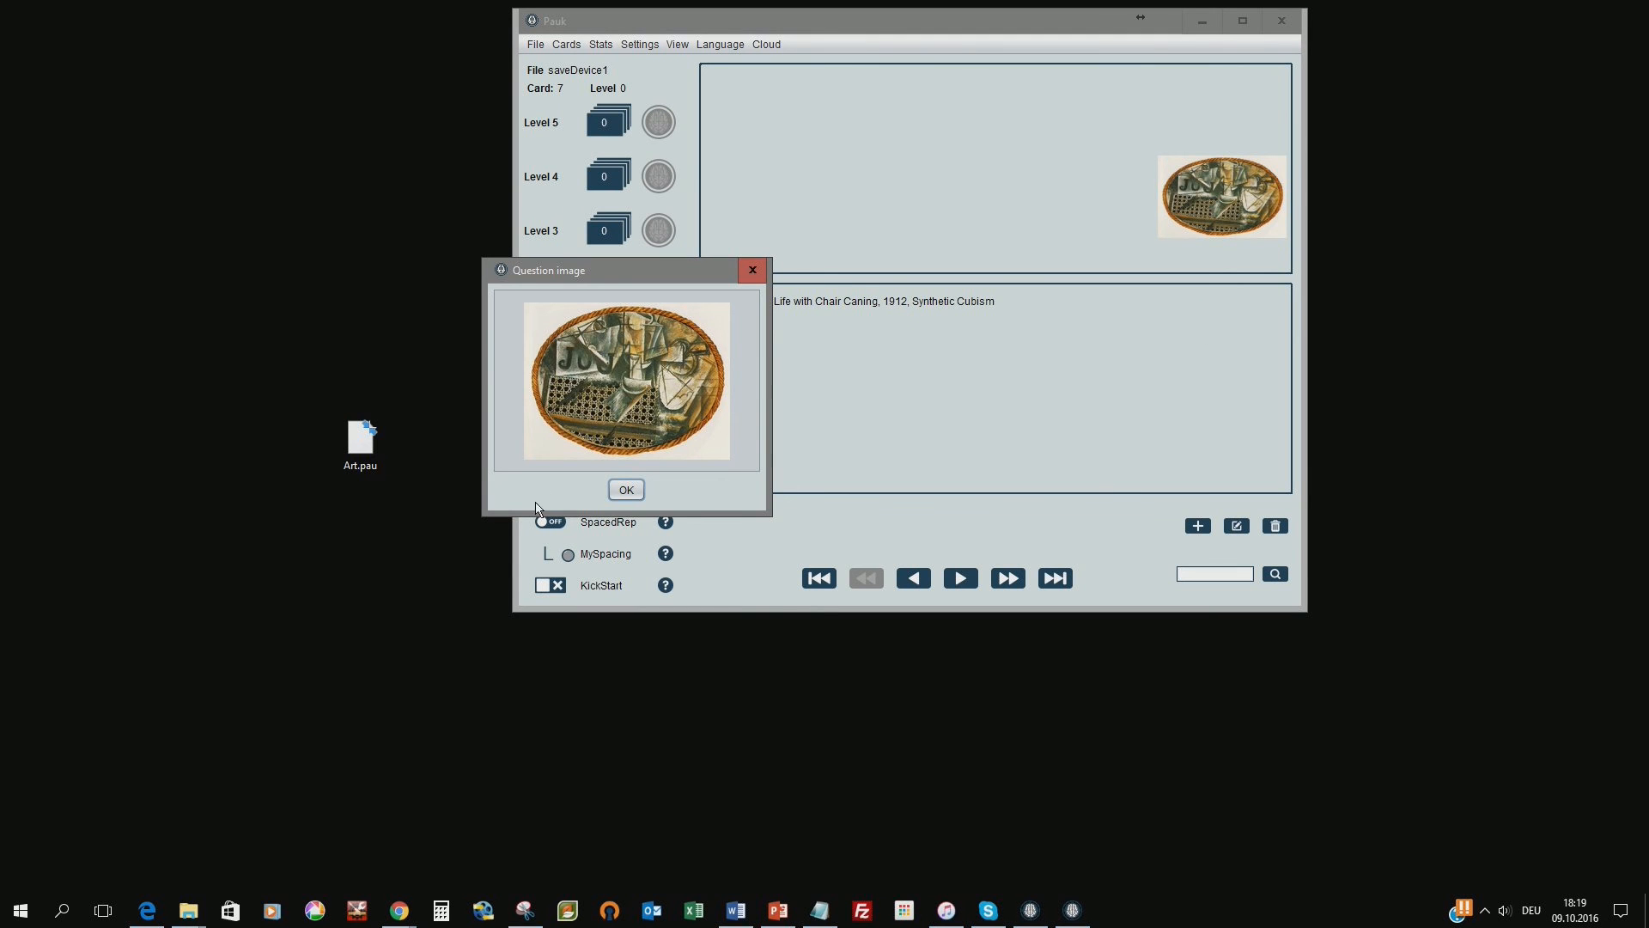
{"action": "left_click", "coordinate": [625, 489]}
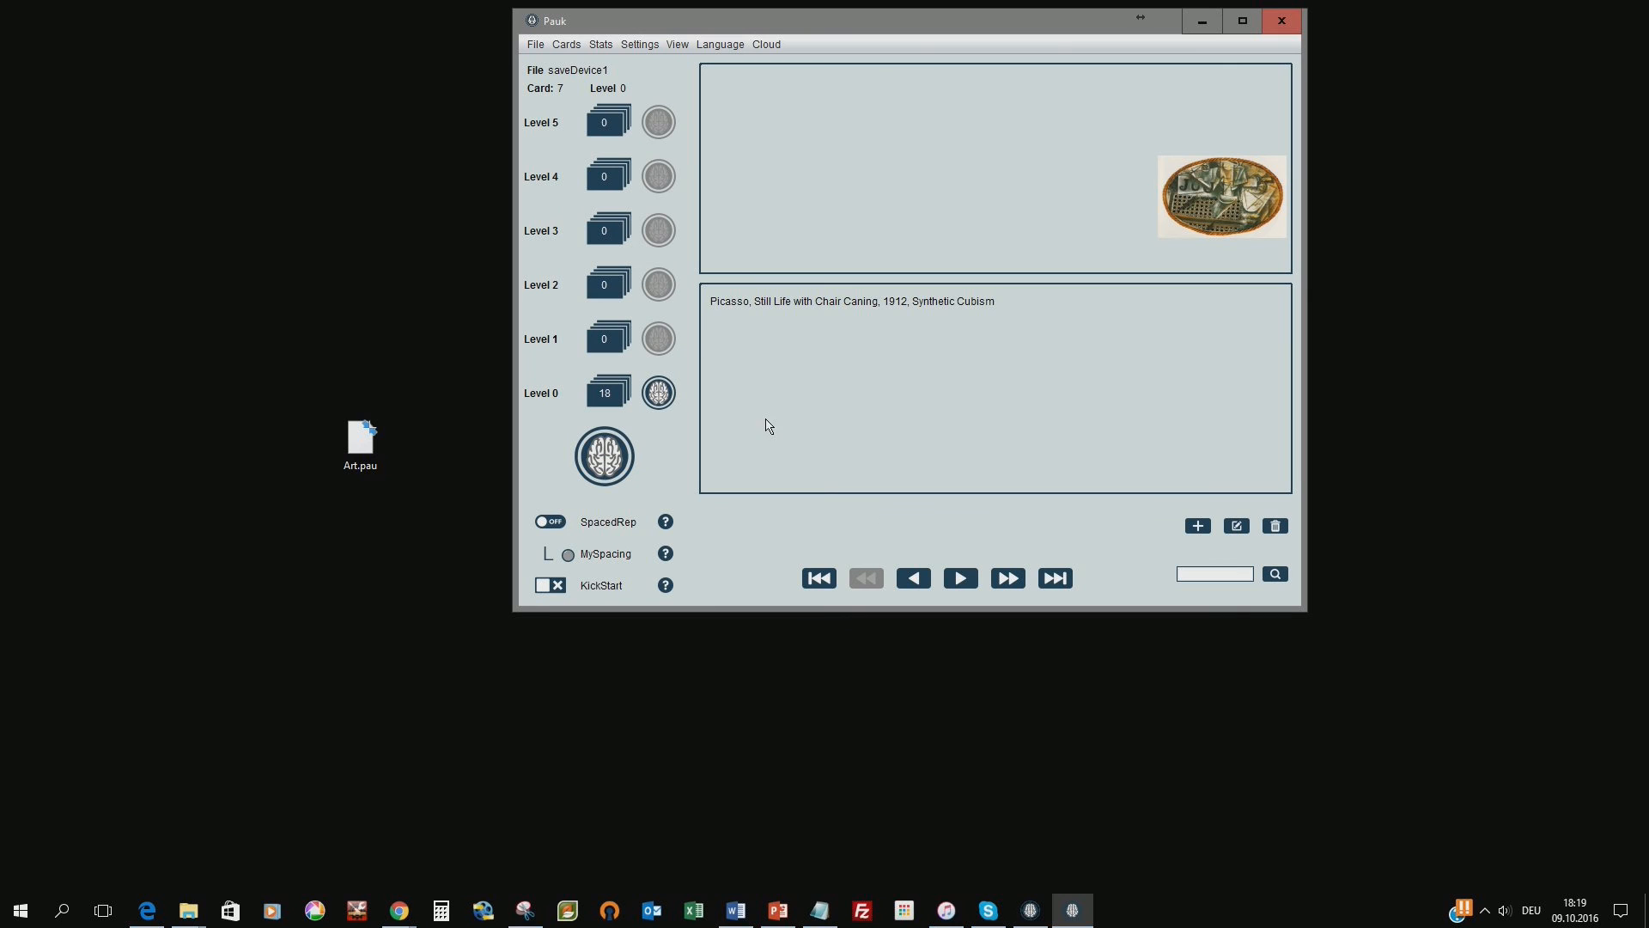
{"action": "mouse_move", "coordinate": [760, 416]}
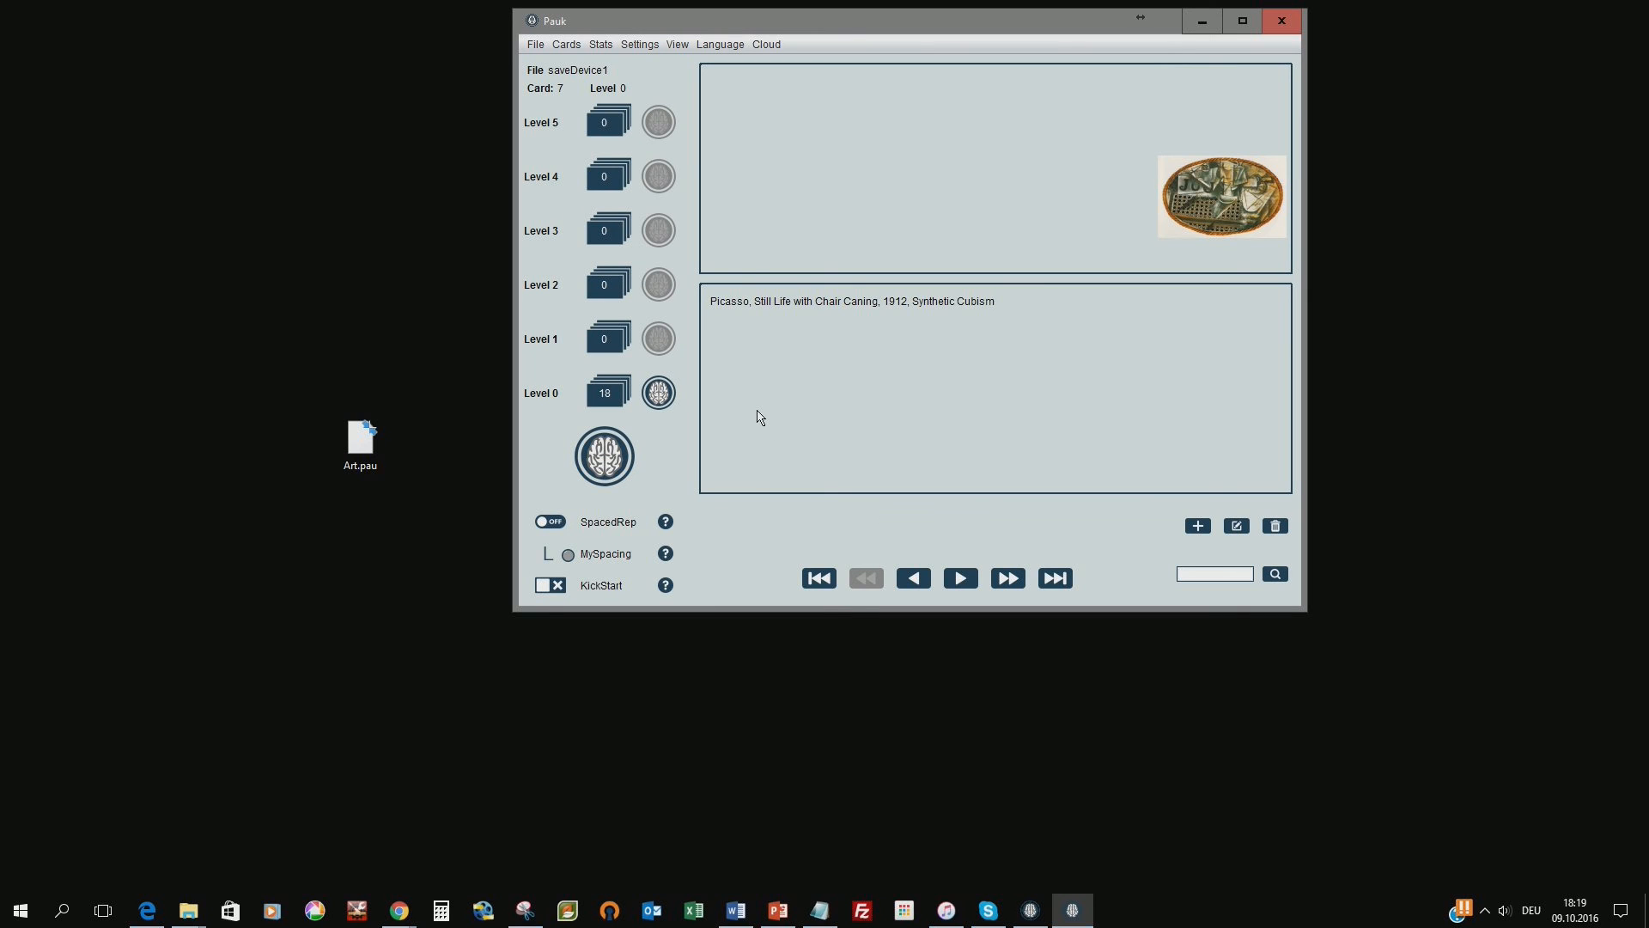